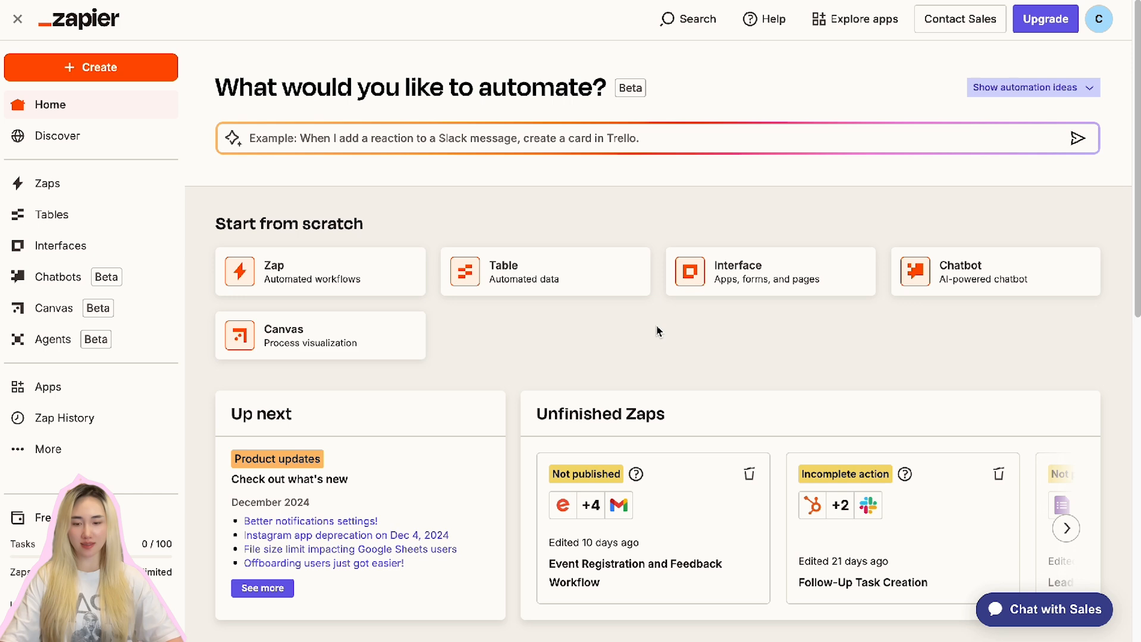
# Step: Start a new Zap and choose Calendly as the trigger app
pyautogui.click(90, 67)
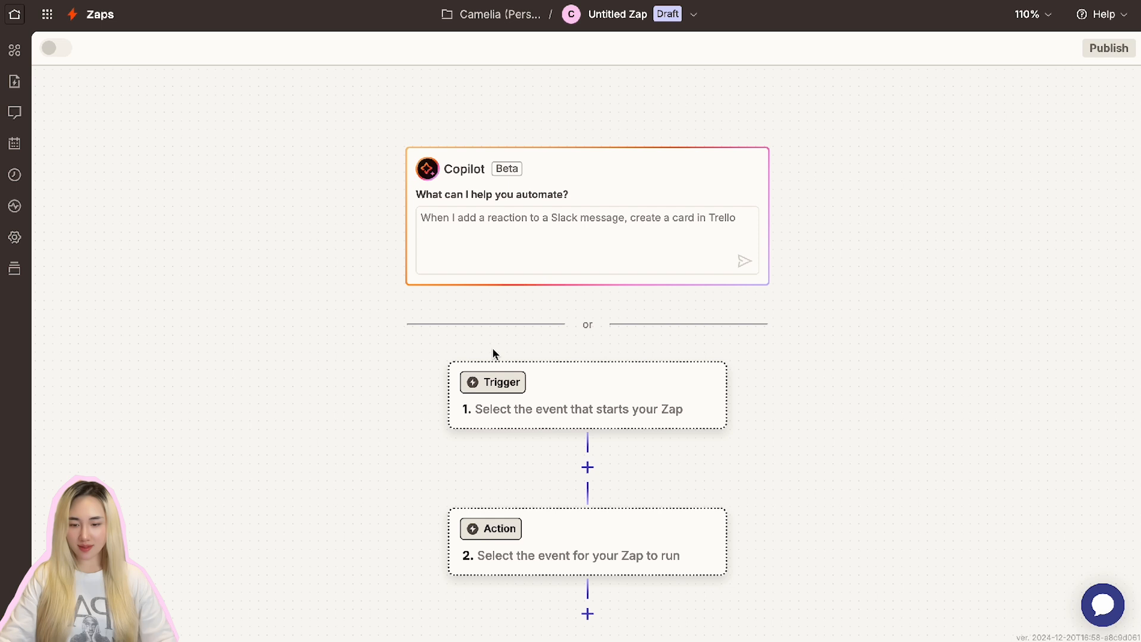
pyautogui.click(493, 382)
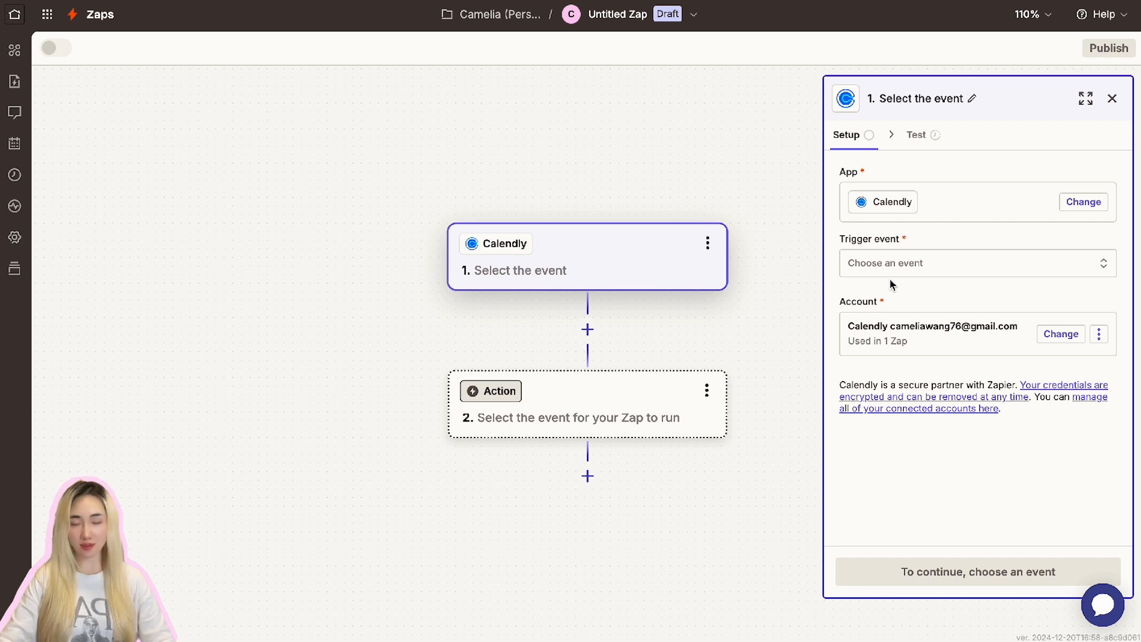
# Step: Make Invitee Created the Calendly trigger event and continue to Configure
pyautogui.click(978, 262)
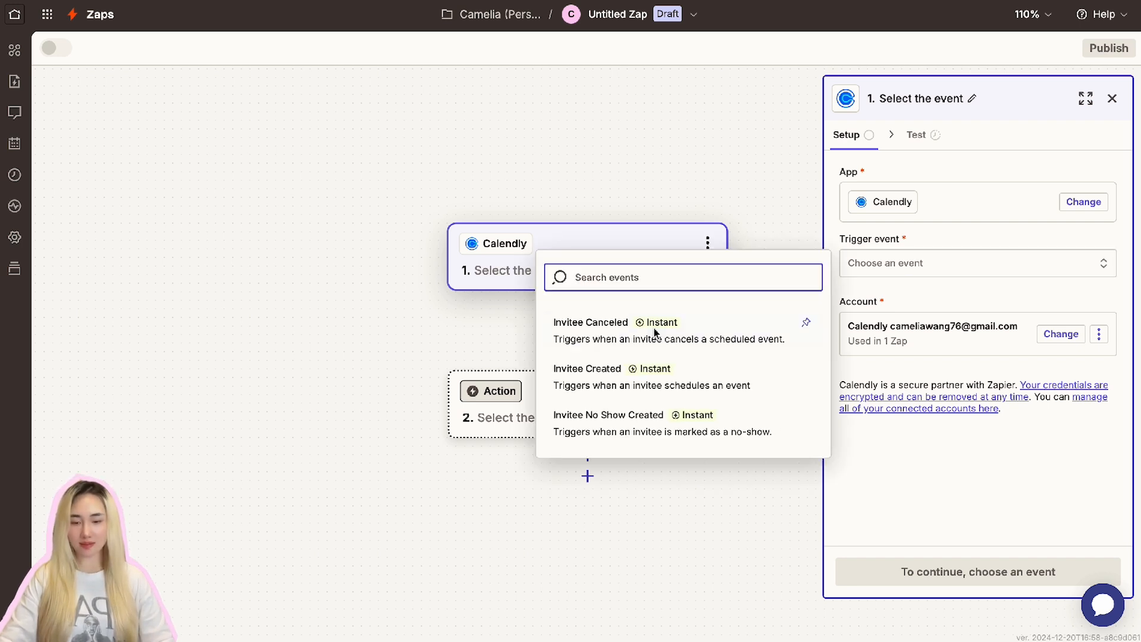
pyautogui.click(588, 369)
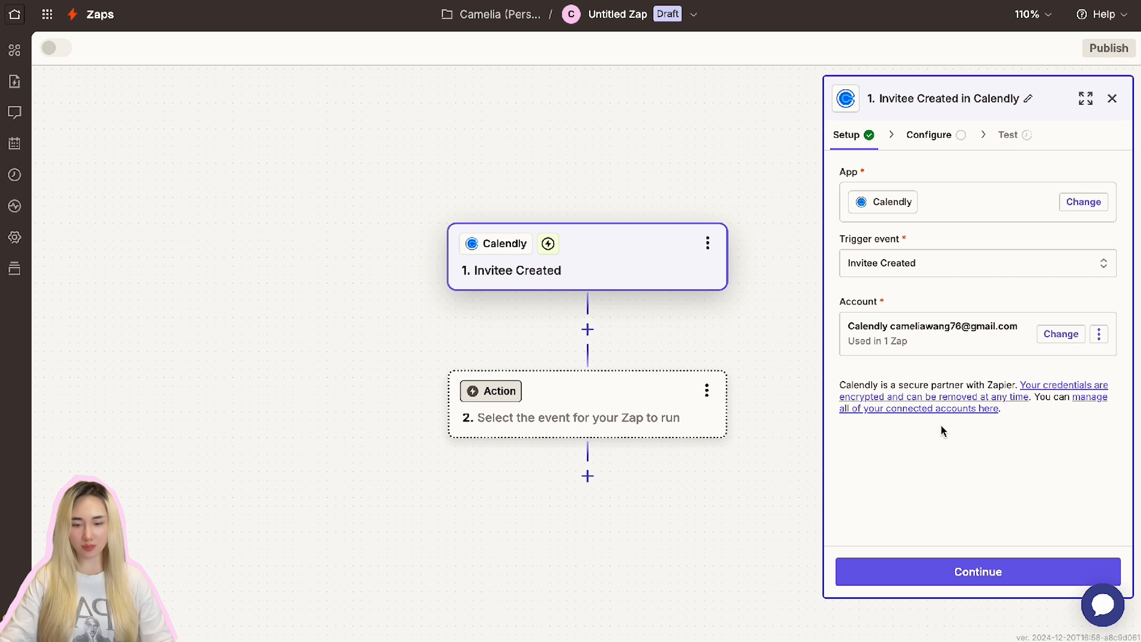
pyautogui.moveTo(1058, 342)
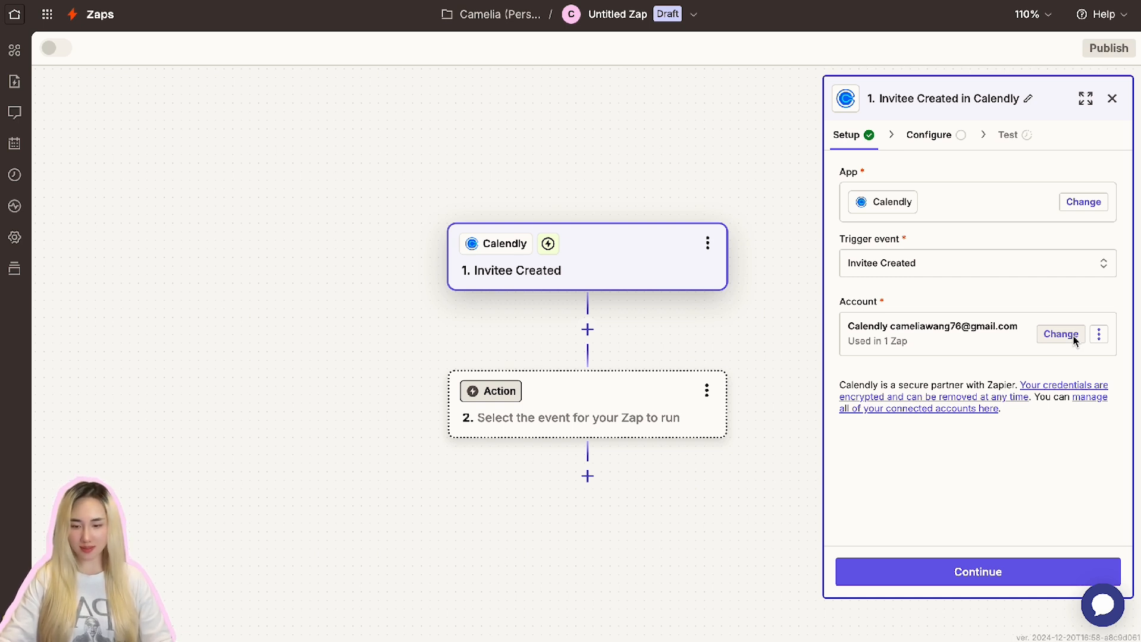
pyautogui.click(978, 572)
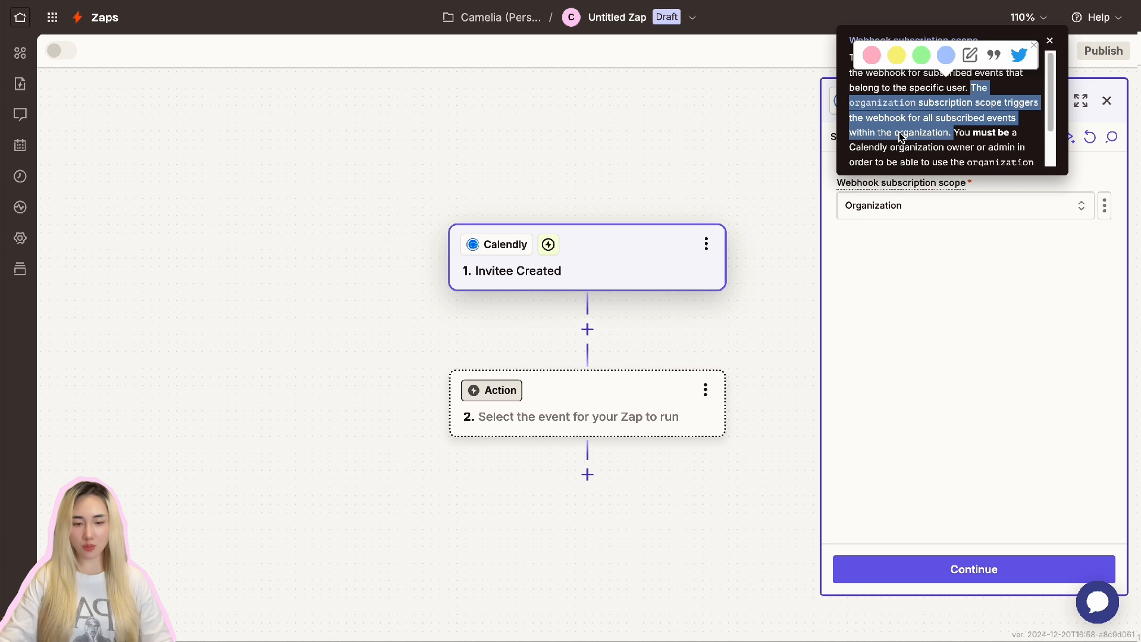
pyautogui.moveTo(907, 141)
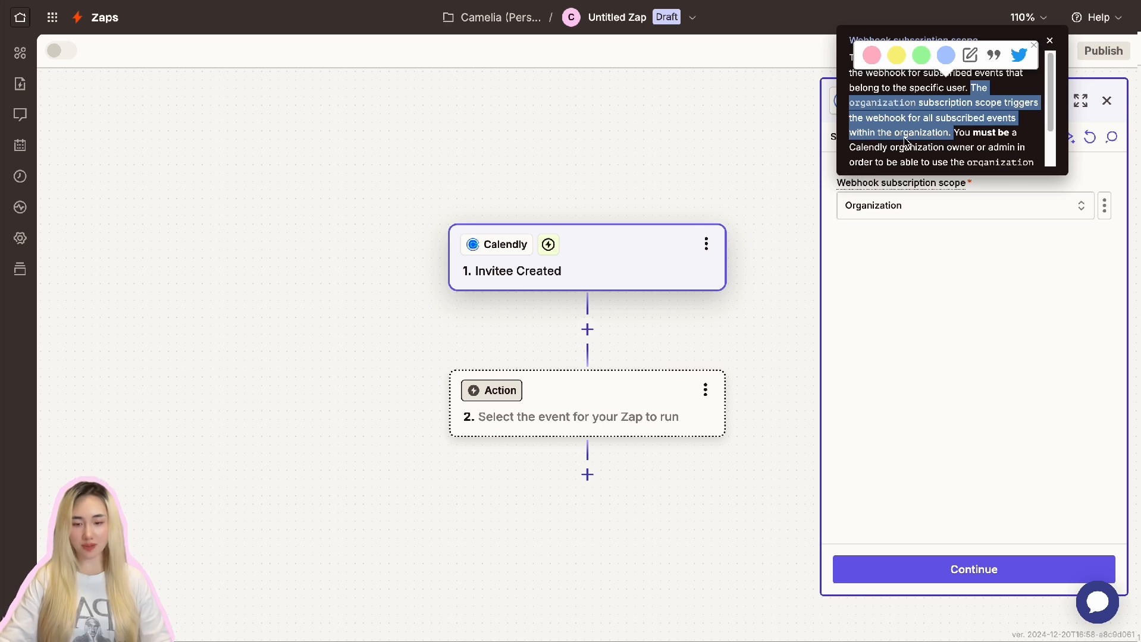
# Step: Set the webhook subscription scope to Organization and continue to testing
pyautogui.click(960, 206)
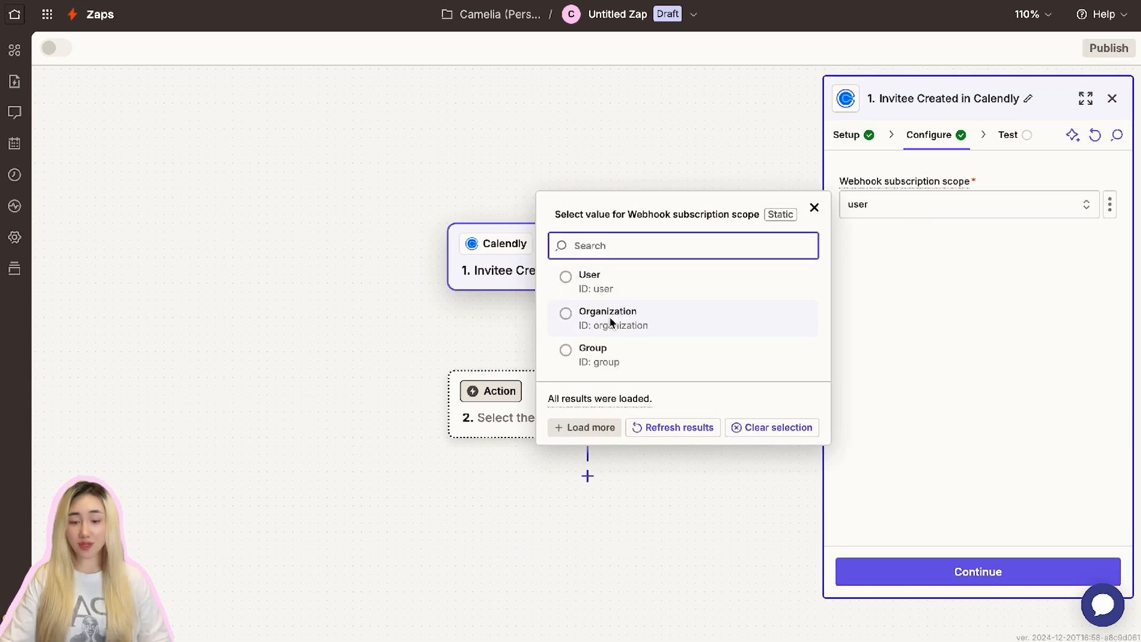
pyautogui.click(606, 317)
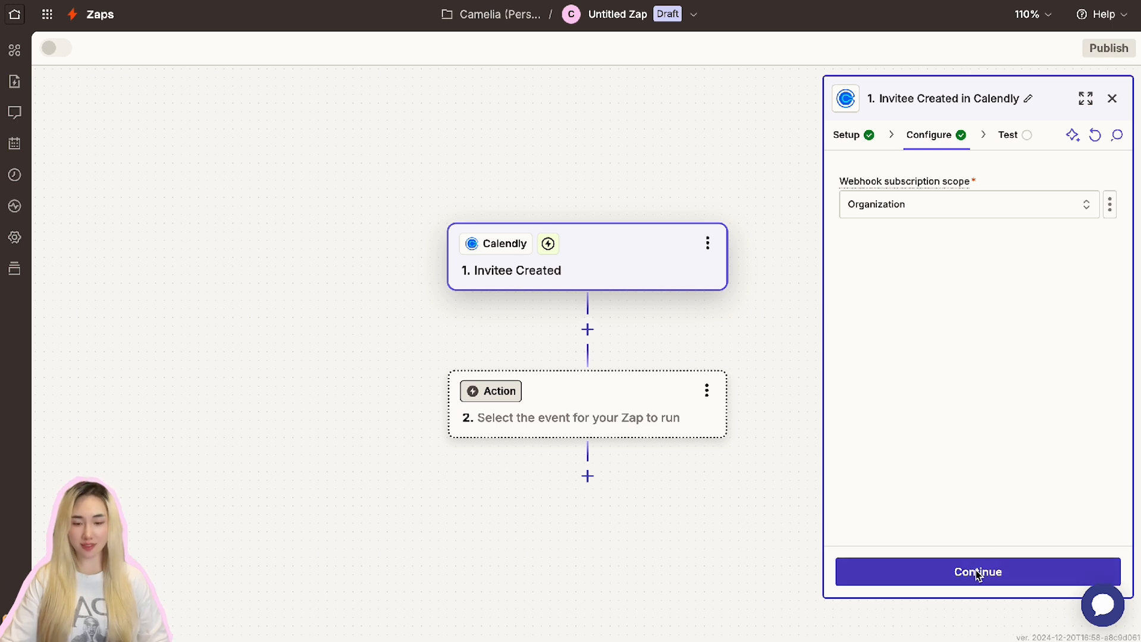
pyautogui.click(978, 572)
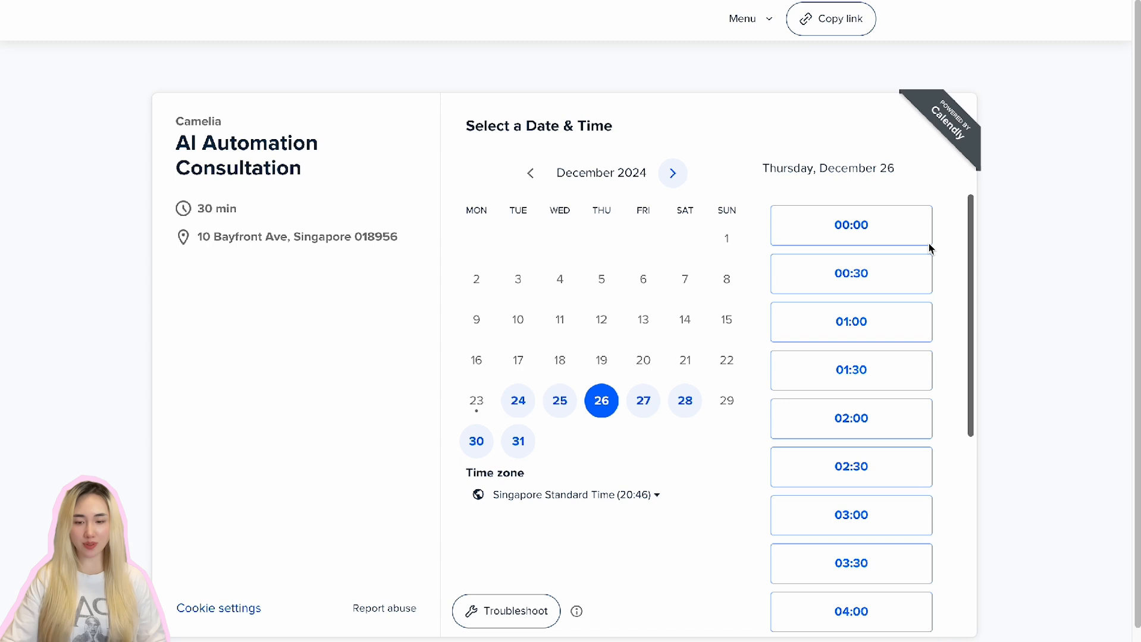
pyautogui.moveTo(866, 533)
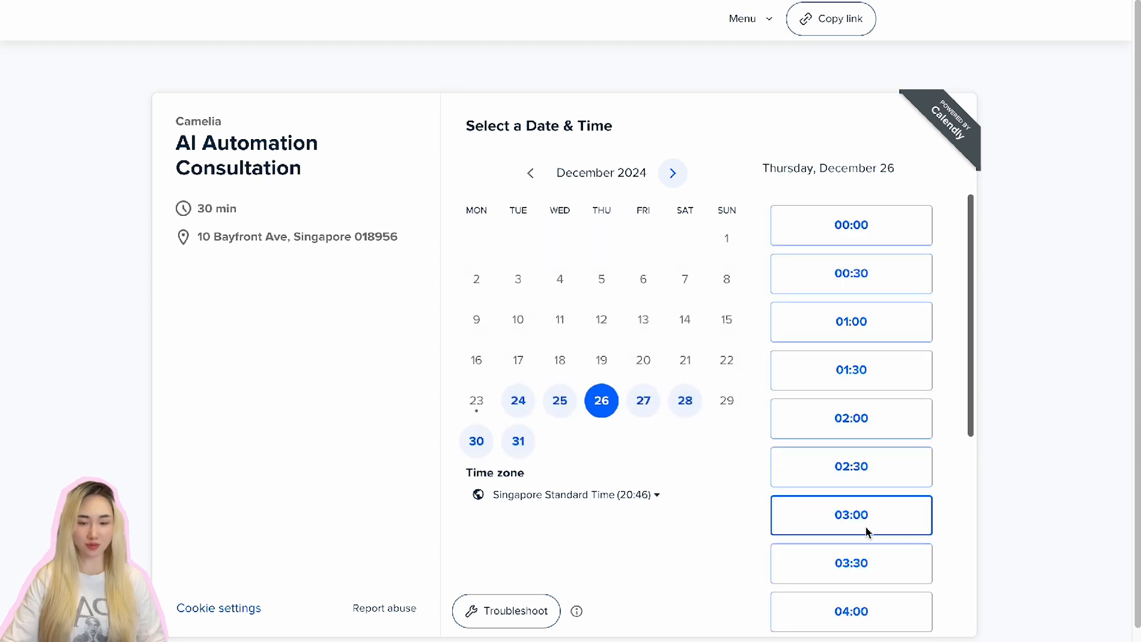
pyautogui.click(851, 515)
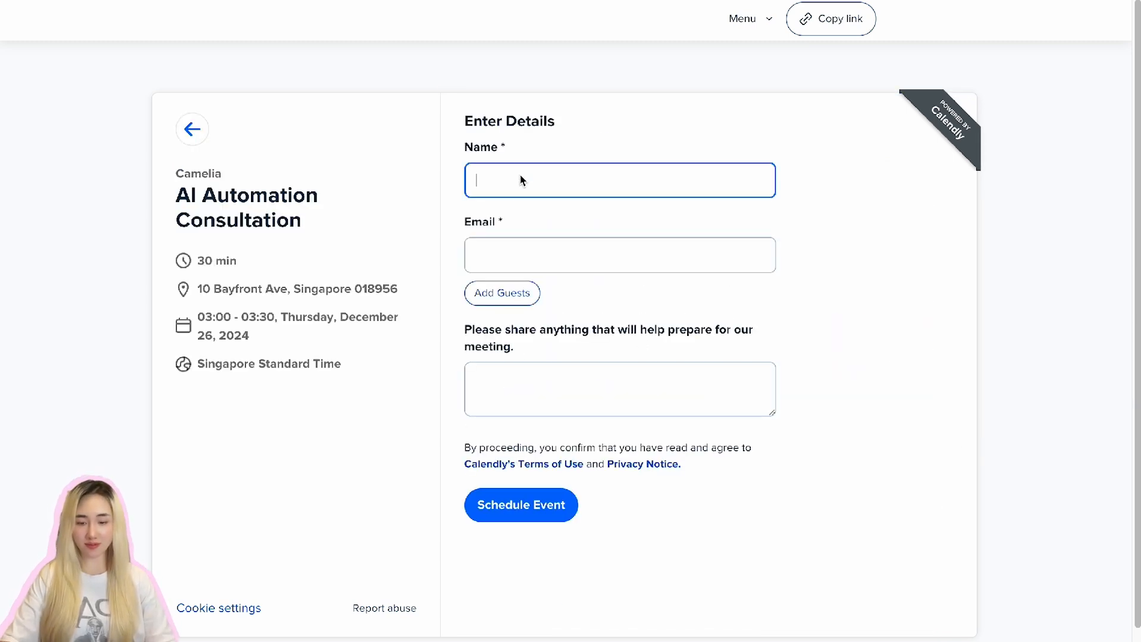
pyautogui.write('Camlei')
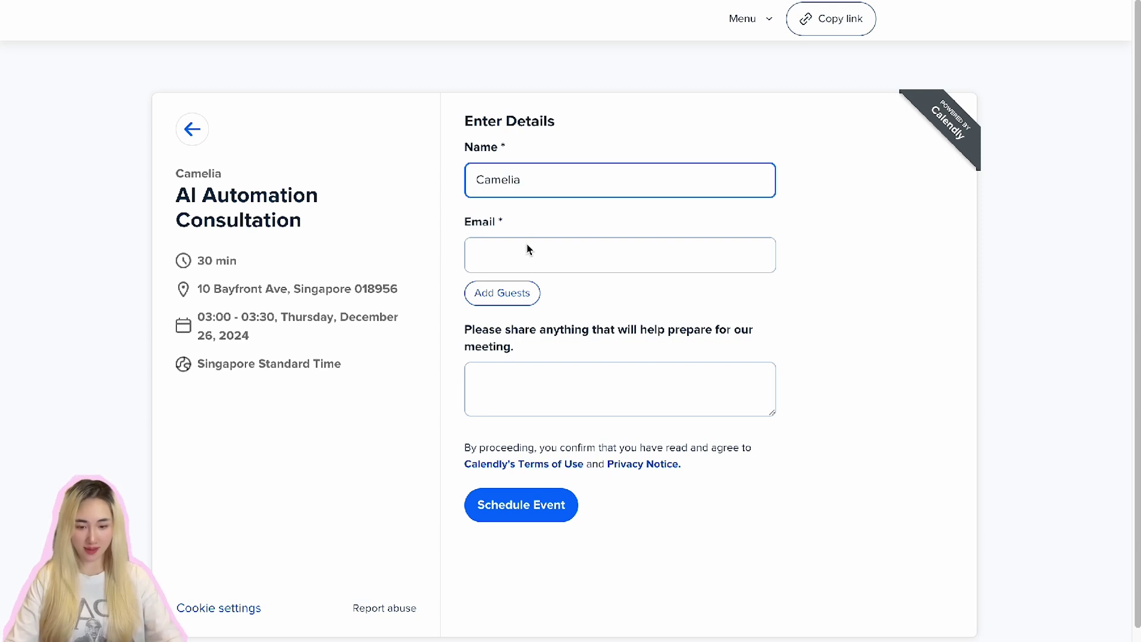
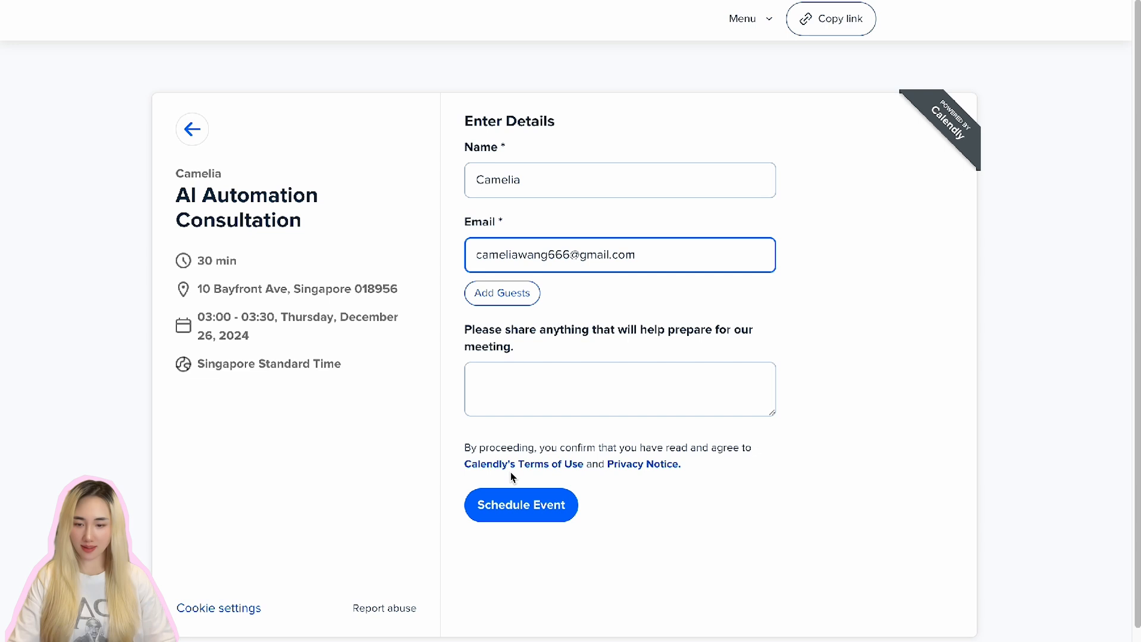
pyautogui.click(520, 504)
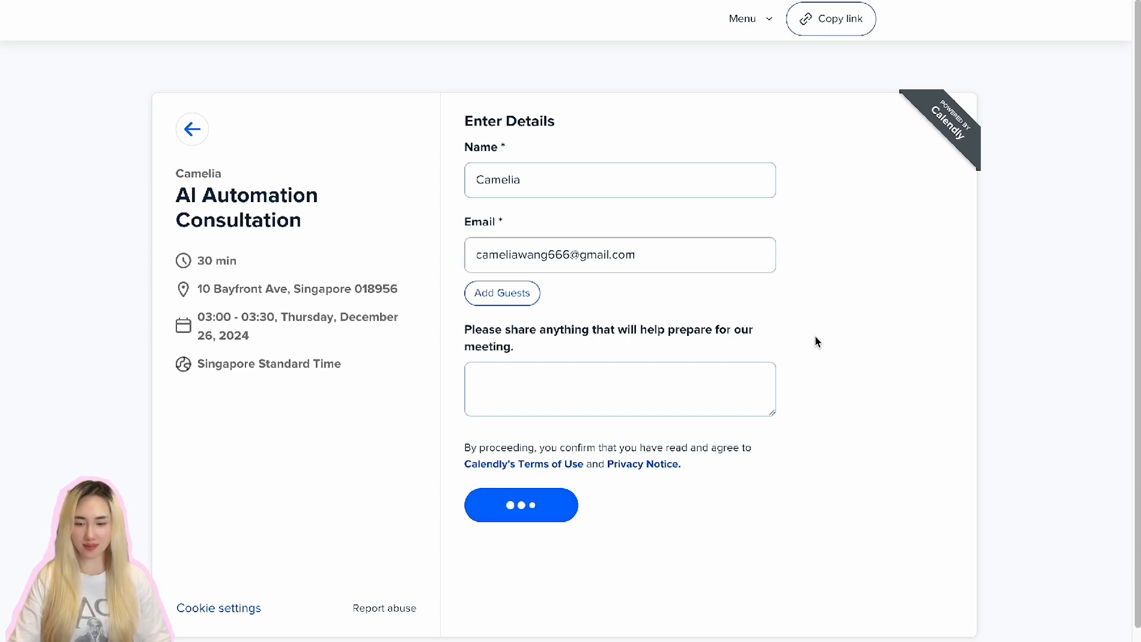
pyautogui.click(519, 504)
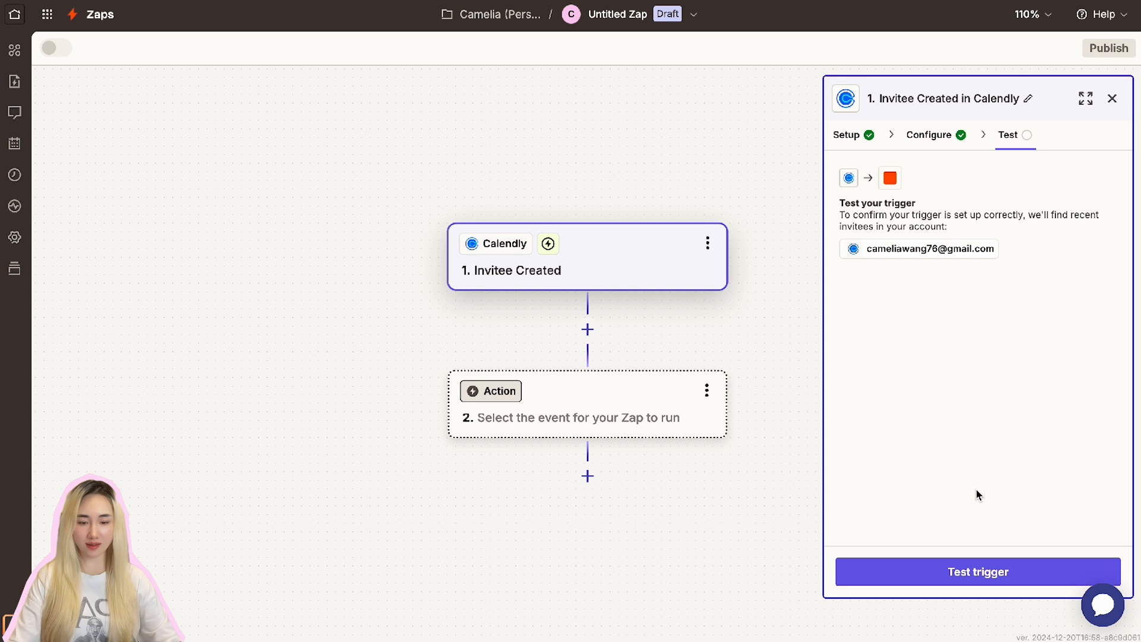
# Step: Test the Calendly trigger and review the Invitee A record's fields
pyautogui.click(975, 572)
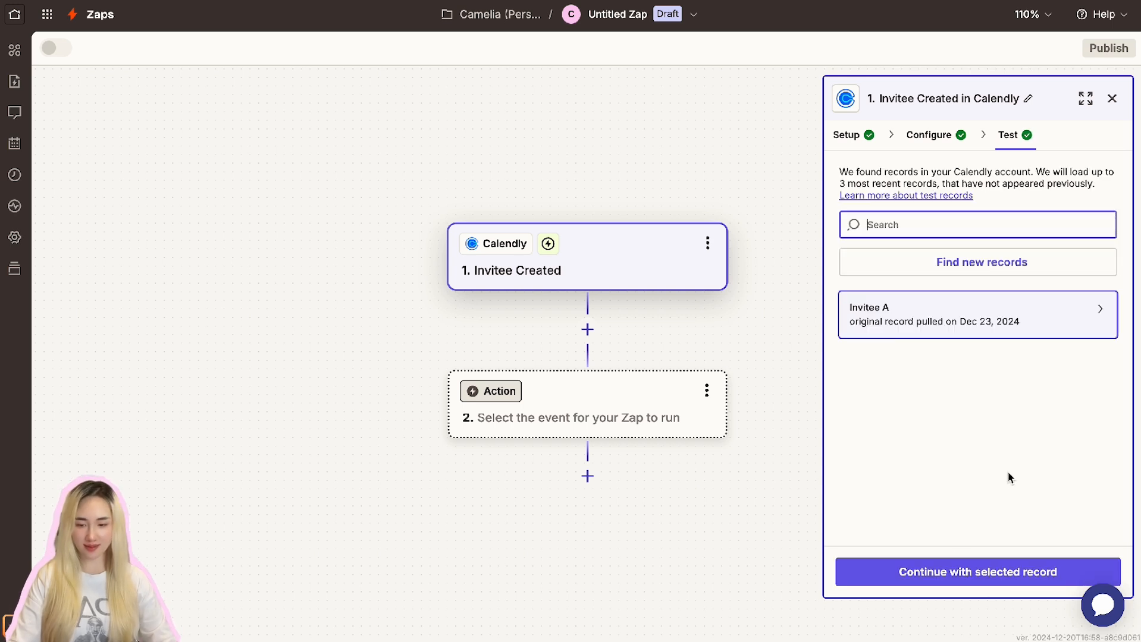
pyautogui.click(978, 314)
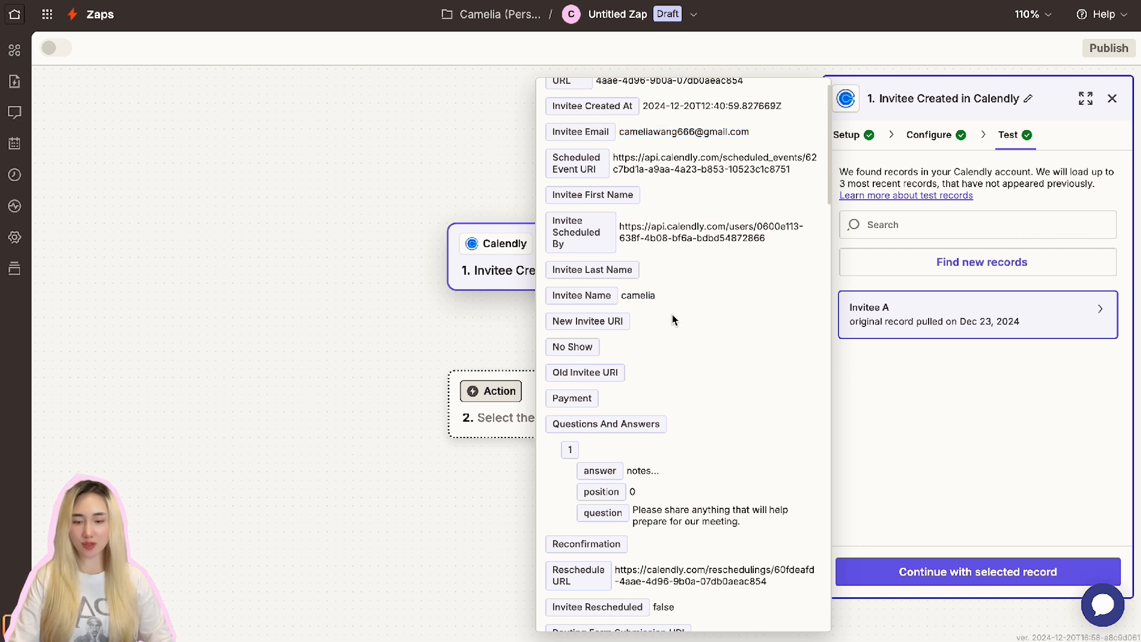
pyautogui.moveTo(666, 318)
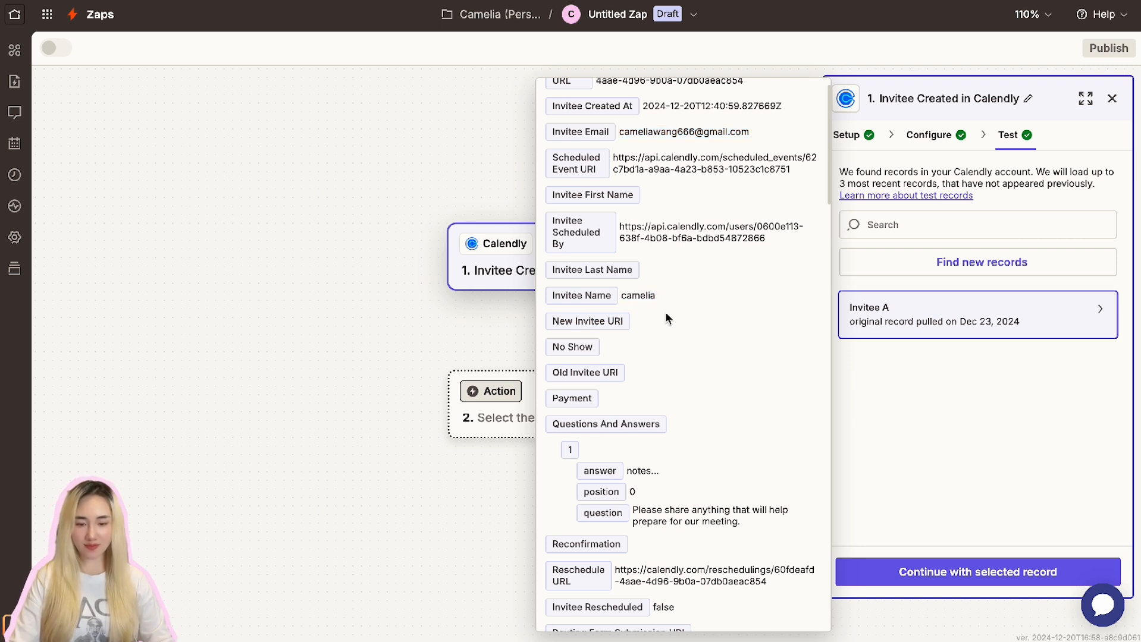
pyautogui.moveTo(664, 301)
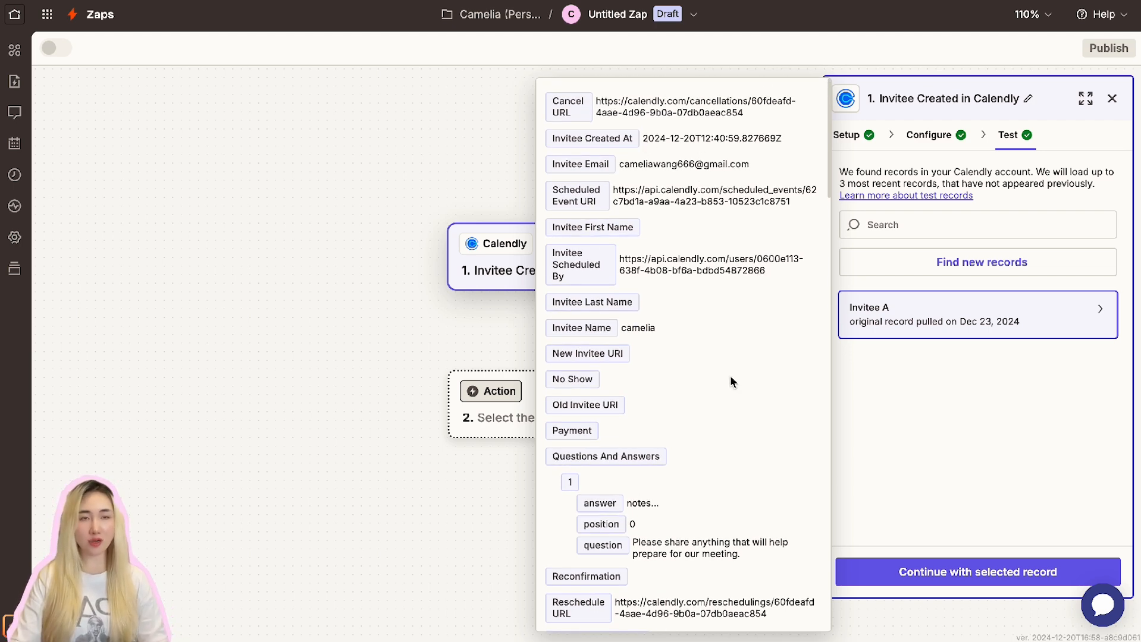
pyautogui.scroll(-3)
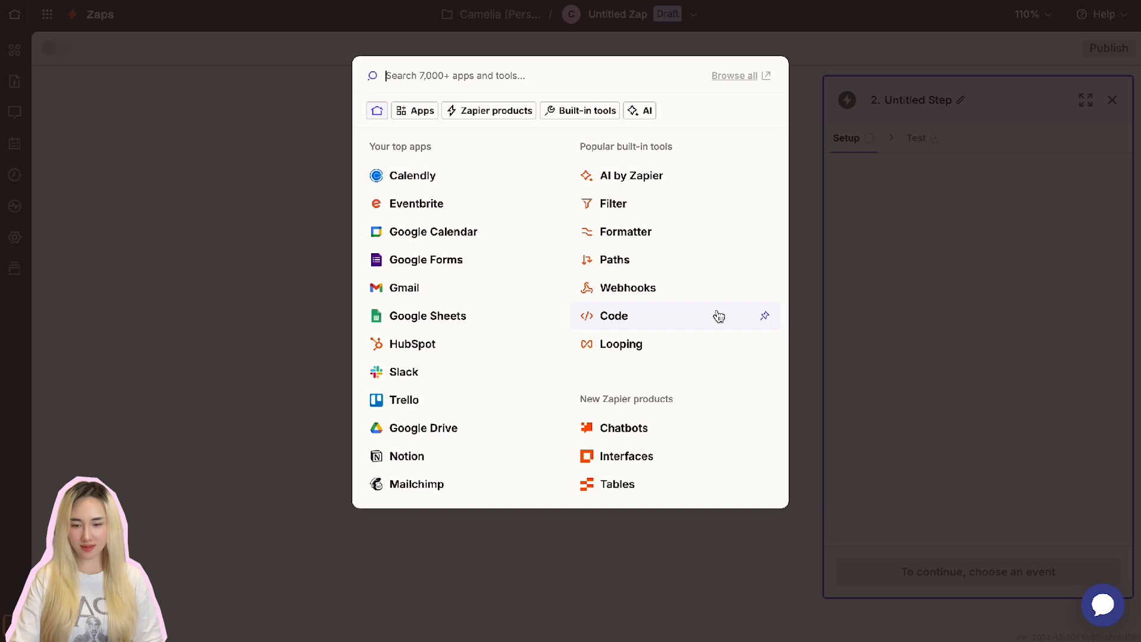
pyautogui.moveTo(940, 520)
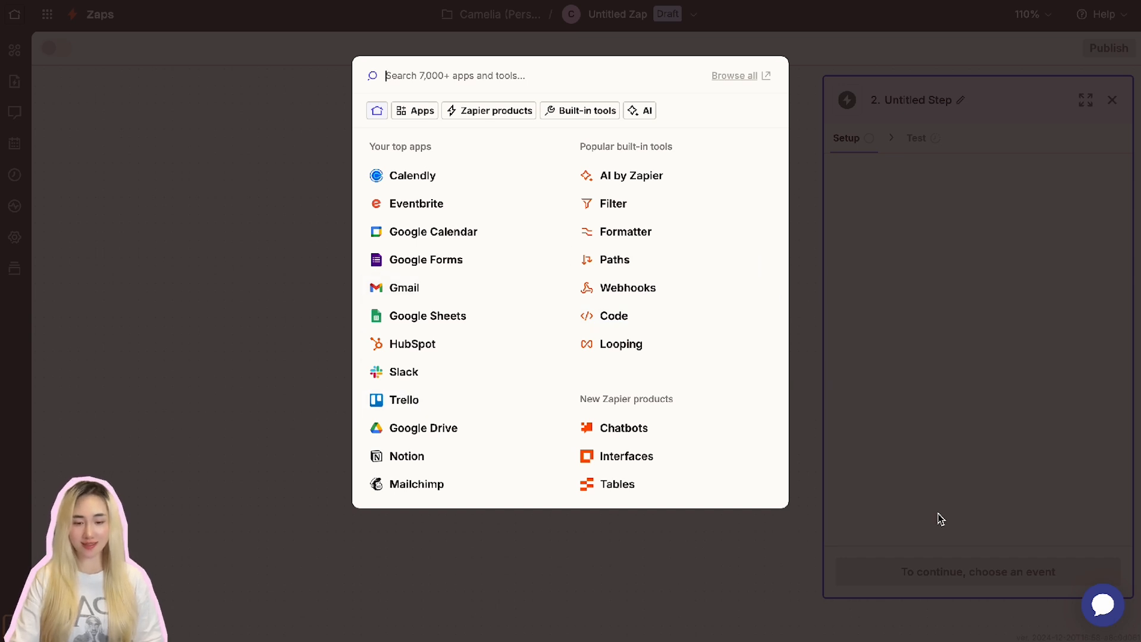
pyautogui.moveTo(725, 321)
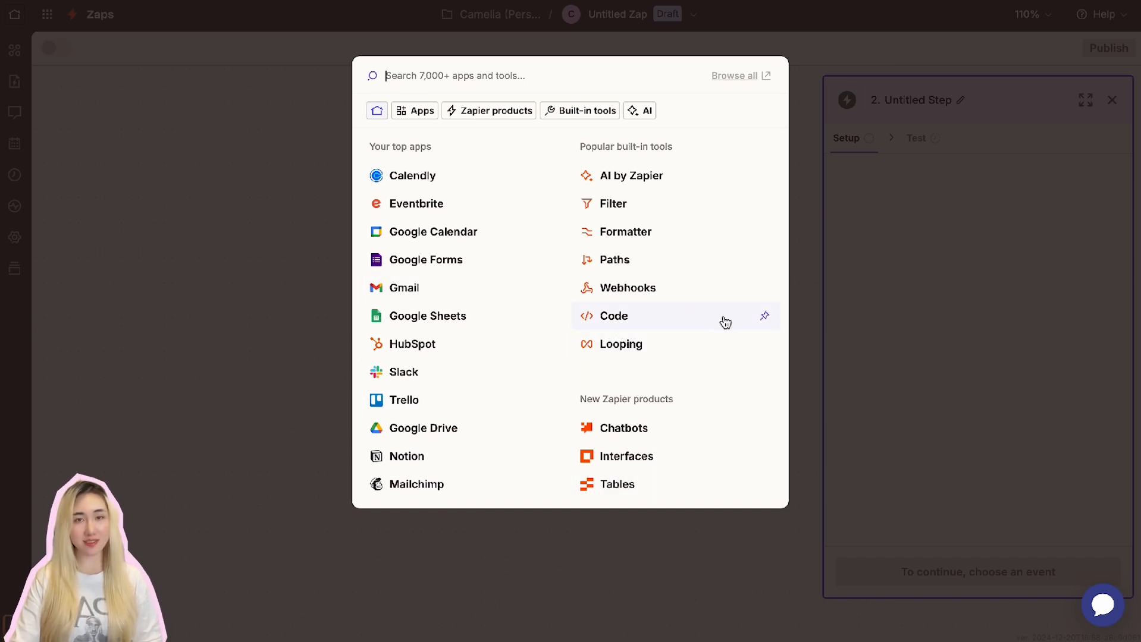
pyautogui.moveTo(410, 400)
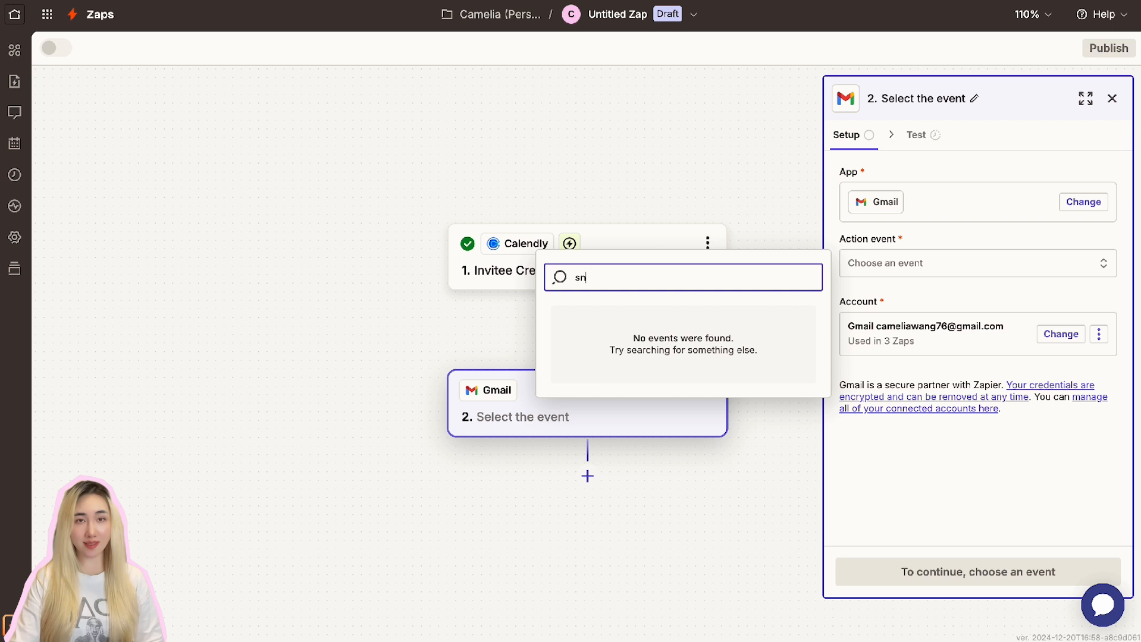
# Step: Choose Send Email as the Gmail action event
pyautogui.click(683, 277)
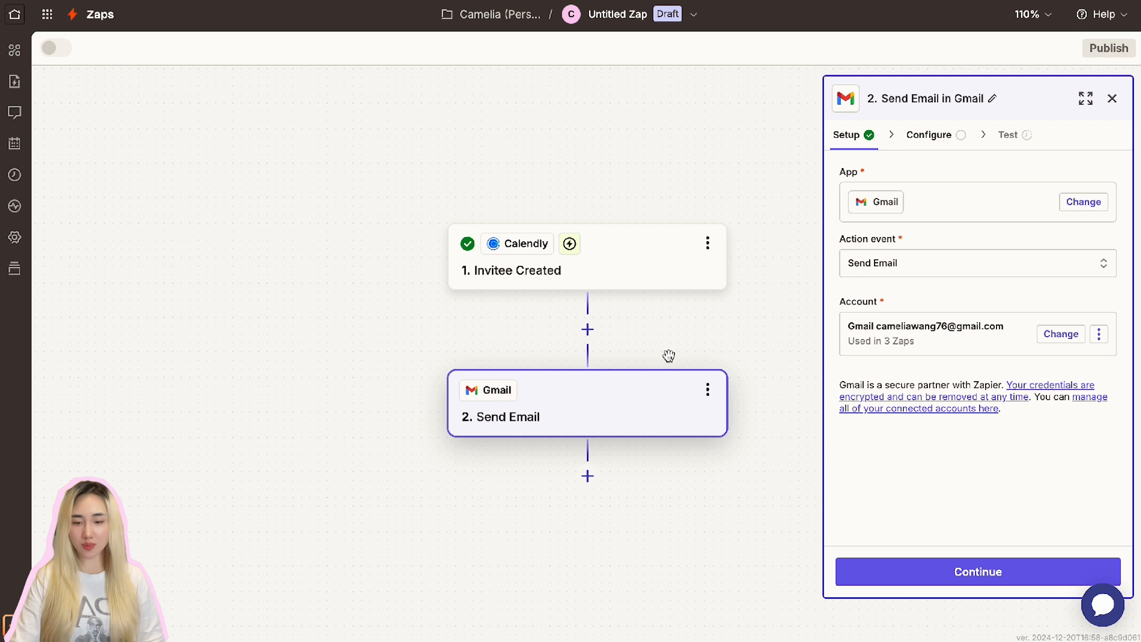
pyautogui.moveTo(881, 381)
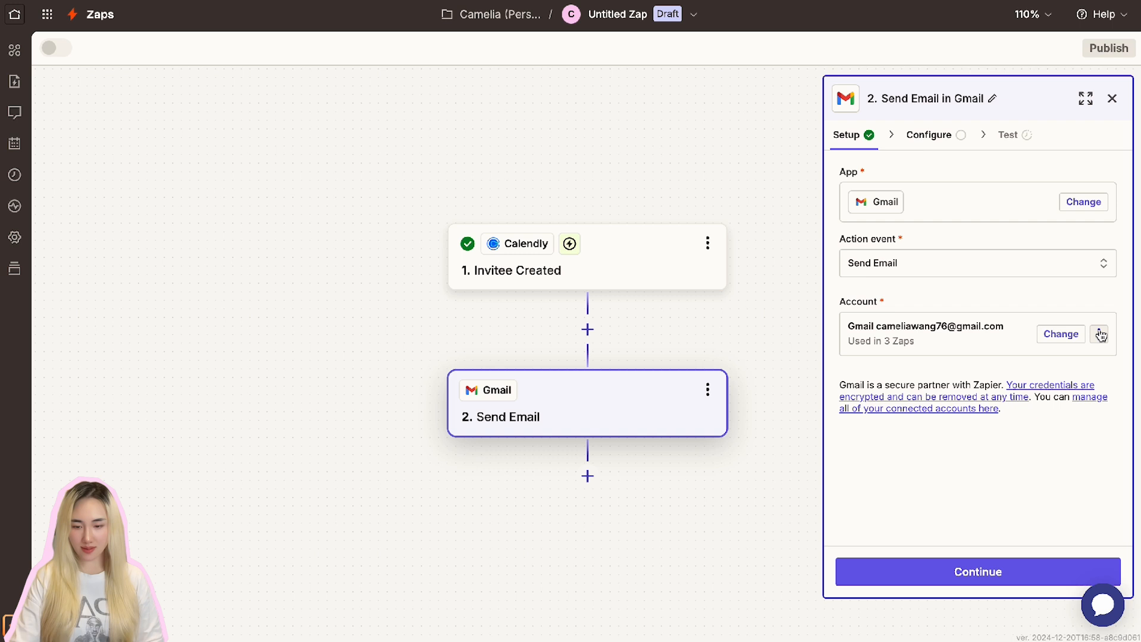
# Step: Set the email's To field to the Calendly Invitee Email
pyautogui.click(977, 572)
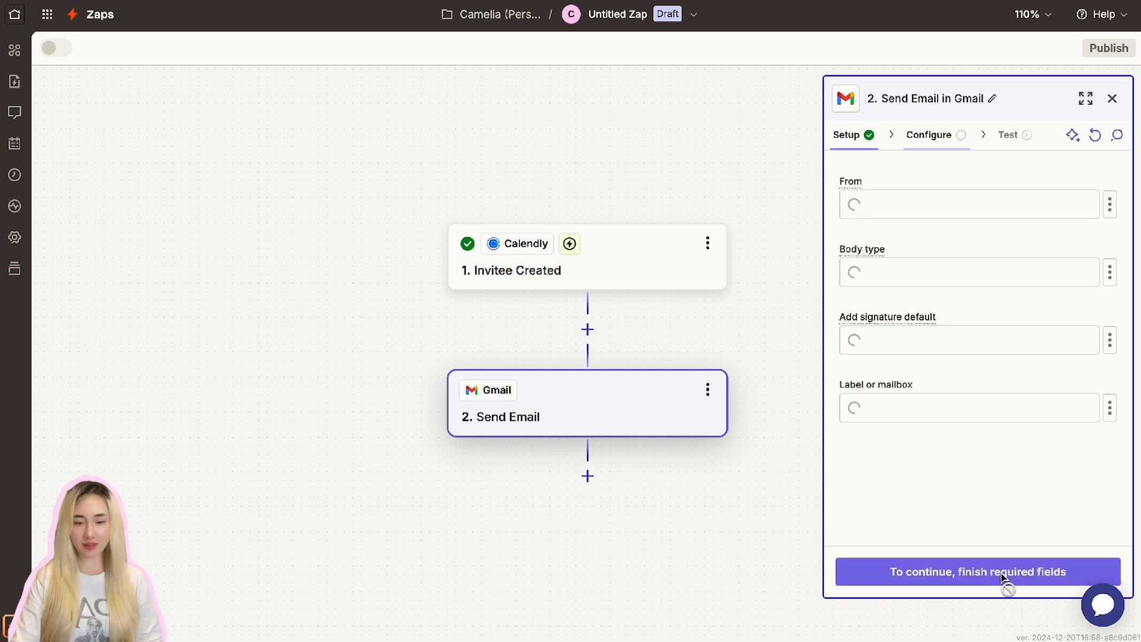
pyautogui.click(929, 134)
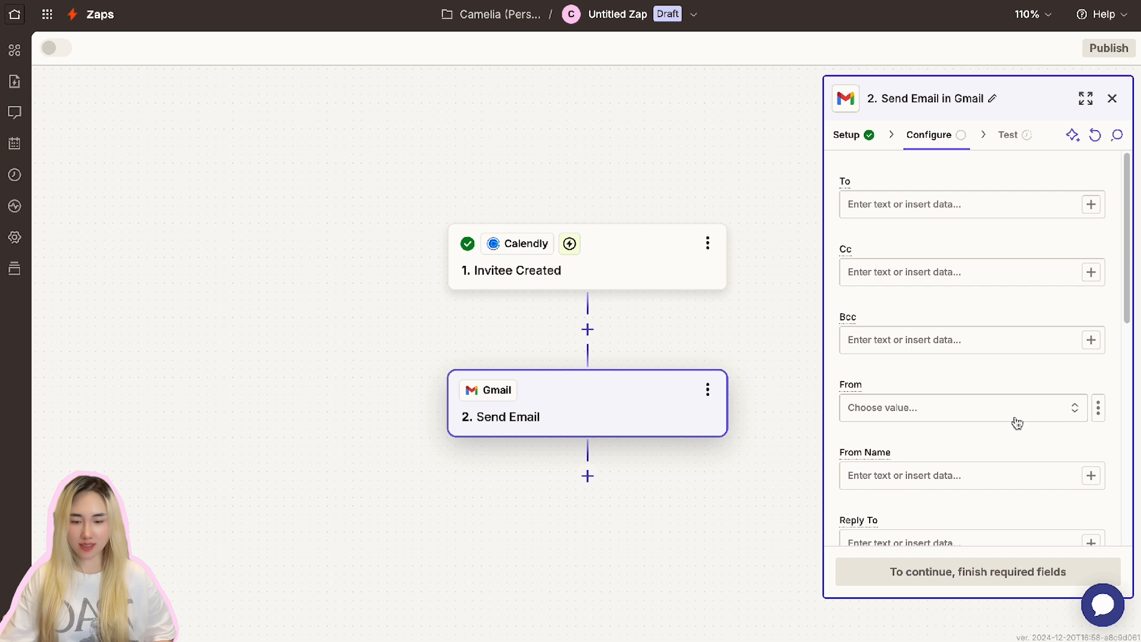
pyautogui.scroll(-3)
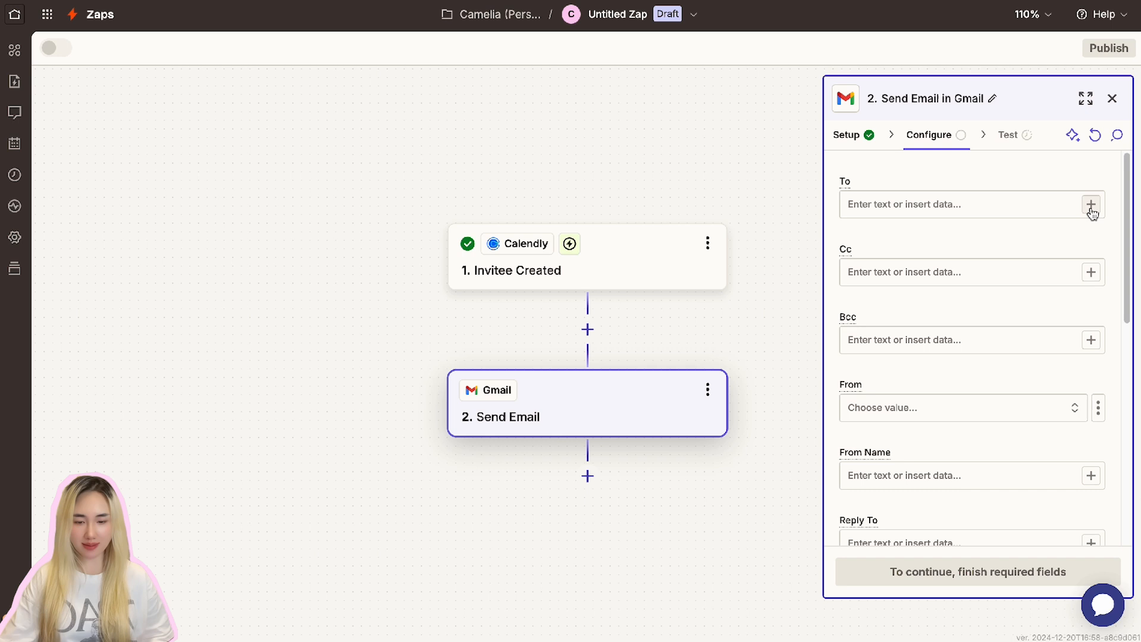
pyautogui.click(672, 392)
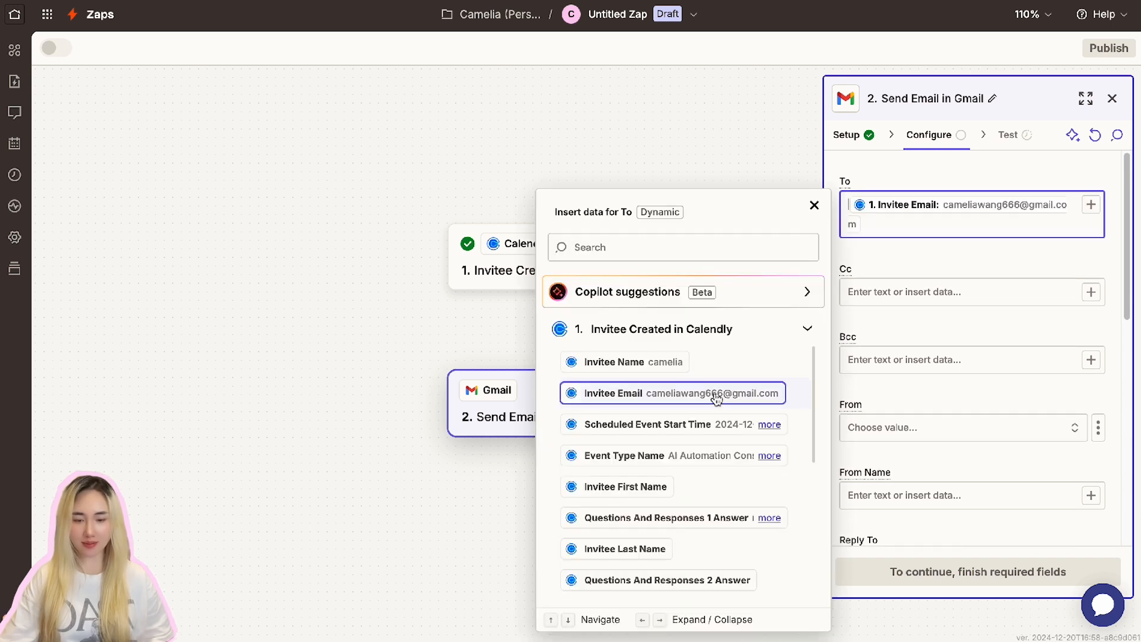
pyautogui.click(673, 392)
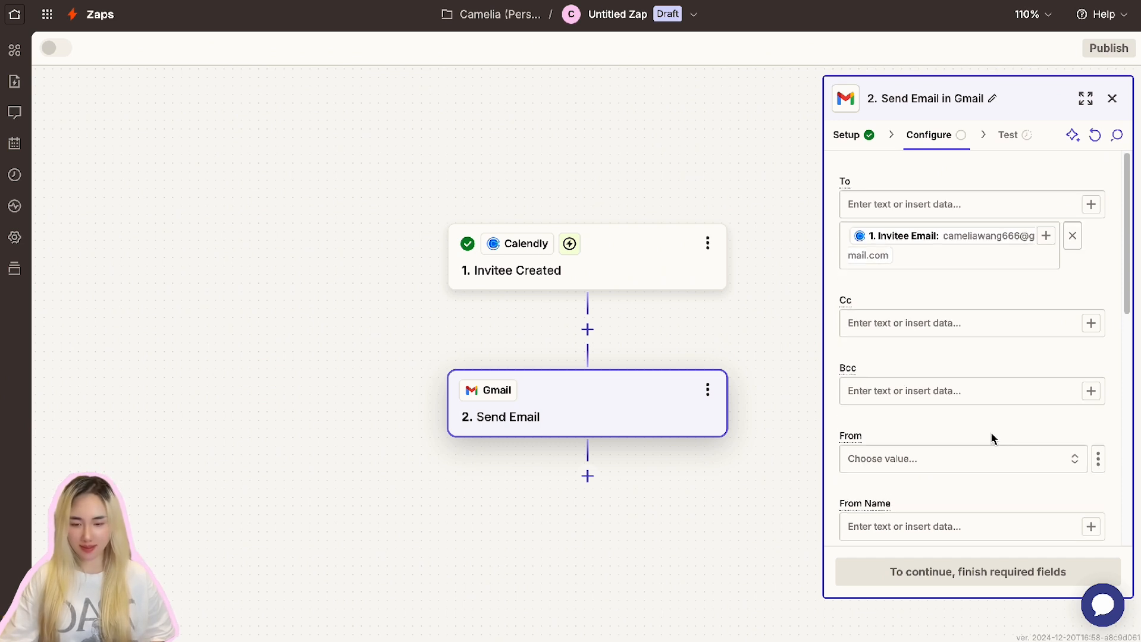
pyautogui.scroll(-3)
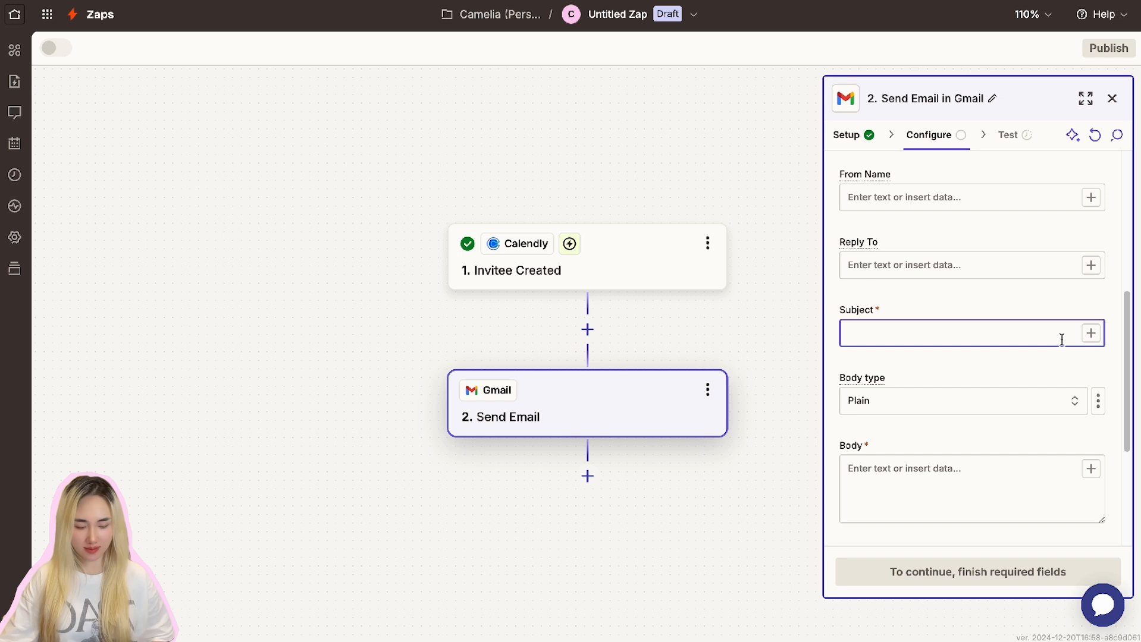
# Step: Enter 'Your Appointment with Optivize AI' as the email subject
pyautogui.write('Your Appointment with Optivize AI')
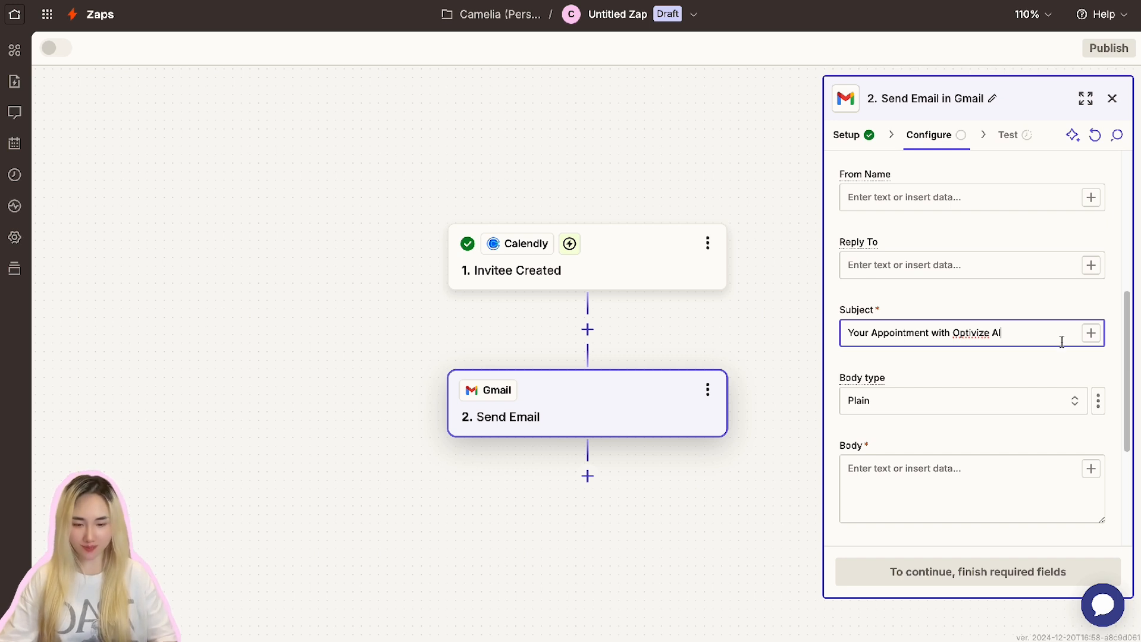
pyautogui.scroll(-3)
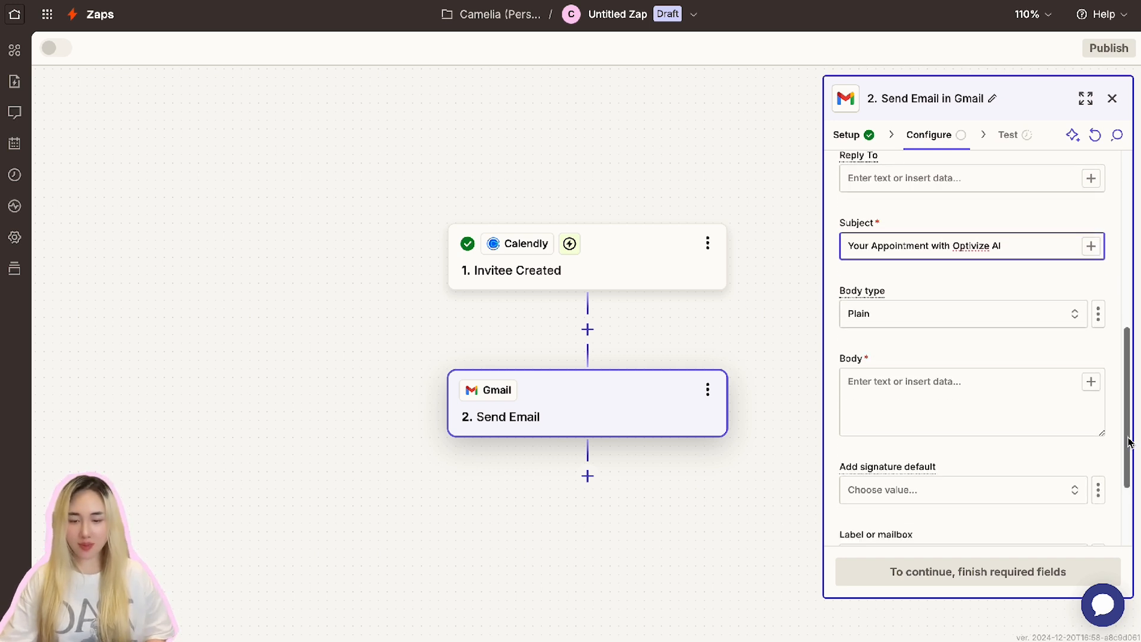
pyautogui.click(959, 402)
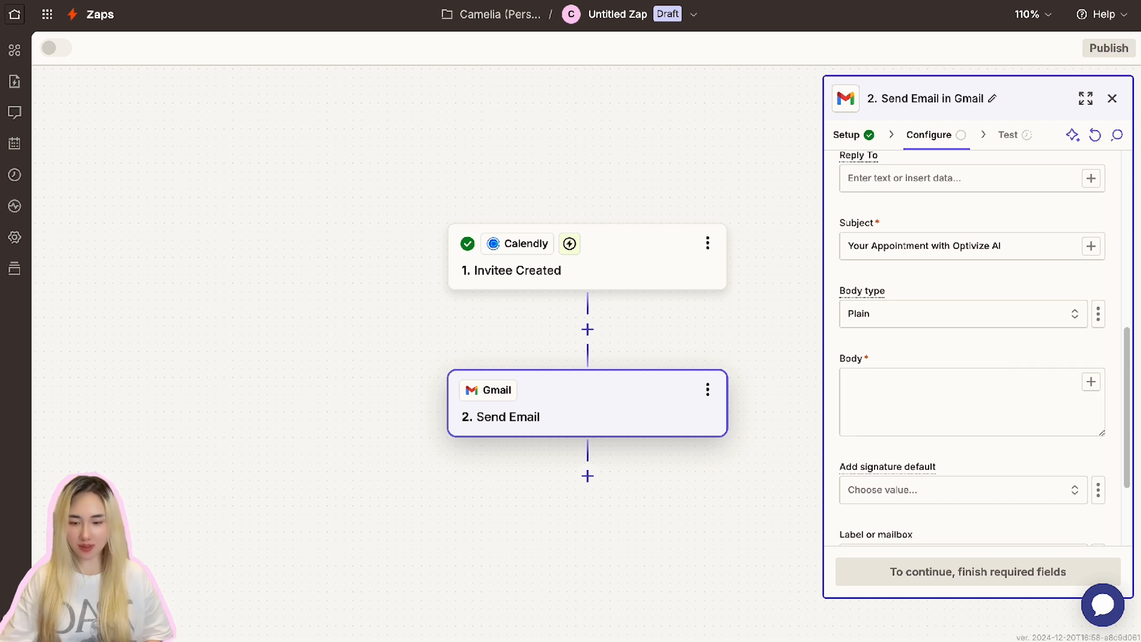
pyautogui.moveTo(997, 409)
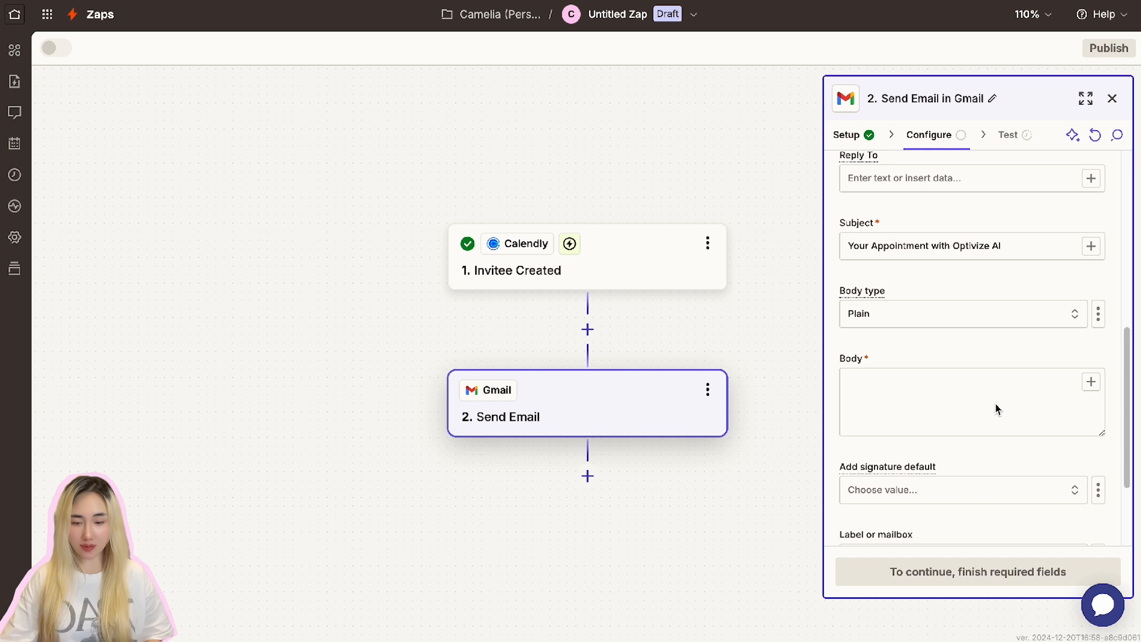
# Step: Write the body with Invitee Name after the greeting, the start time and the event location
pyautogui.click(972, 402)
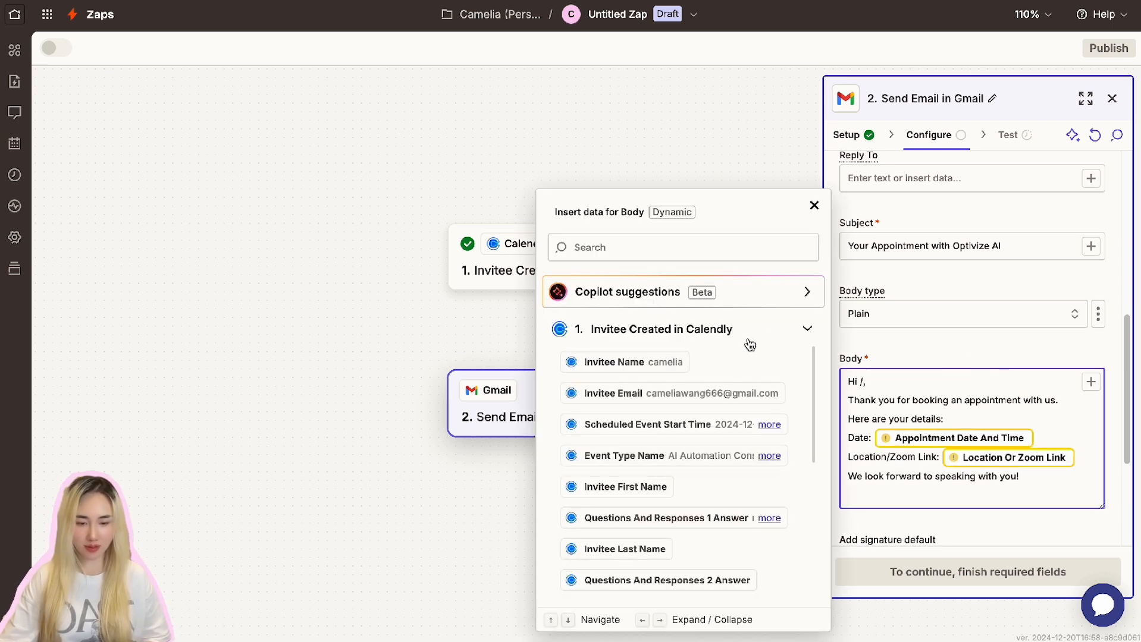
pyautogui.click(623, 362)
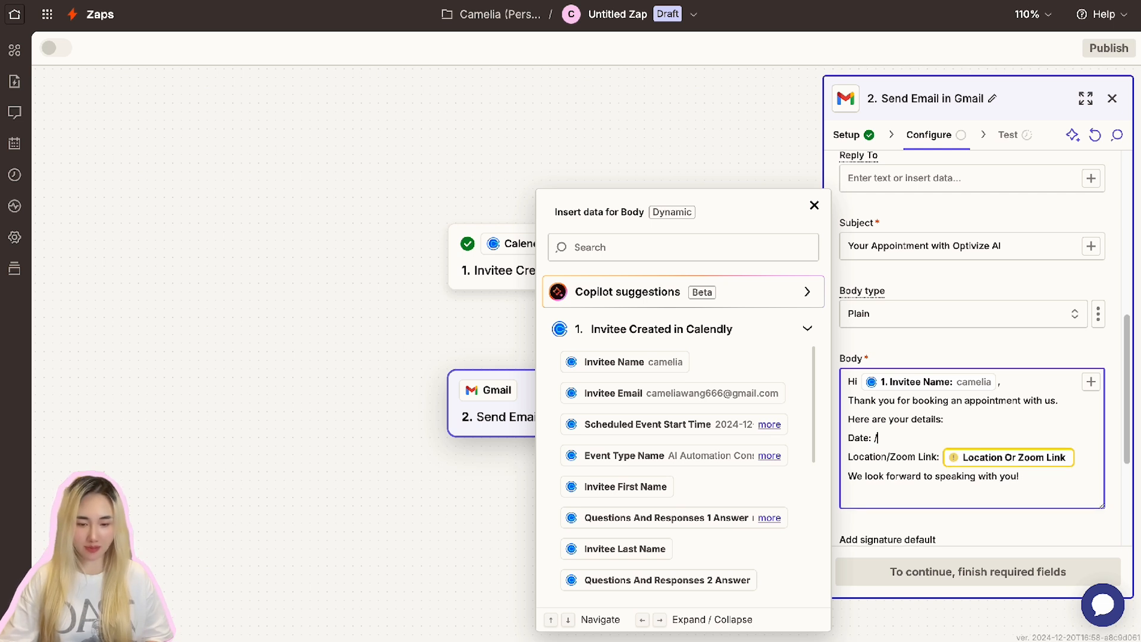
pyautogui.write('location')
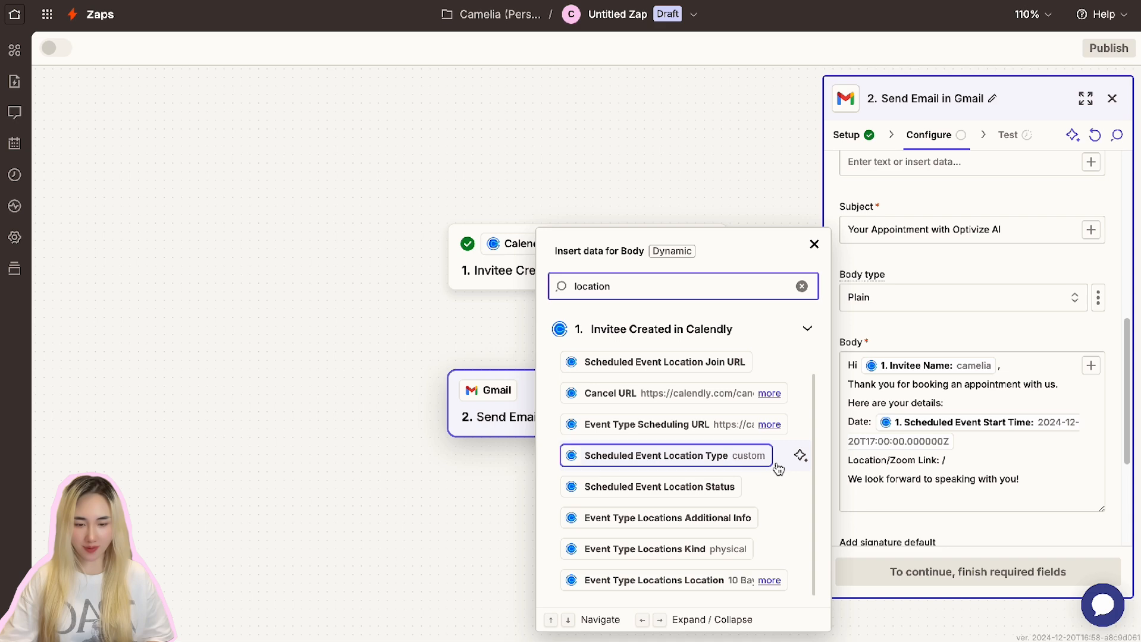
pyautogui.click(647, 580)
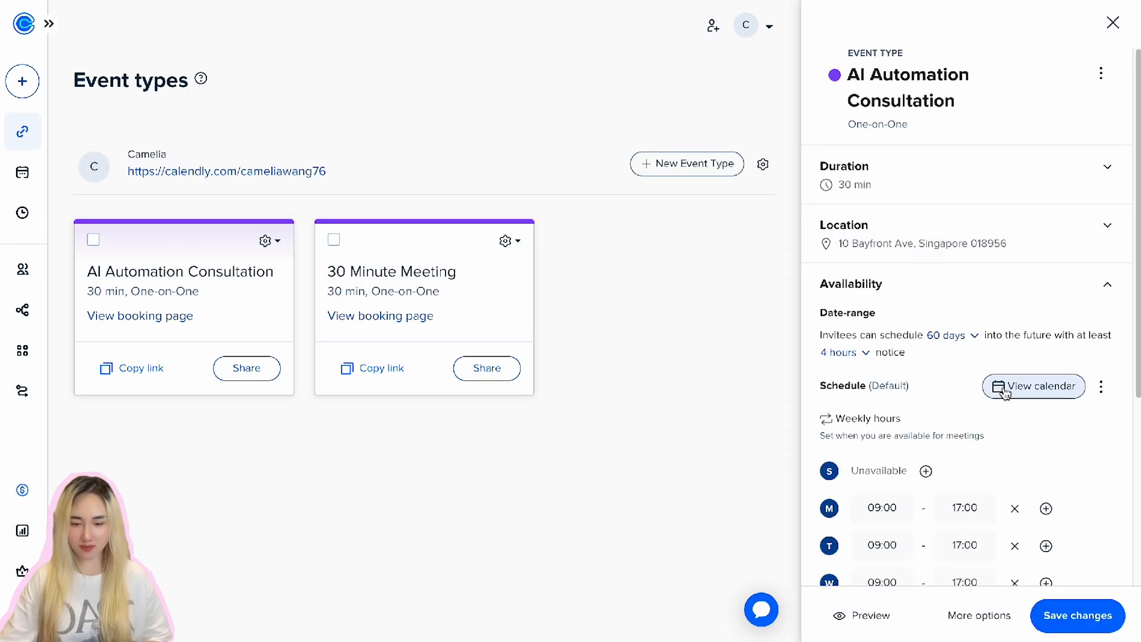
pyautogui.moveTo(1030, 255)
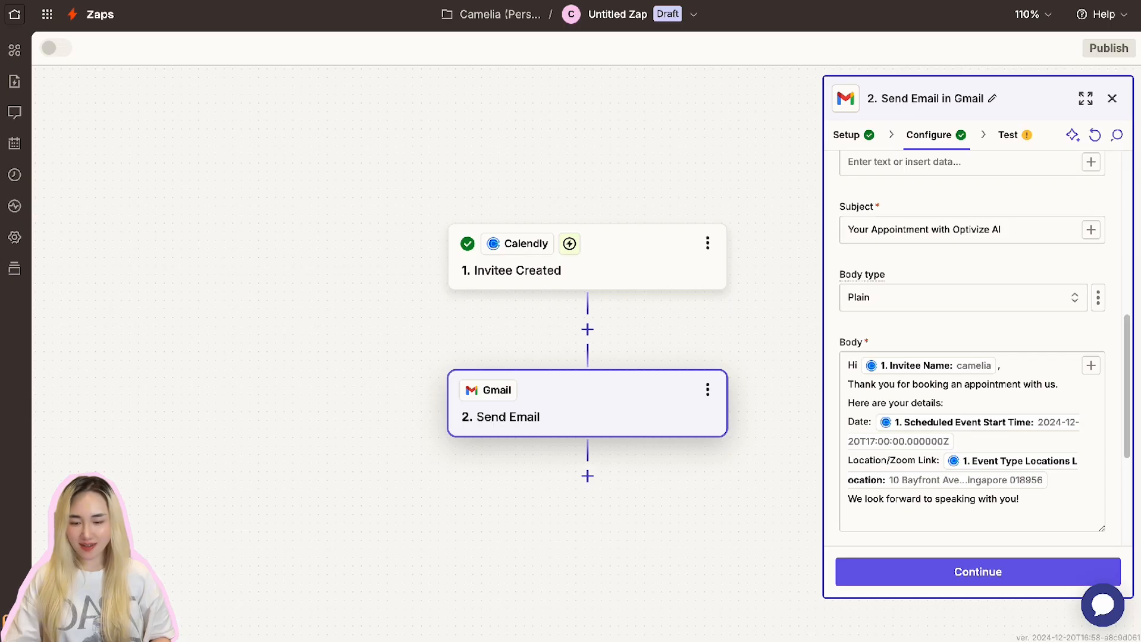
pyautogui.moveTo(954, 302)
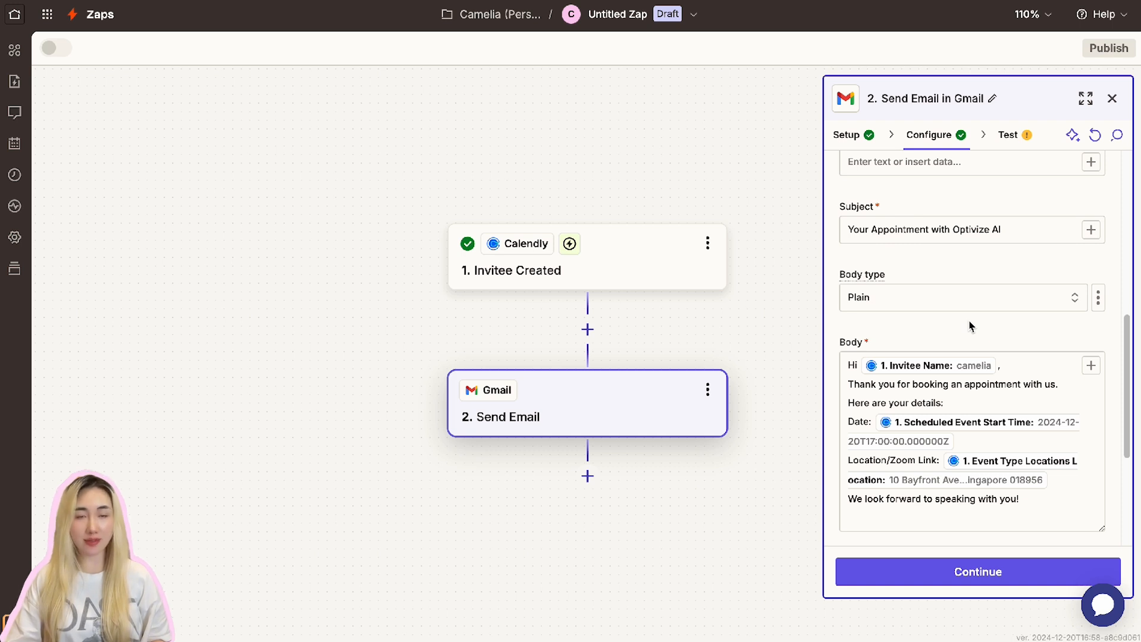
# Step: Skip the remaining optional fields and continue to the Gmail step's test preview
pyautogui.scroll(-3)
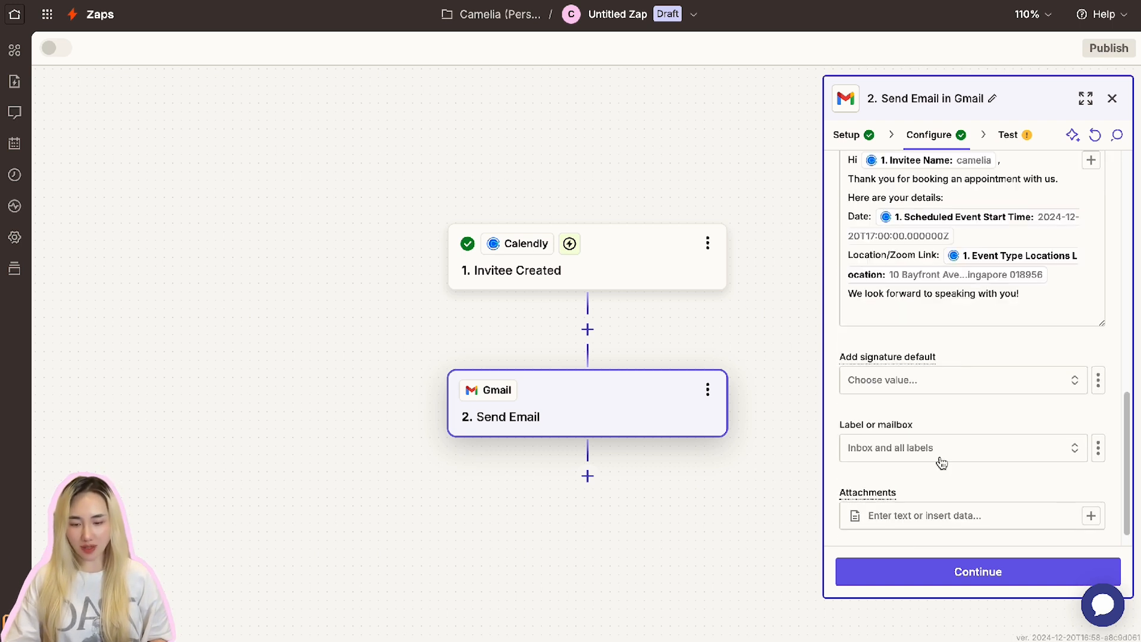
pyautogui.scroll(-3)
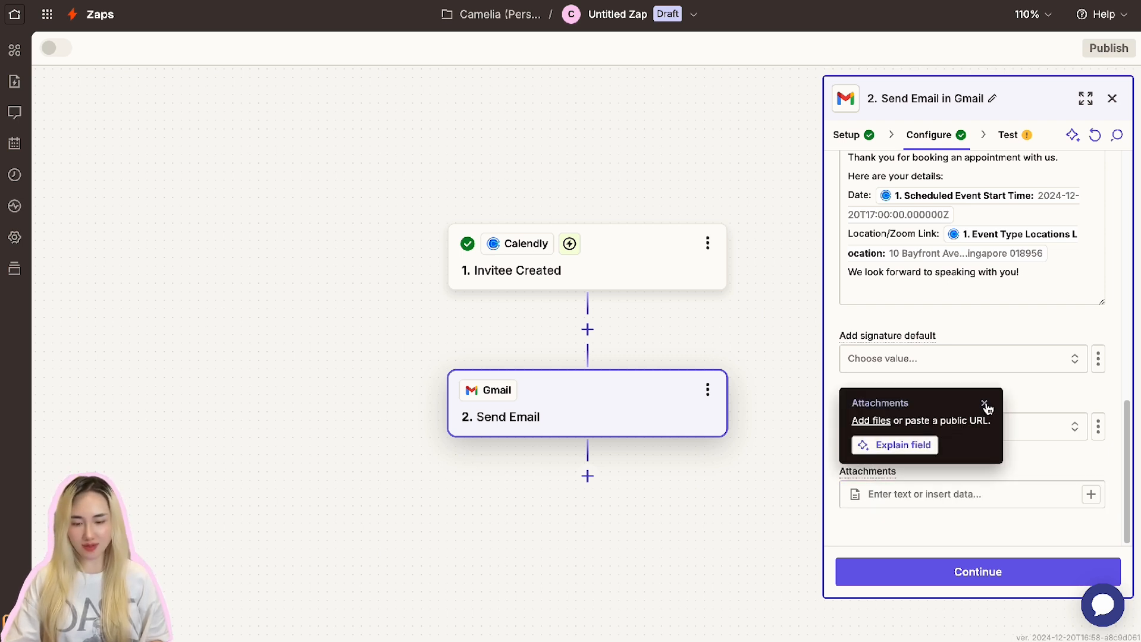
pyautogui.click(983, 402)
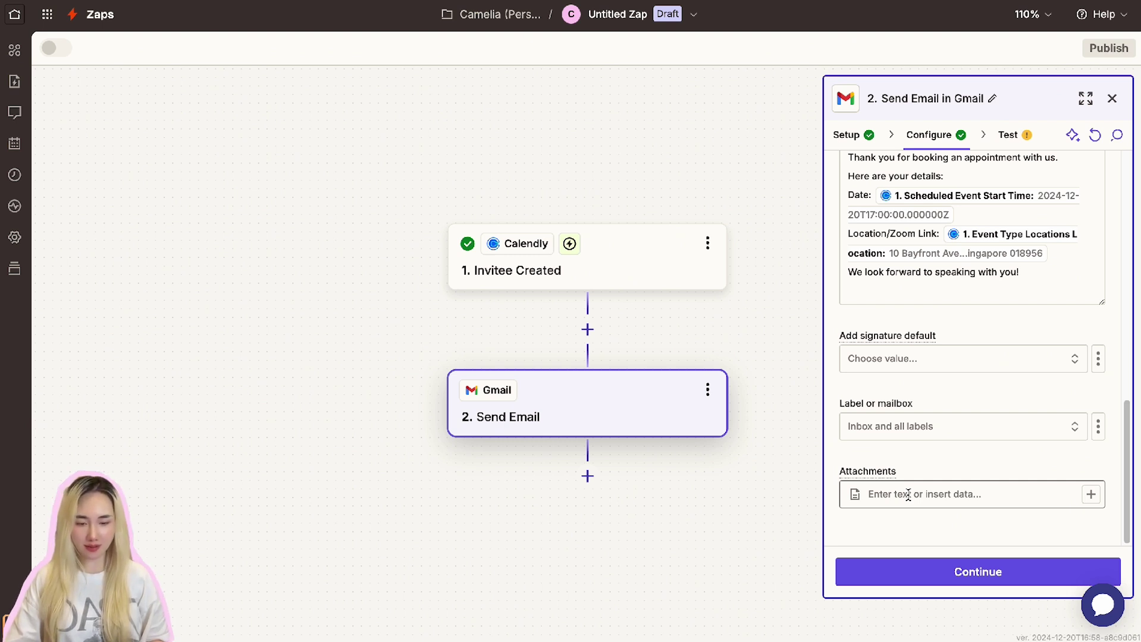
pyautogui.click(977, 573)
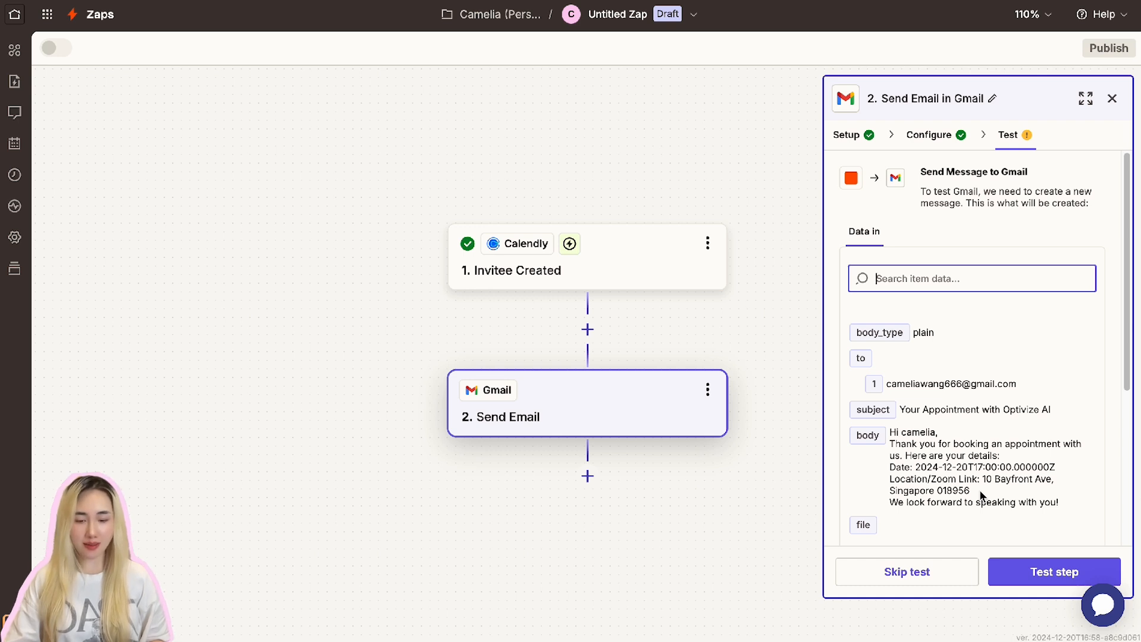
# Step: Run Test step on the Gmail action so a real confirmation email is sent
pyautogui.scroll(-3)
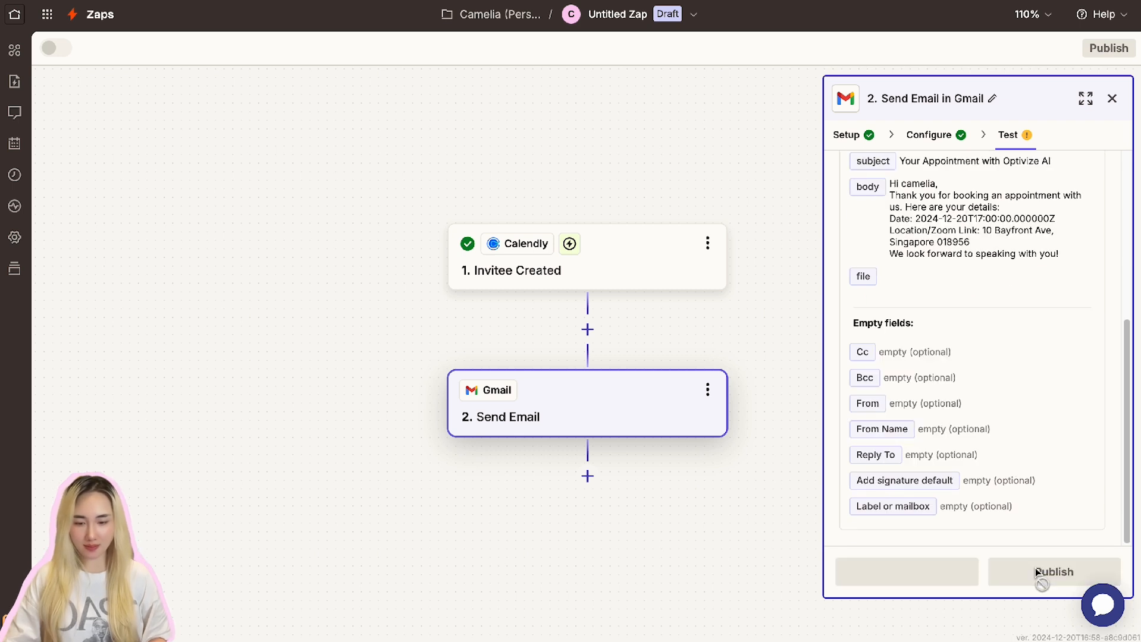
pyautogui.click(1053, 572)
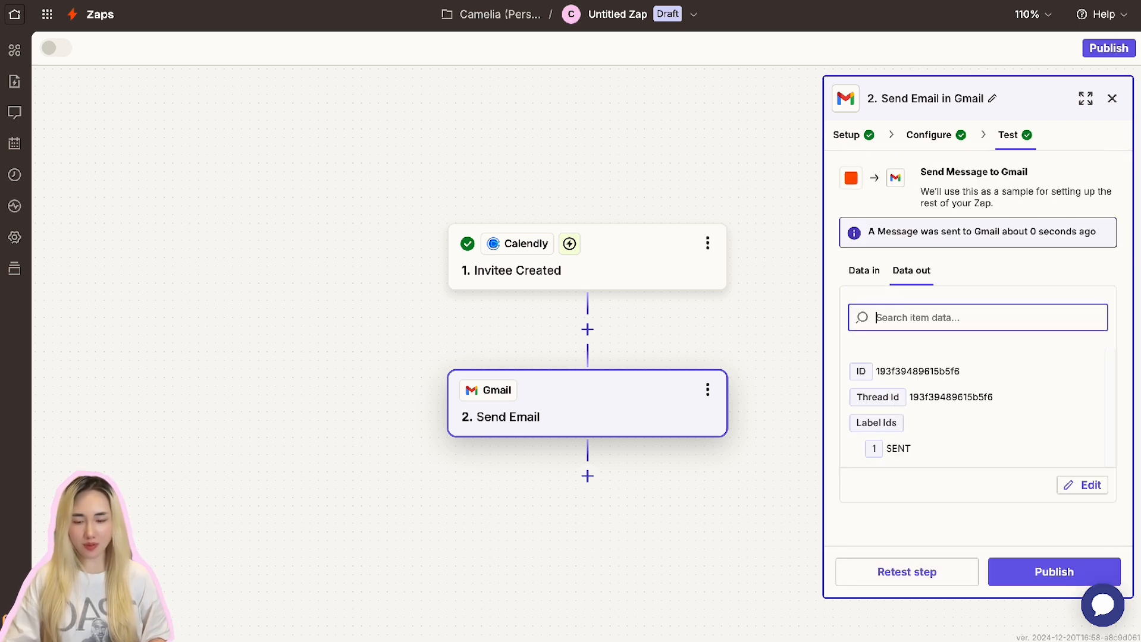
pyautogui.moveTo(1052, 398)
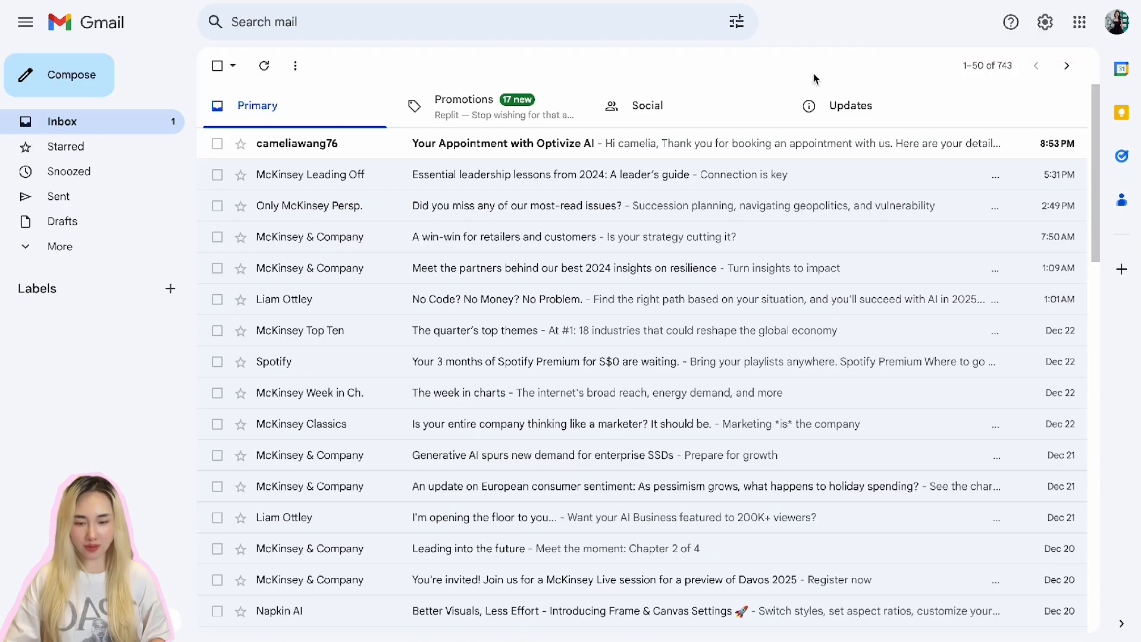
# Step: Read the 'Your Appointment with Optivize AI' email's greeting, date and location in Gmail
pyautogui.click(526, 143)
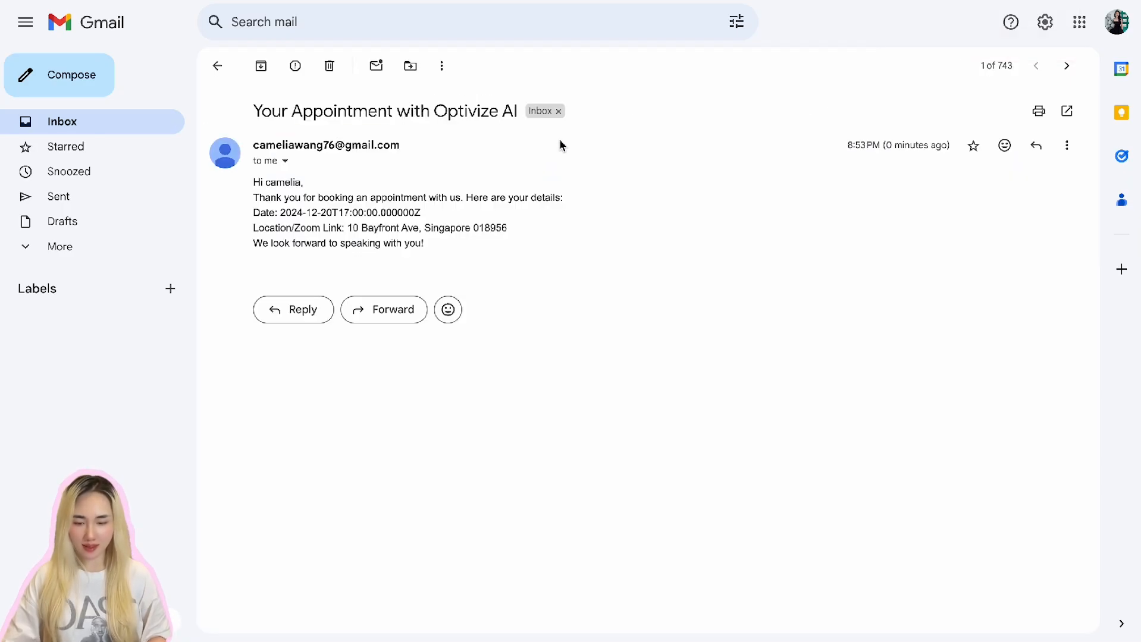
pyautogui.moveTo(301, 204)
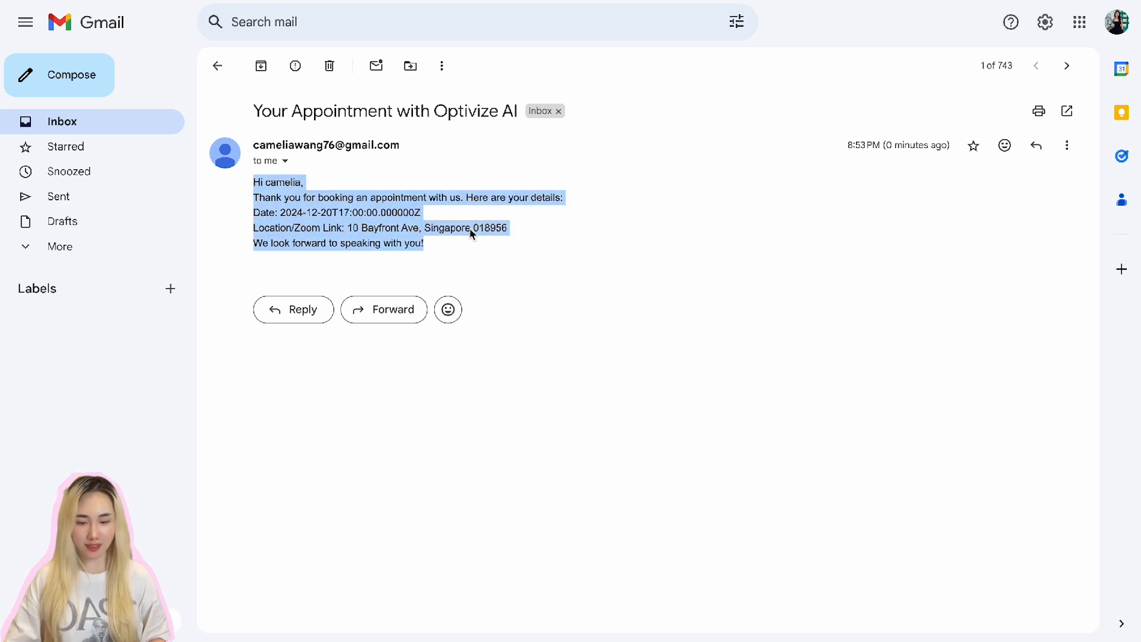
pyautogui.click(595, 236)
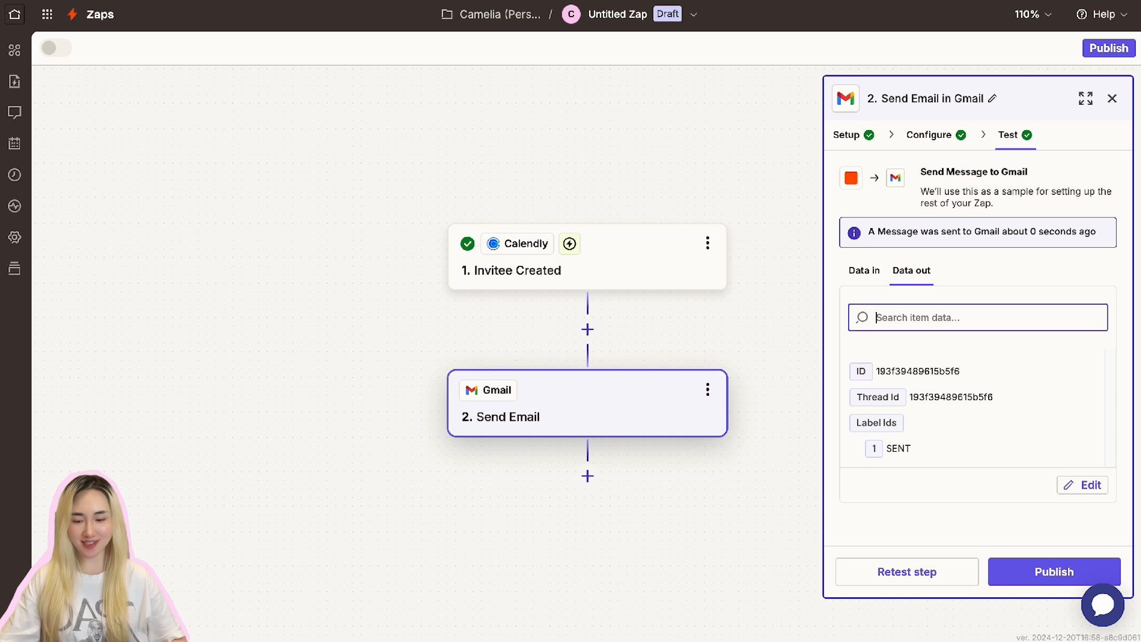
pyautogui.moveTo(971, 414)
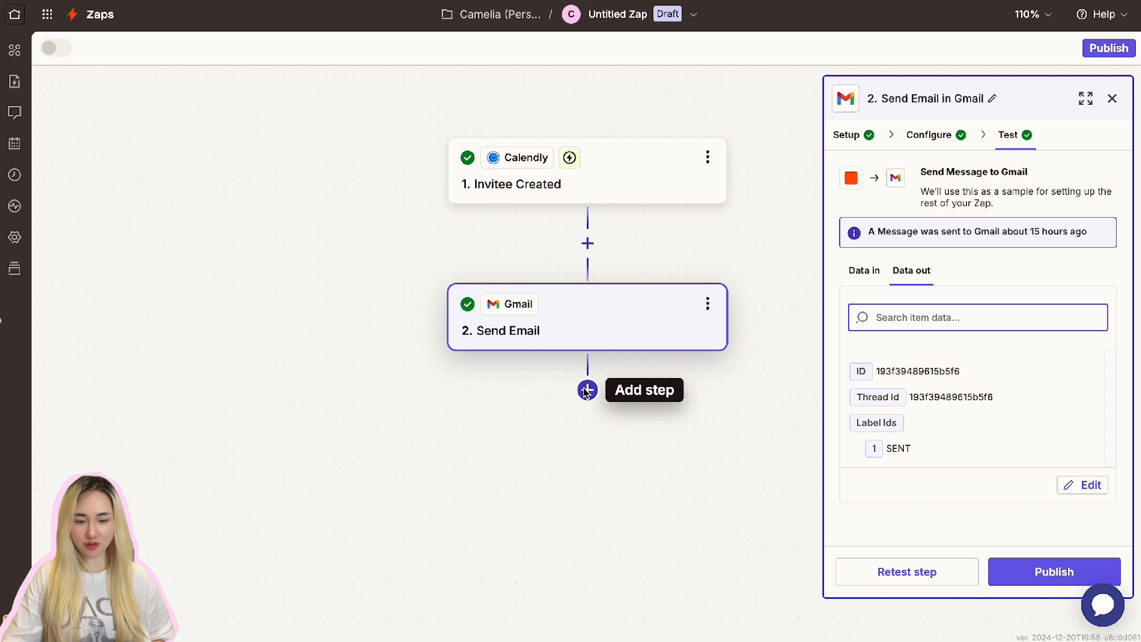
# Step: Add step 3 as Slack Send Channel Message with the connected Slack account
pyautogui.click(587, 390)
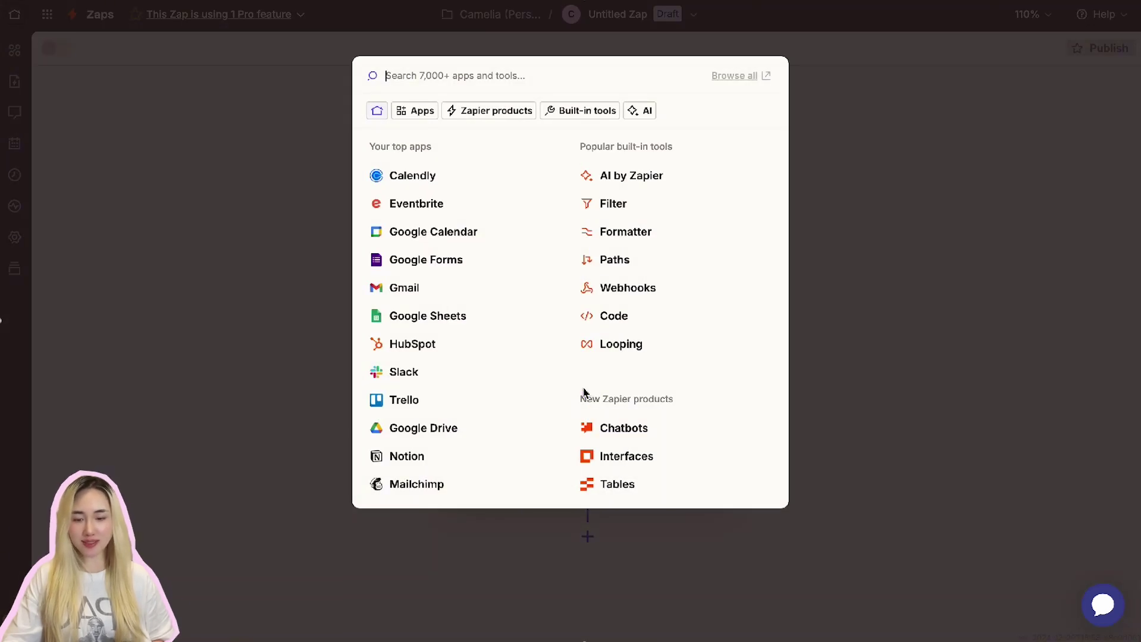
pyautogui.click(403, 371)
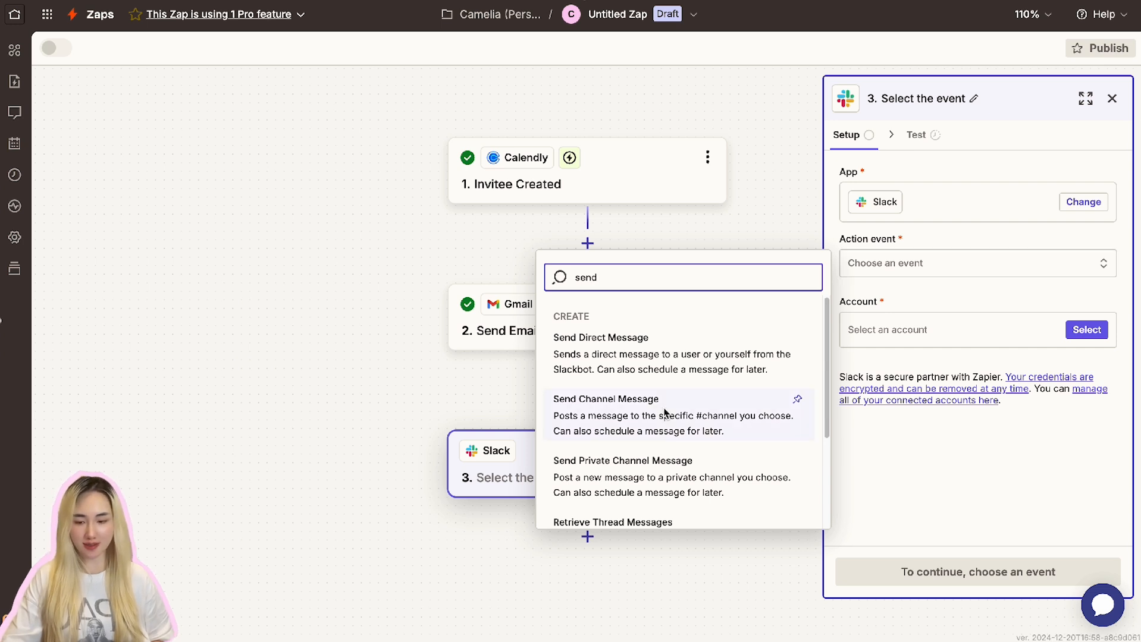
pyautogui.click(606, 415)
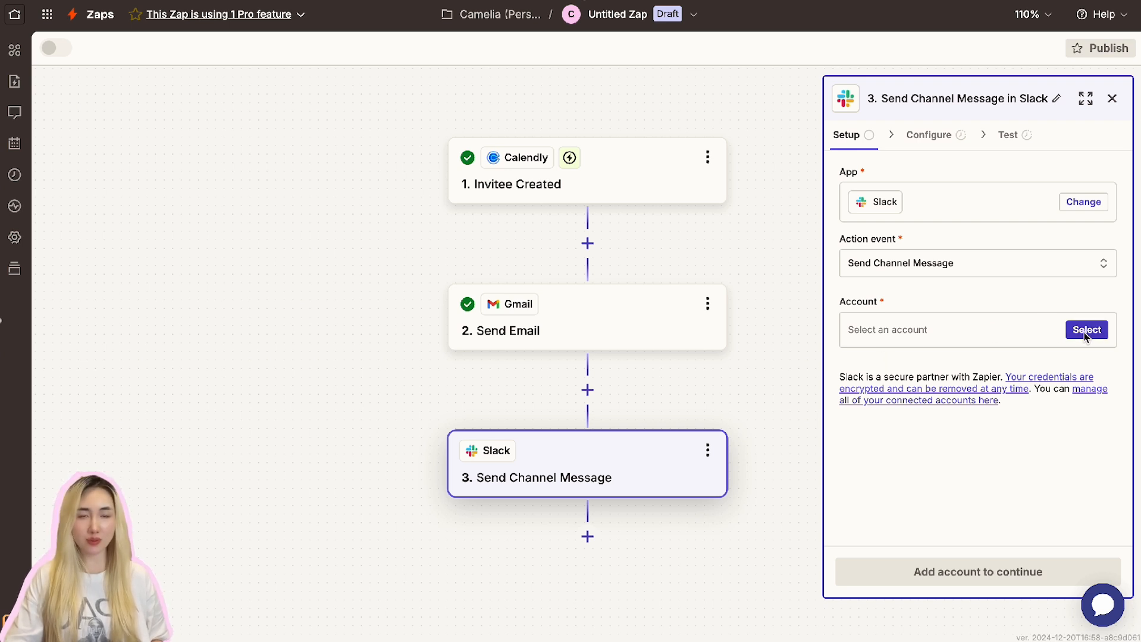
pyautogui.click(1086, 330)
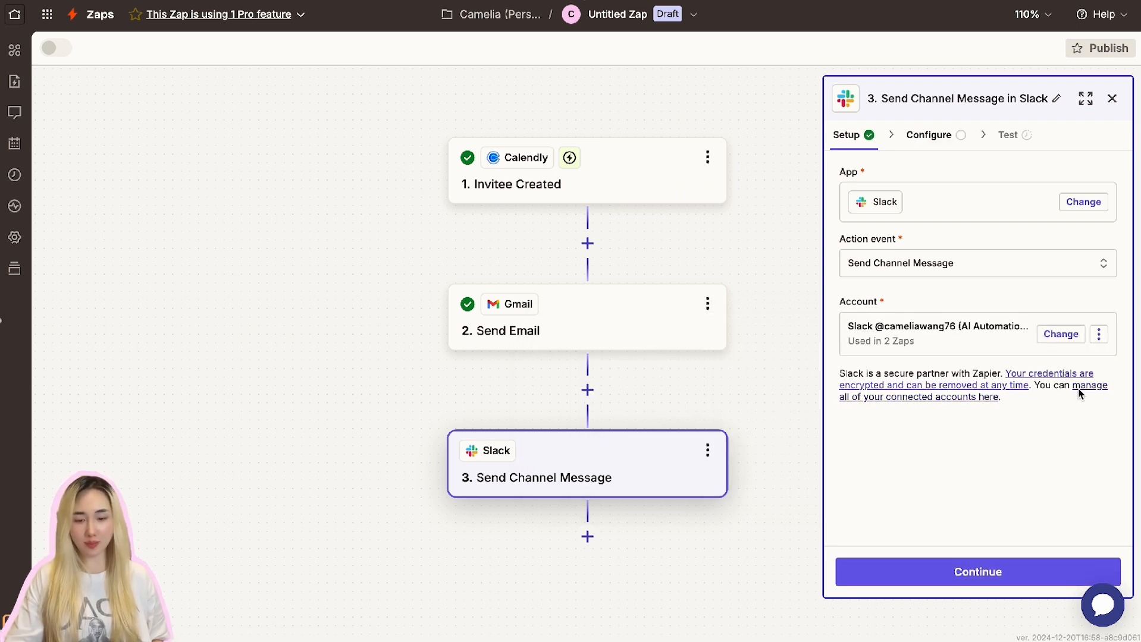
pyautogui.moveTo(1019, 510)
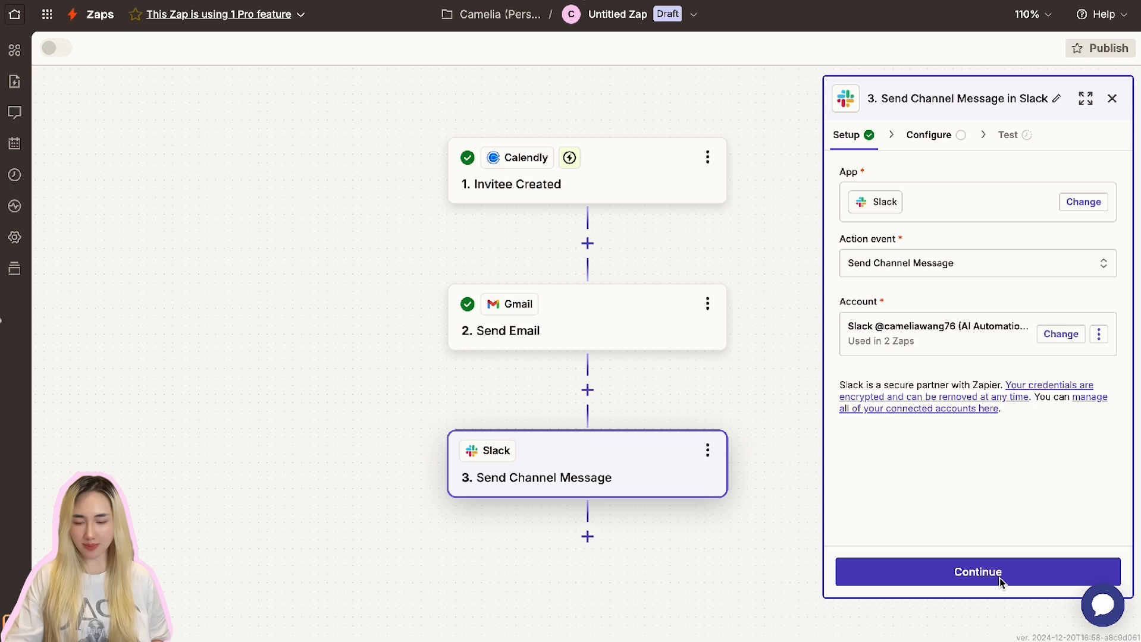
pyautogui.click(980, 572)
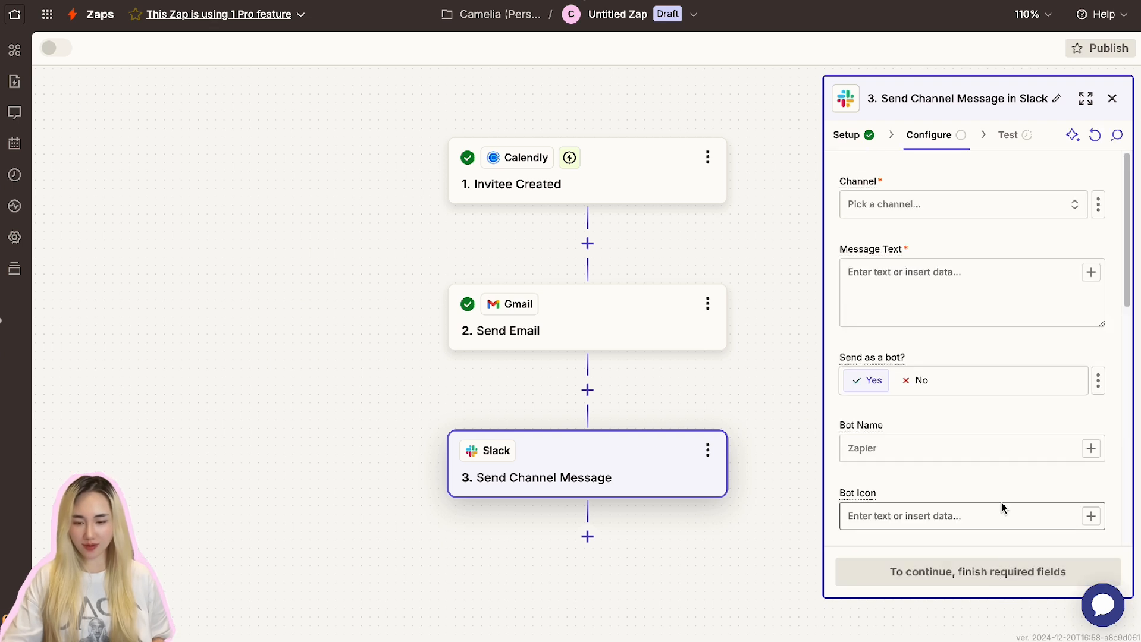
# Step: Post 'New appointment booked!' to client-appointments with name, email, timezone, start time and location
pyautogui.click(963, 203)
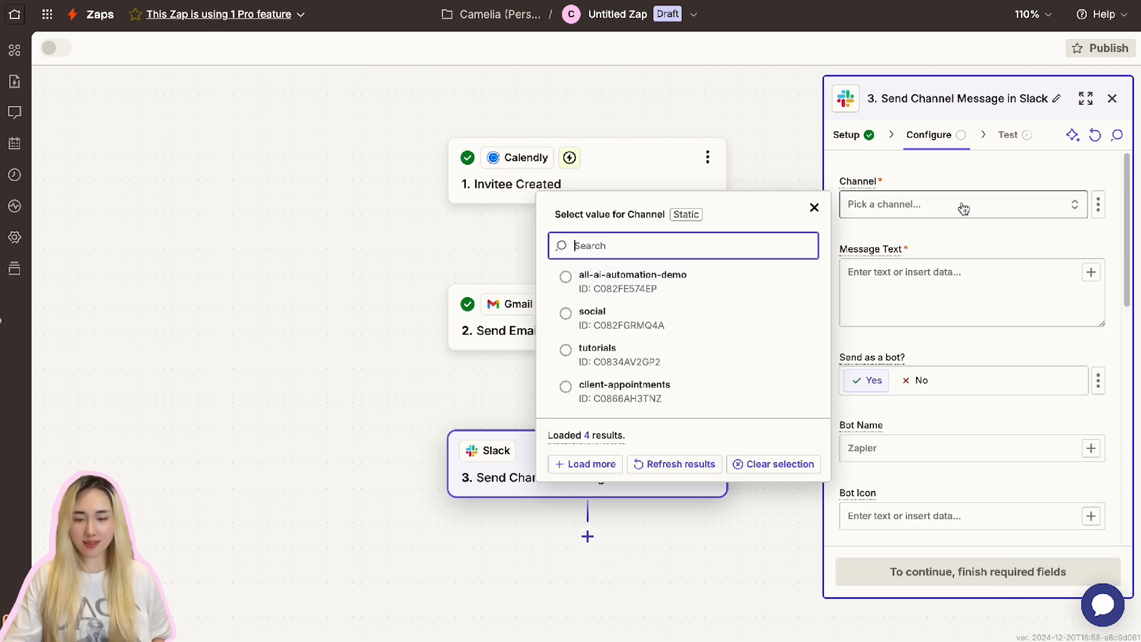
pyautogui.moveTo(637, 398)
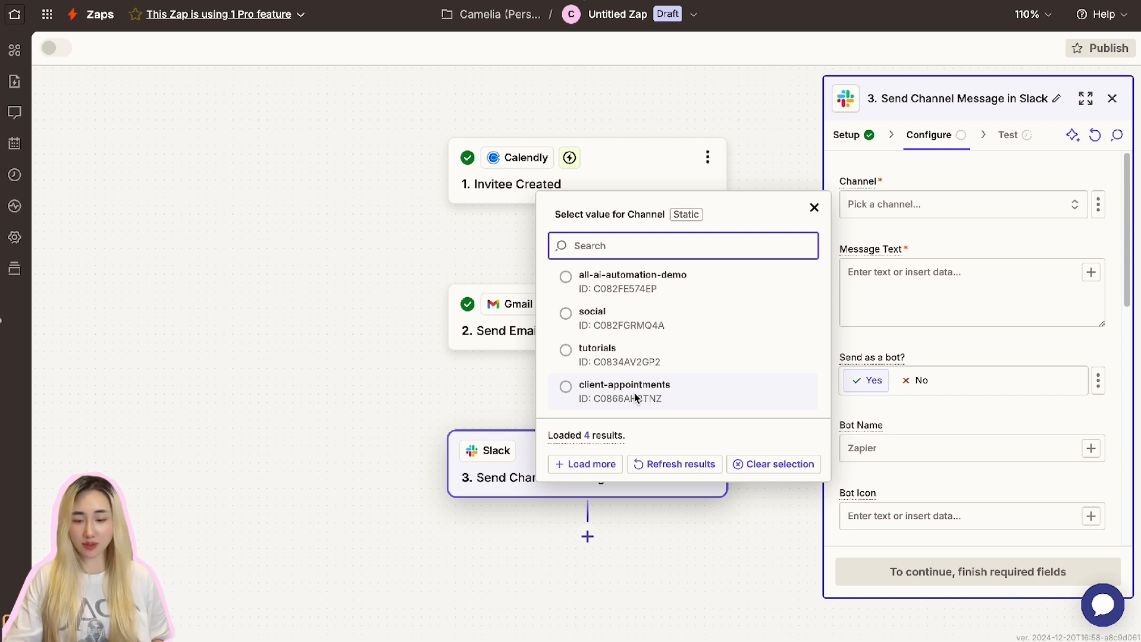
pyautogui.click(625, 391)
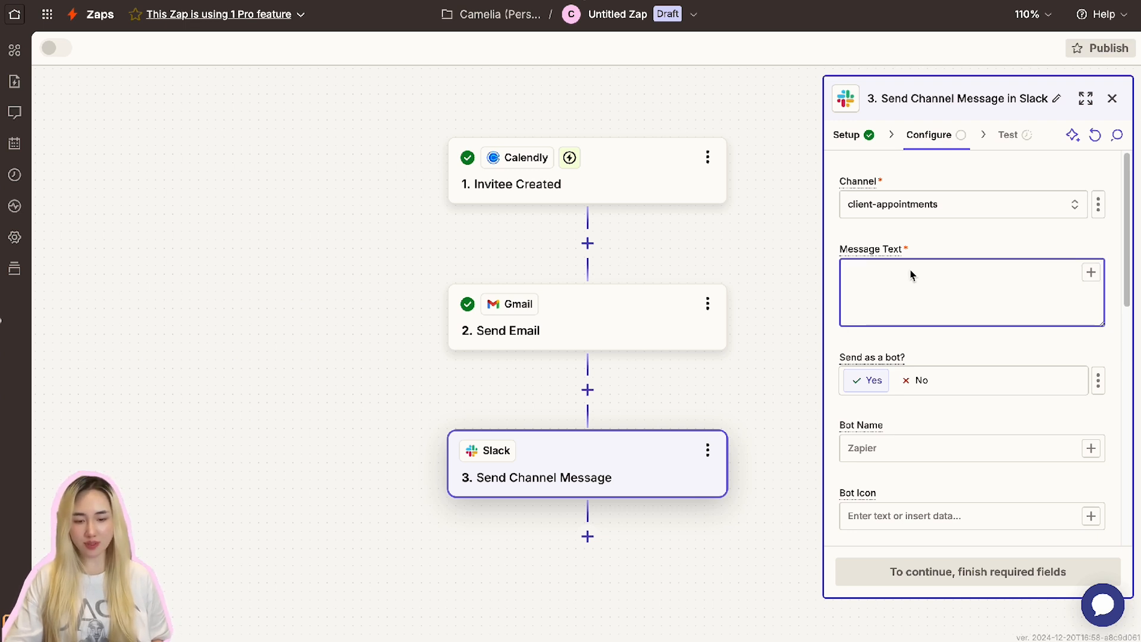
pyautogui.click(964, 290)
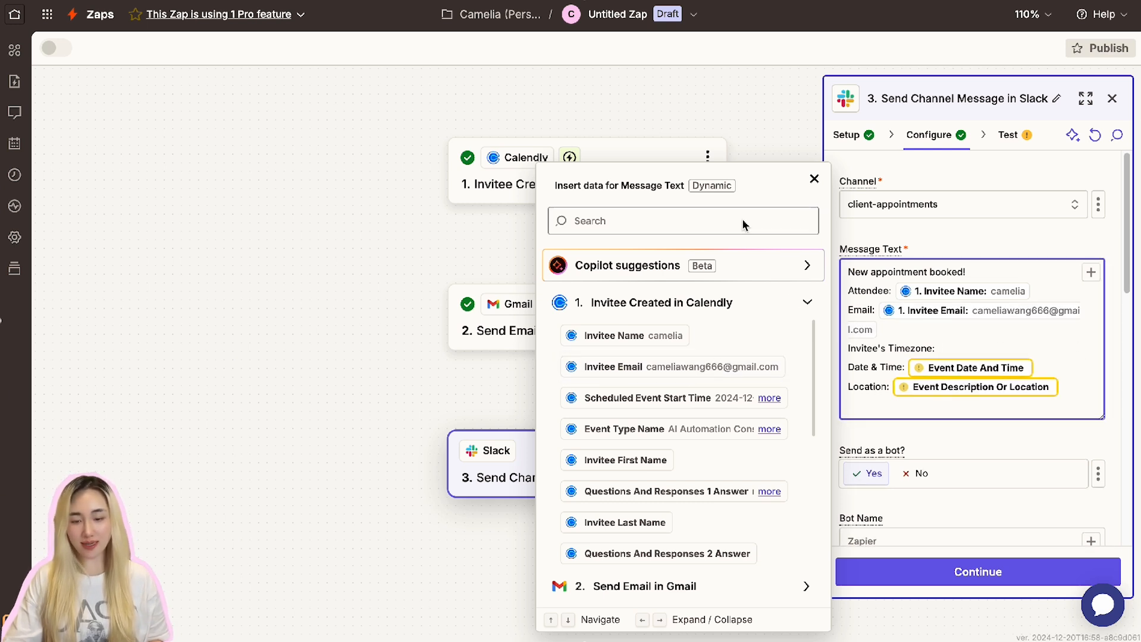
pyautogui.write('timezone')
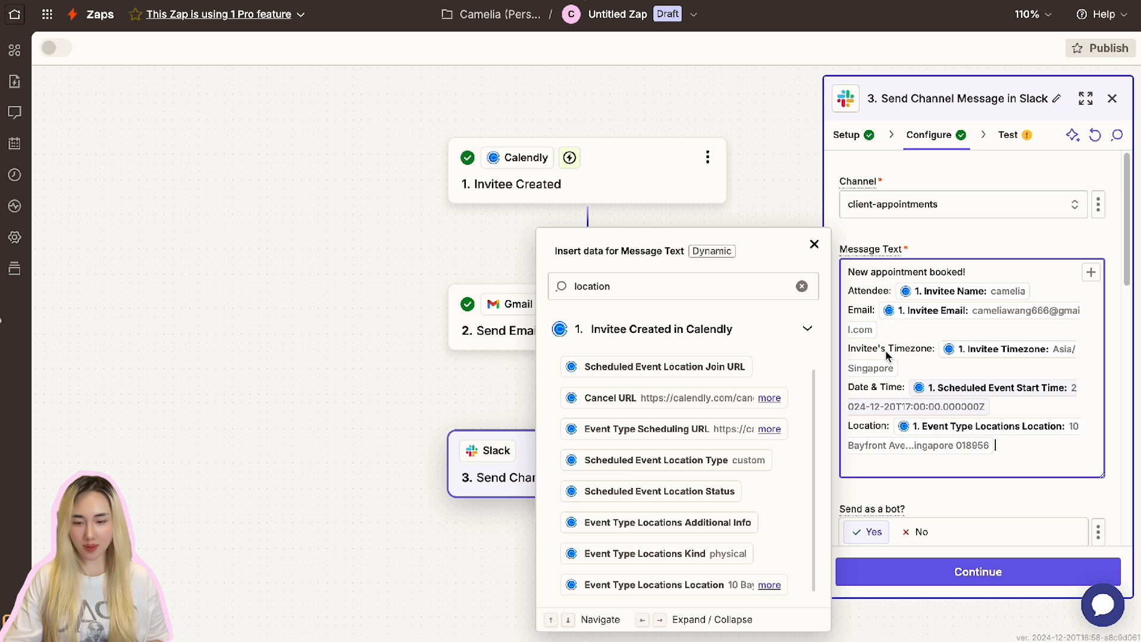
pyautogui.click(814, 244)
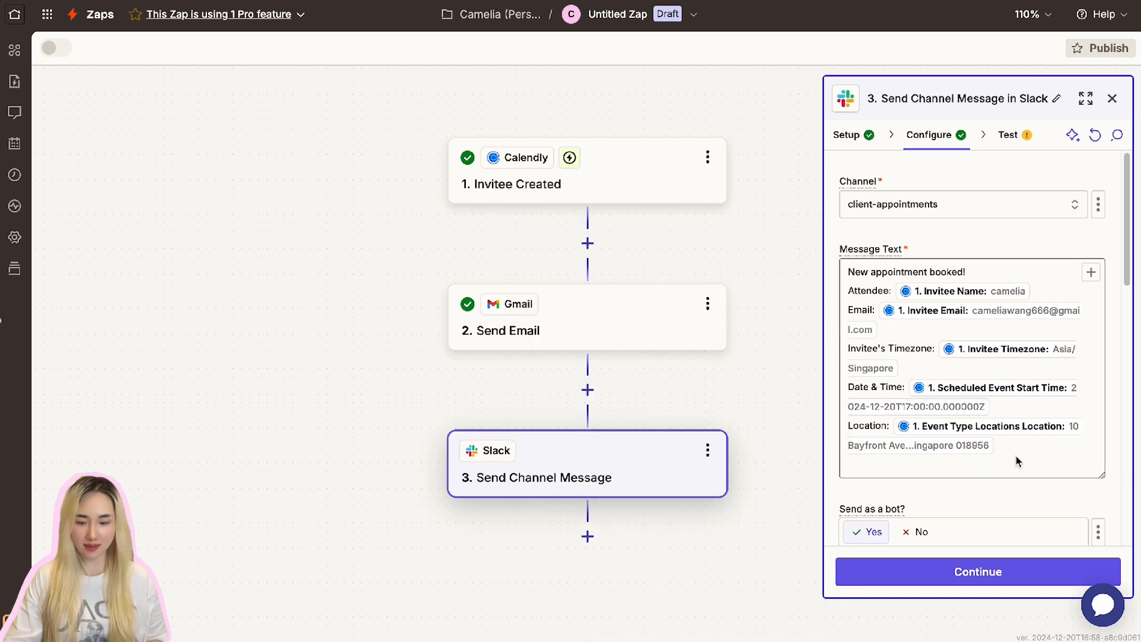
# Step: Continue past the remaining options and send a test appointment message to Slack
pyautogui.scroll(-3)
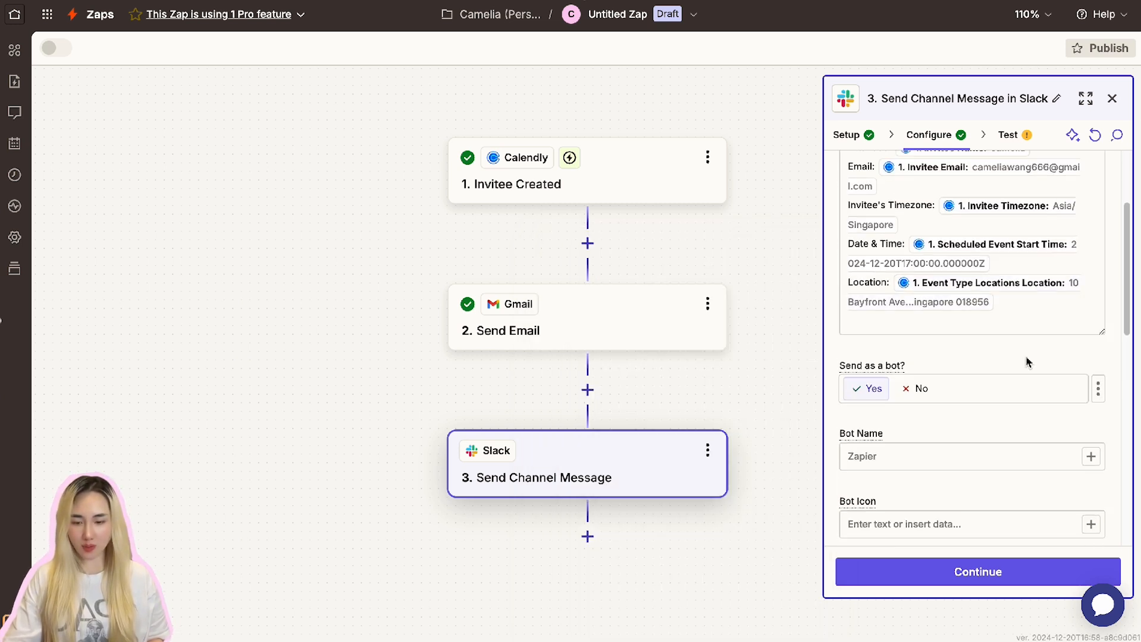
pyautogui.scroll(-3)
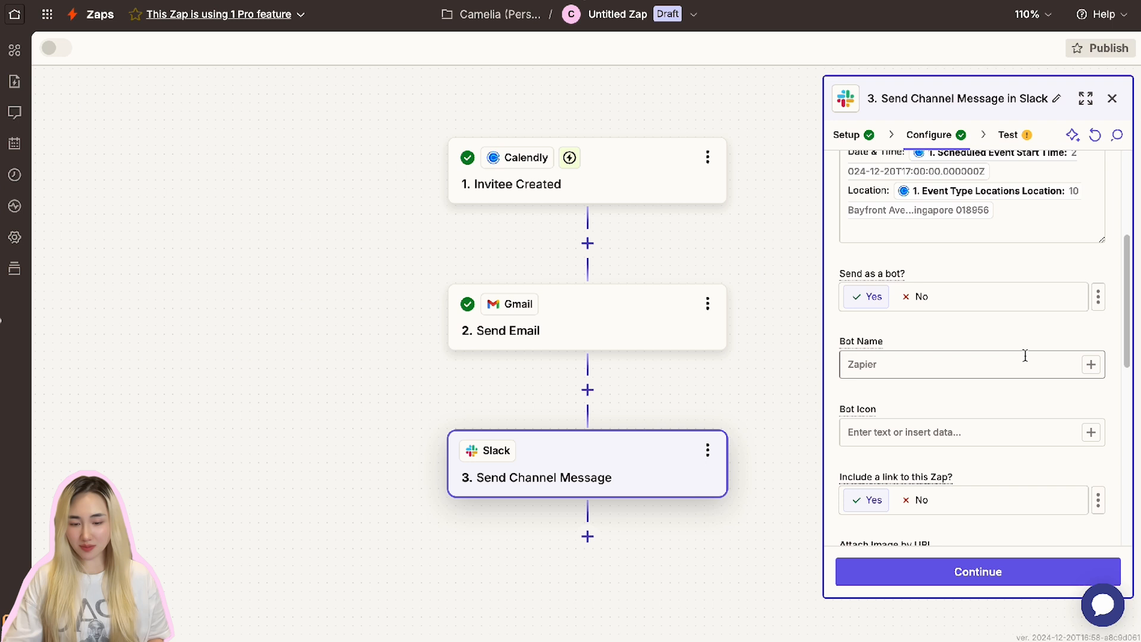
pyautogui.scroll(-3)
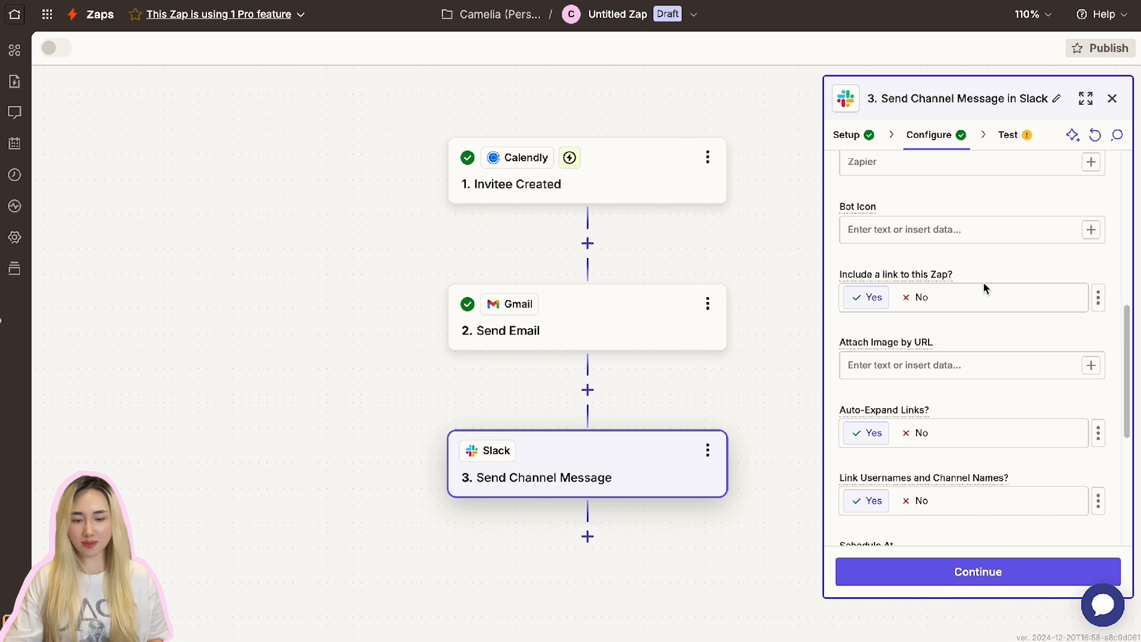
pyautogui.scroll(-3)
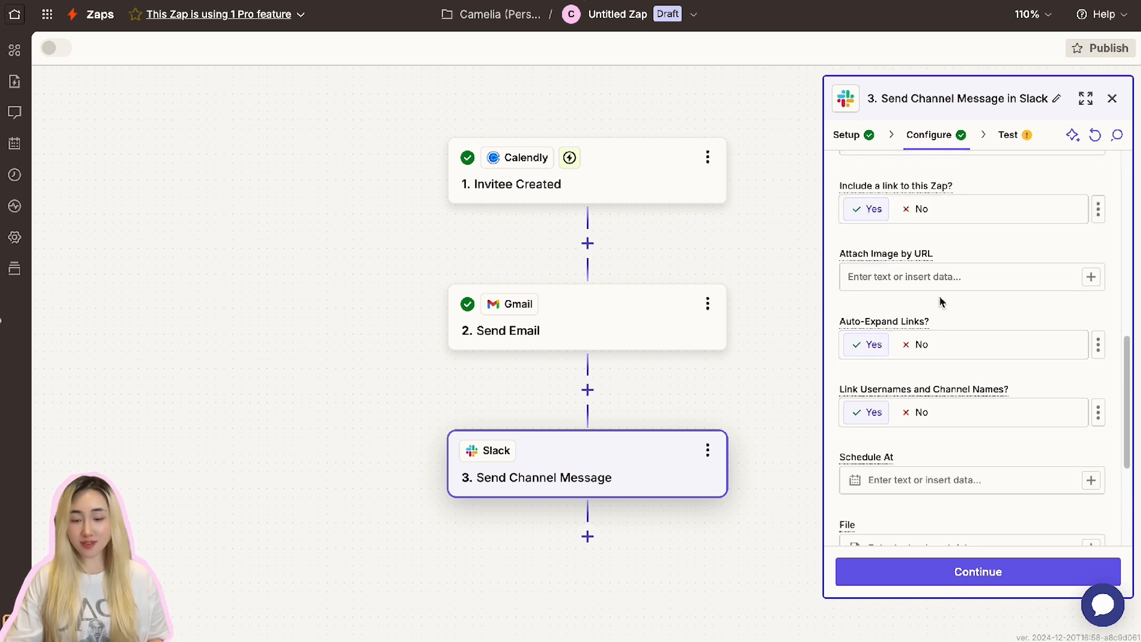
pyautogui.click(1006, 135)
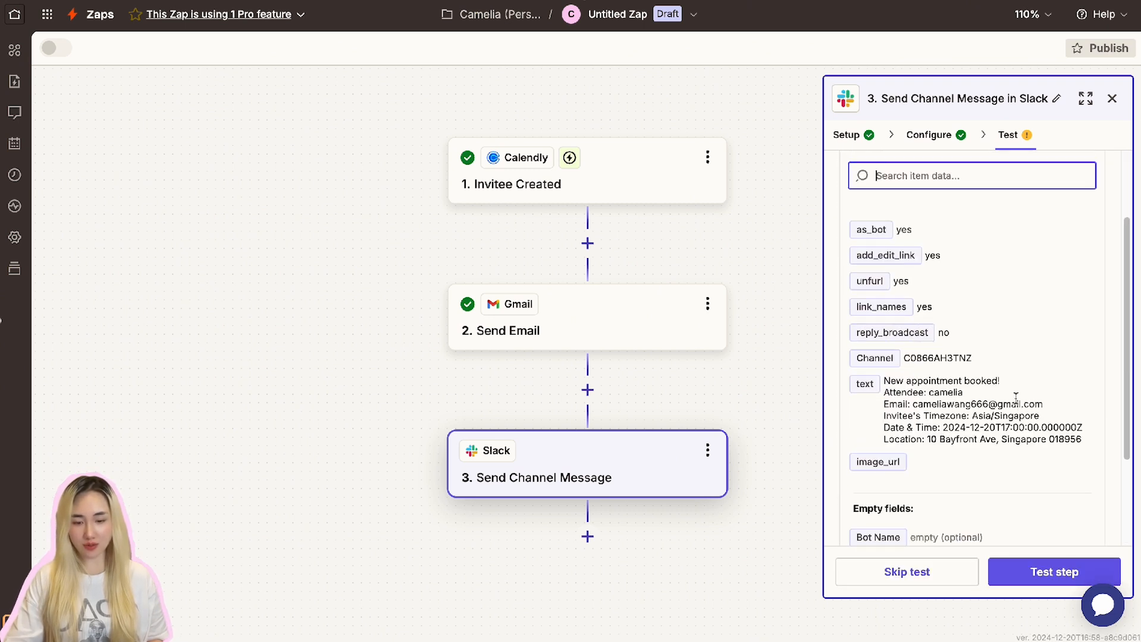
pyautogui.scroll(-3)
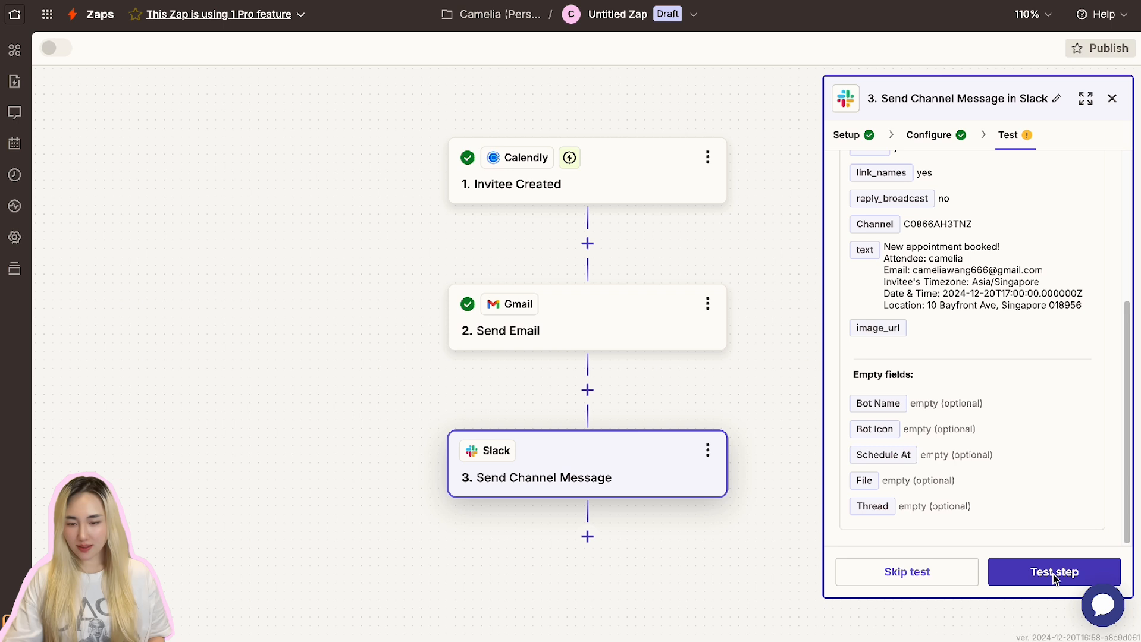
pyautogui.click(1054, 572)
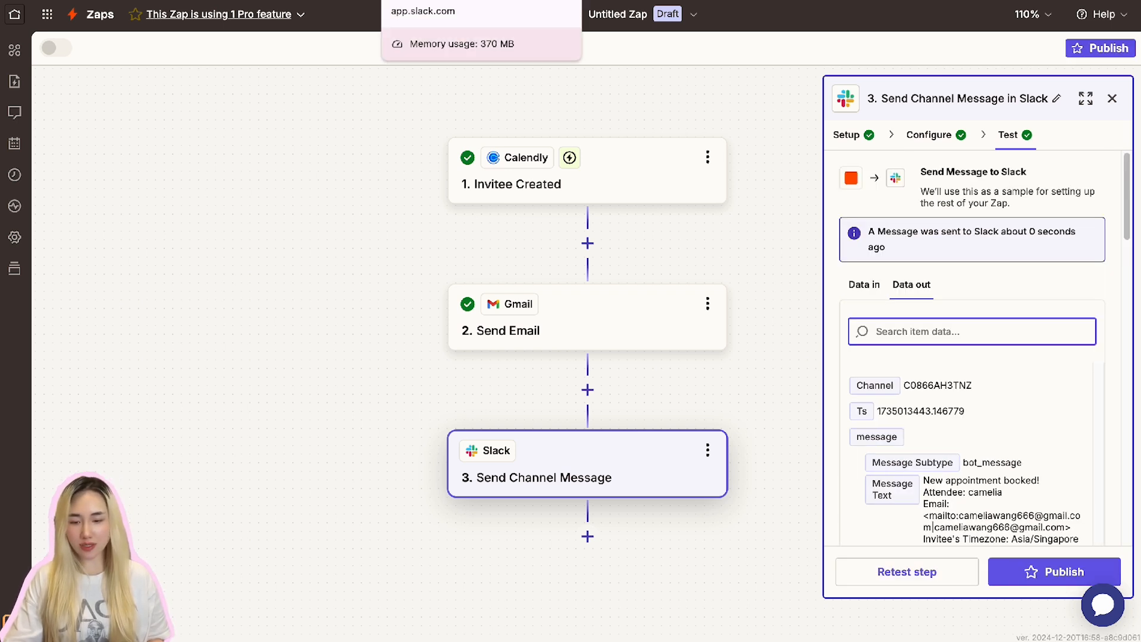
pyautogui.scroll(-3)
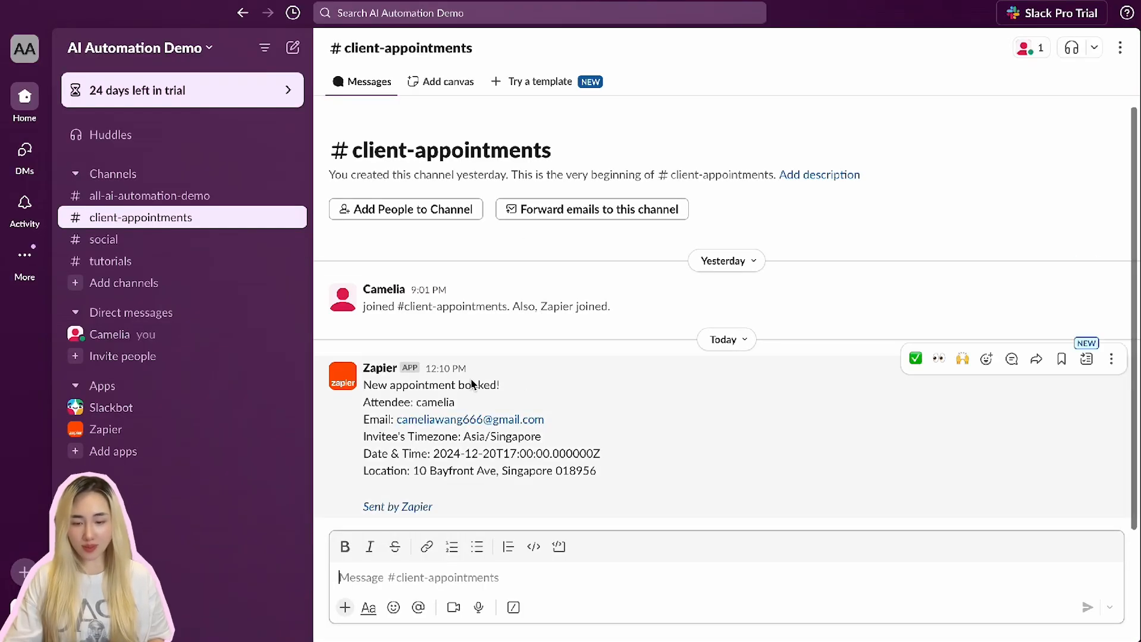
pyautogui.moveTo(364, 385); pyautogui.dragTo(594, 471)
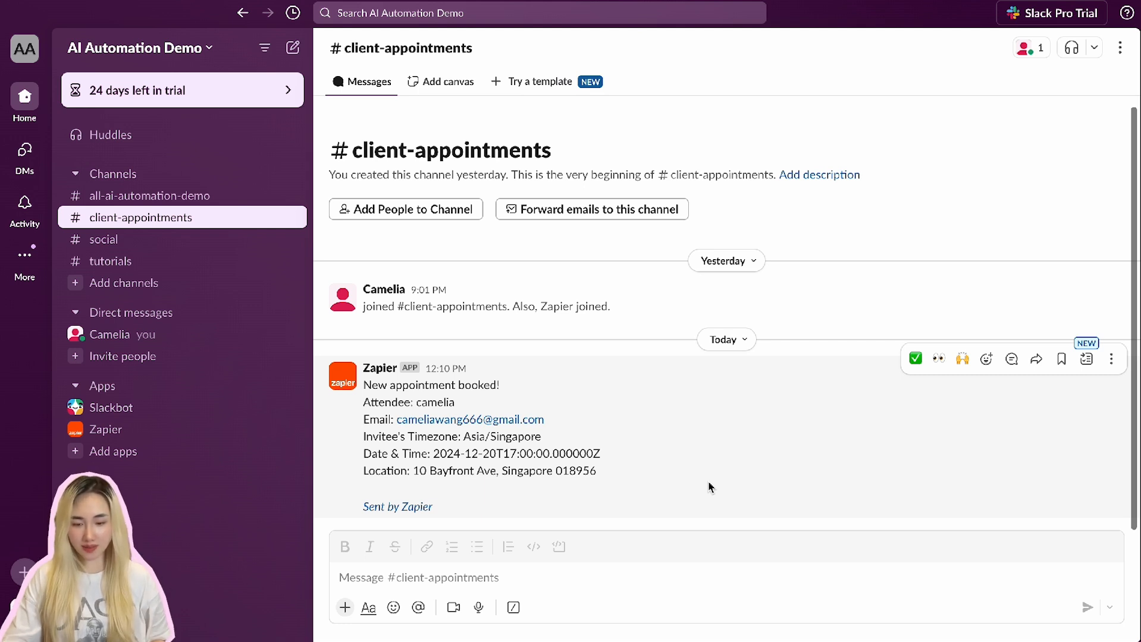
pyautogui.doubleClick(583, 471)
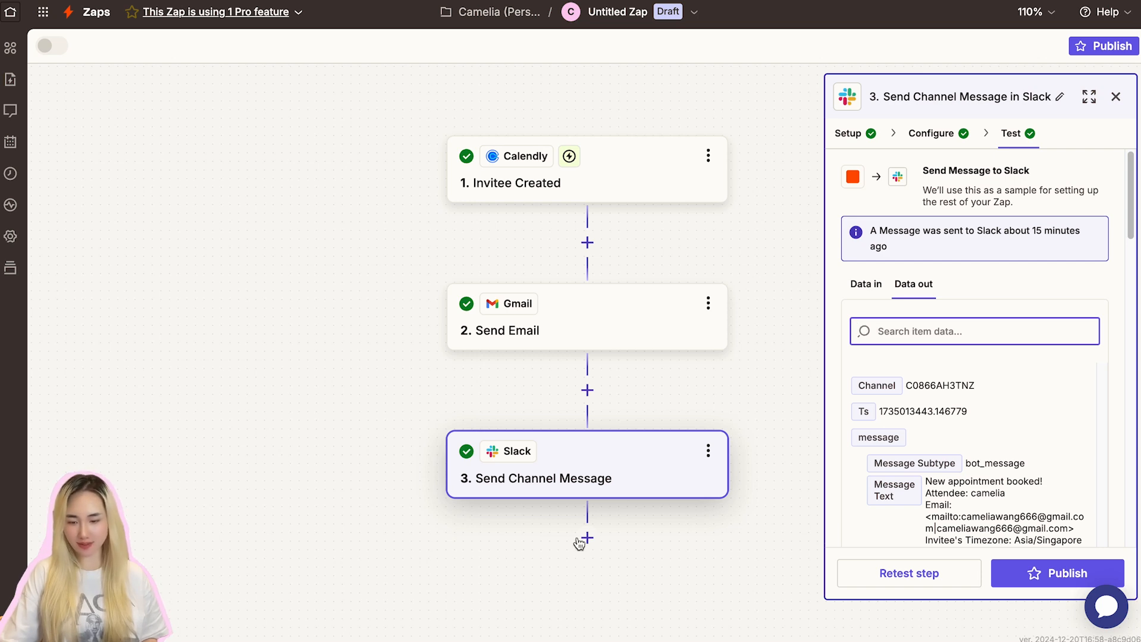
# Step: Add step 4 as Delay by Zapier using the Delay For event
pyautogui.click(588, 538)
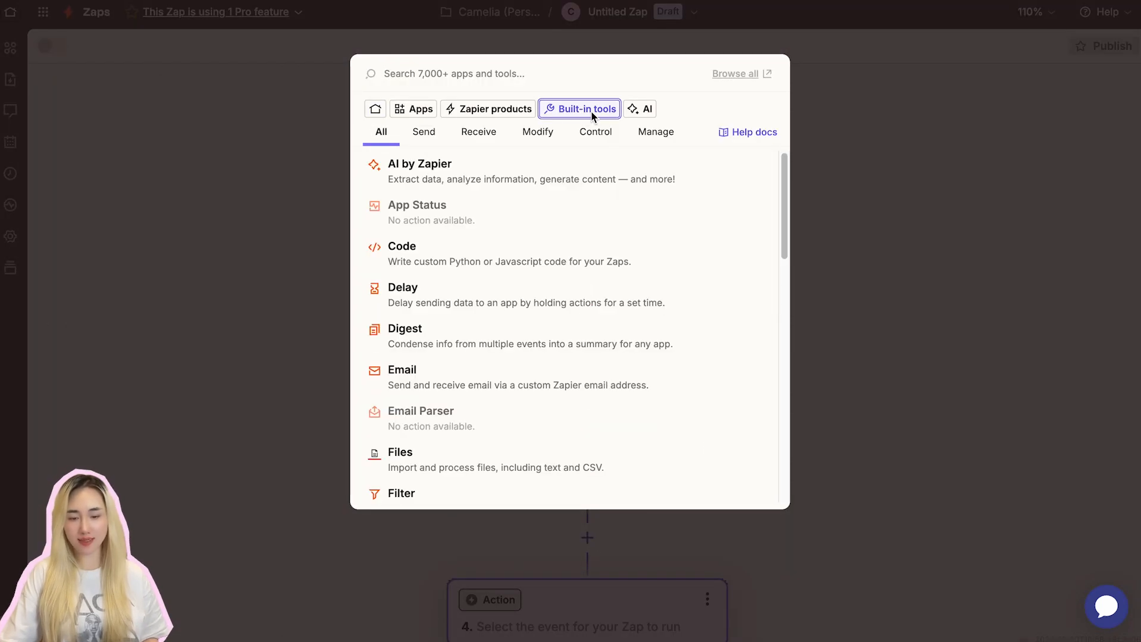
pyautogui.click(402, 286)
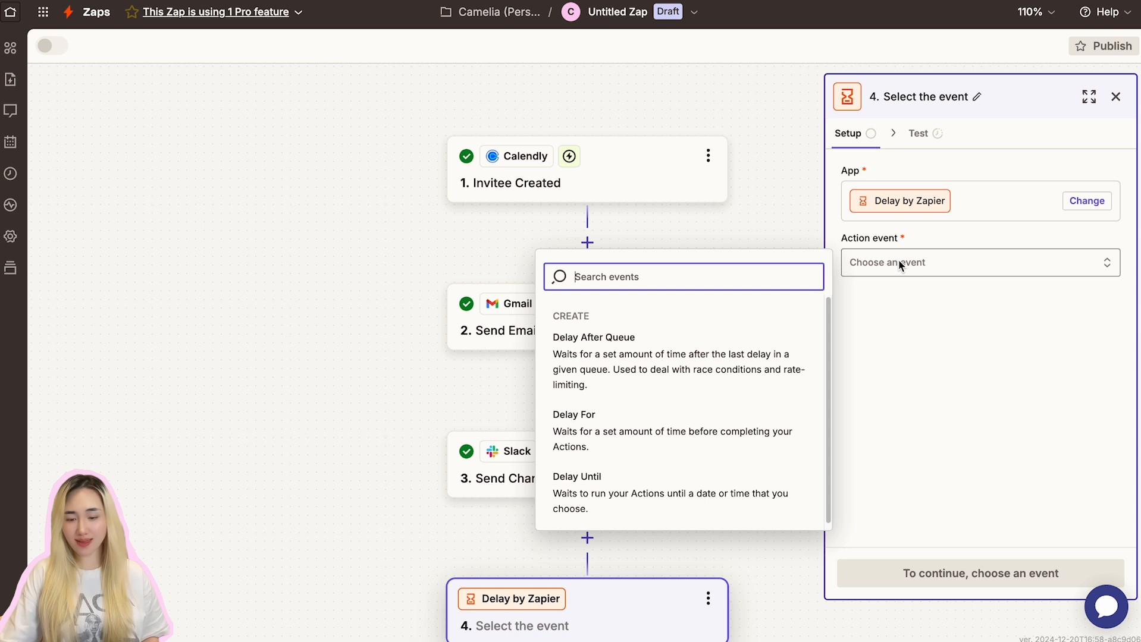
pyautogui.click(574, 414)
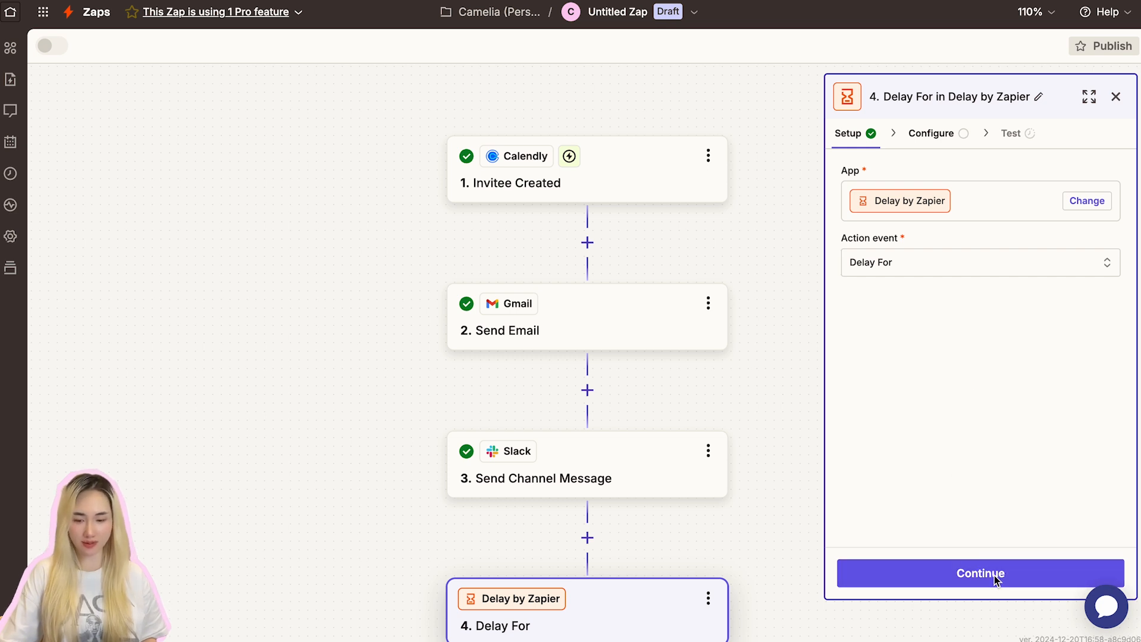
pyautogui.click(980, 574)
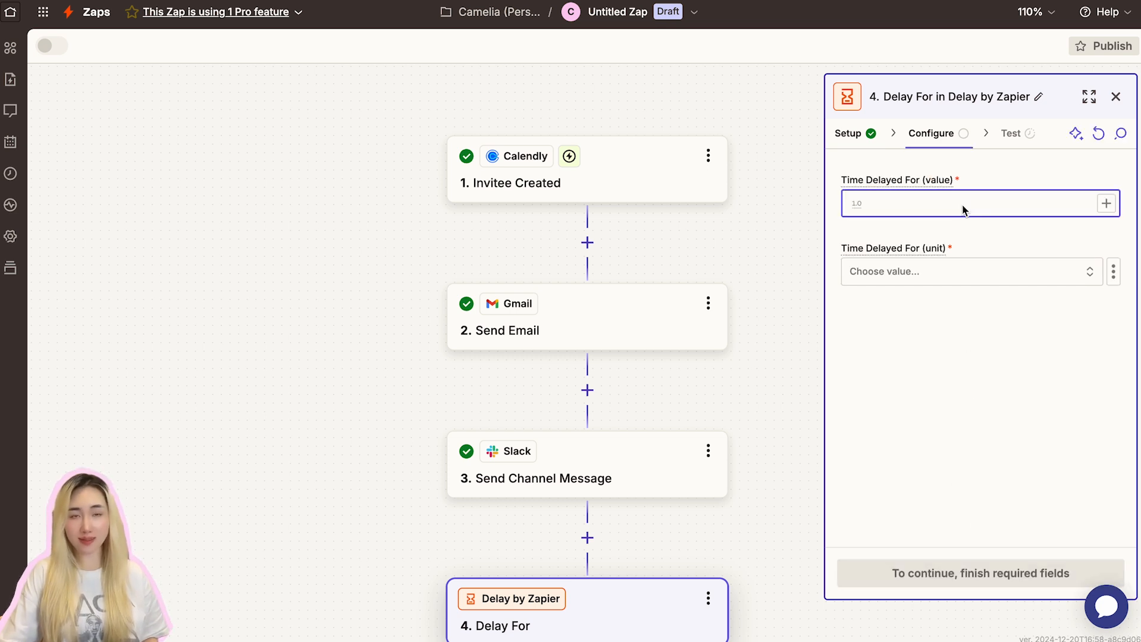
# Step: Set the delay to 24 with Hours as the unit
pyautogui.click(964, 203)
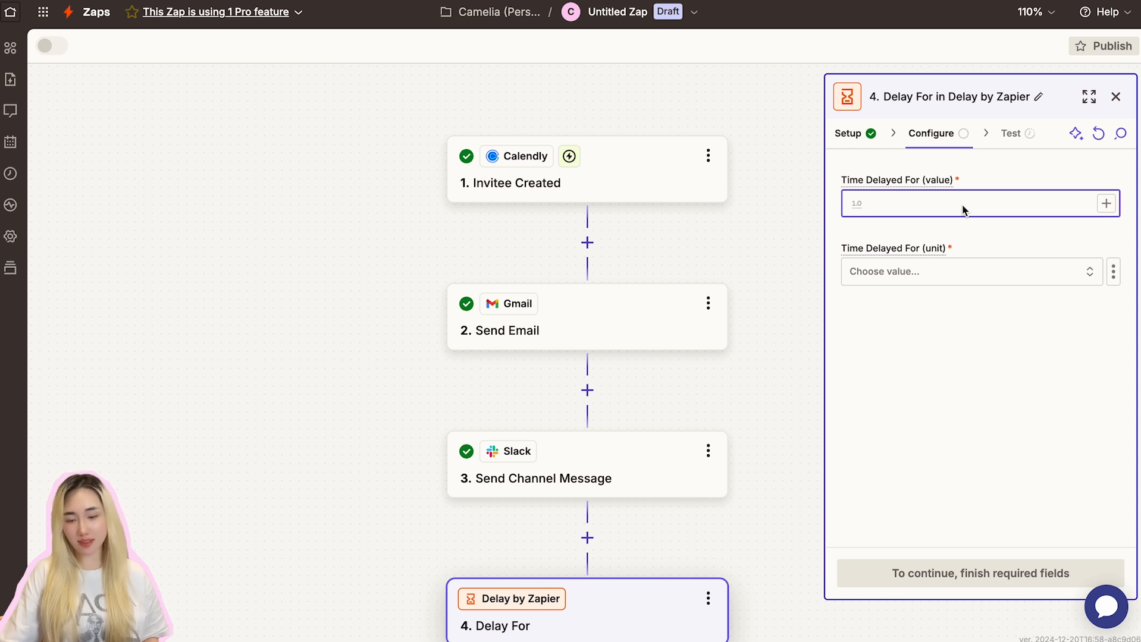
pyautogui.click(965, 204)
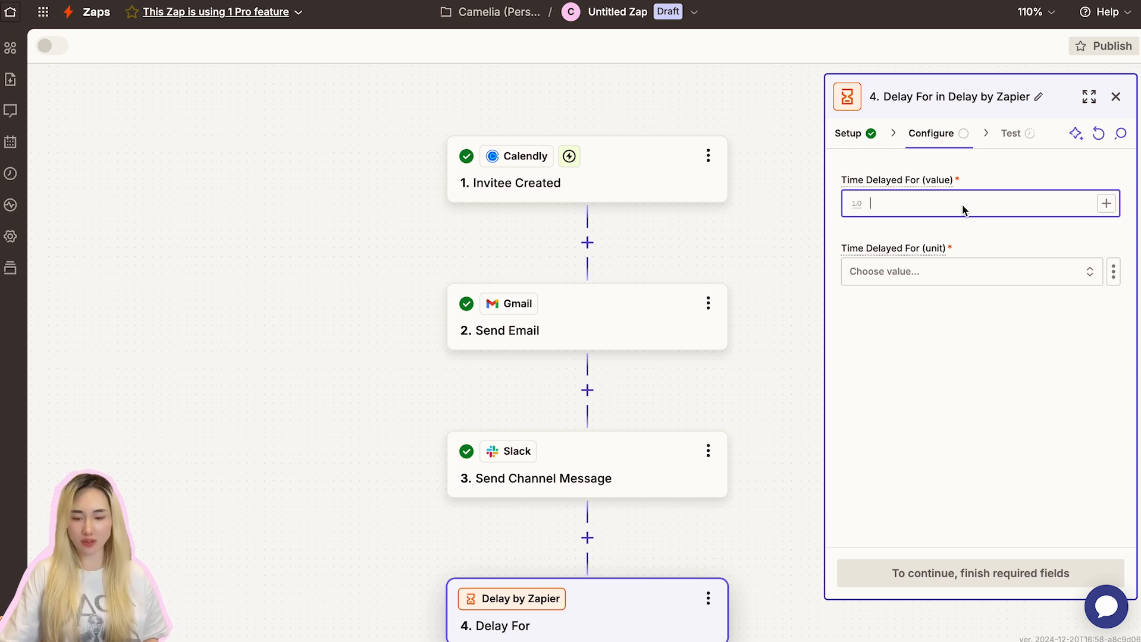
pyautogui.click(969, 283)
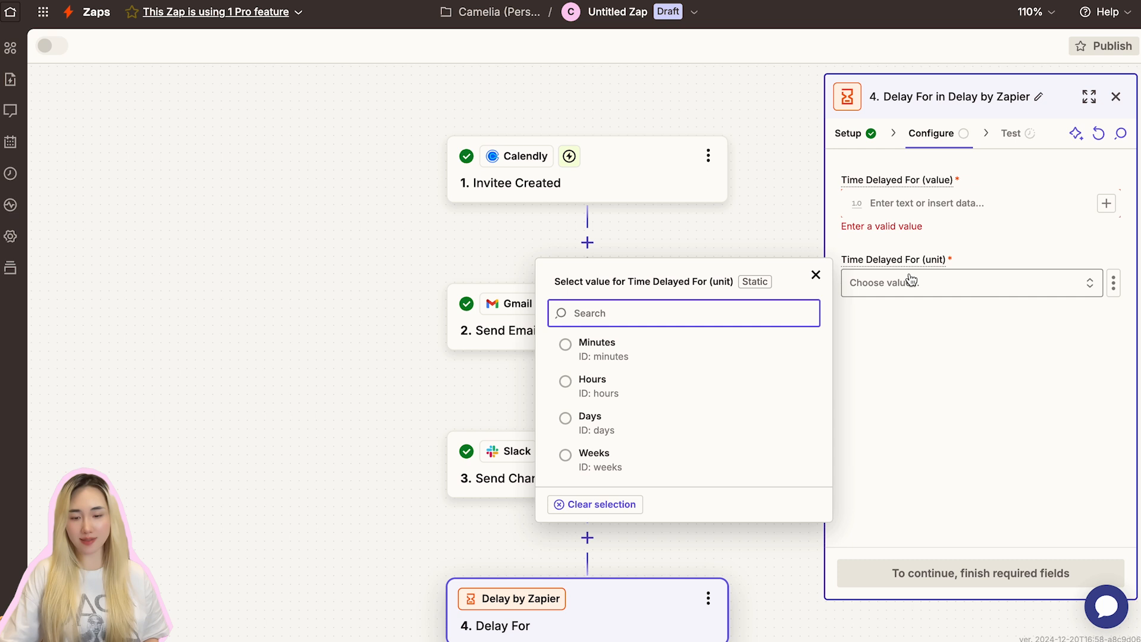
pyautogui.click(952, 203)
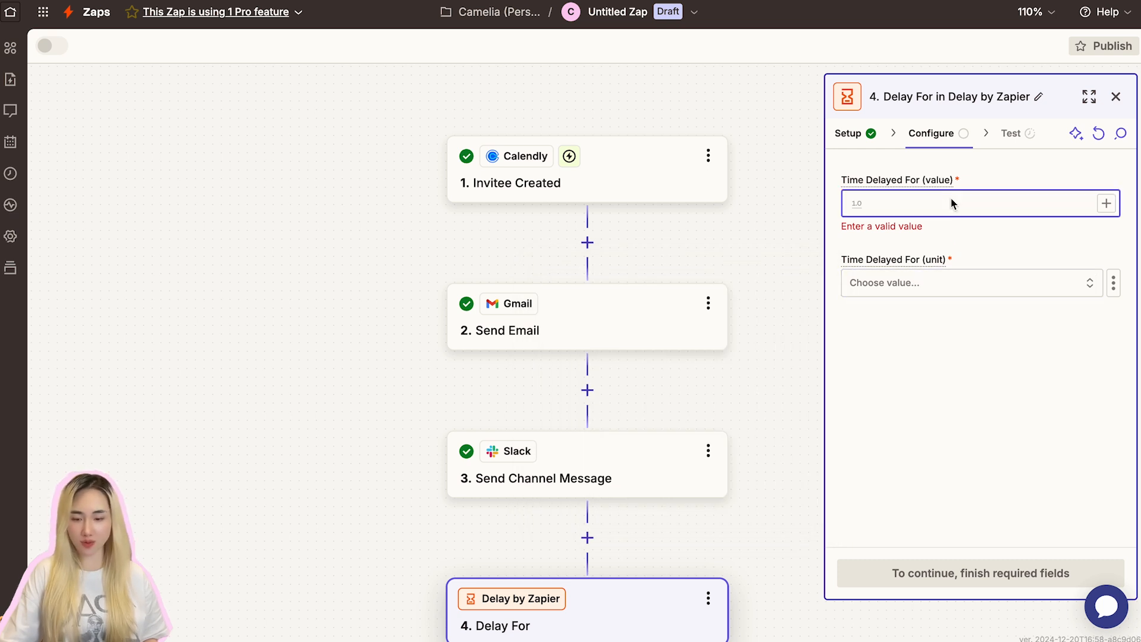
pyautogui.click(952, 204)
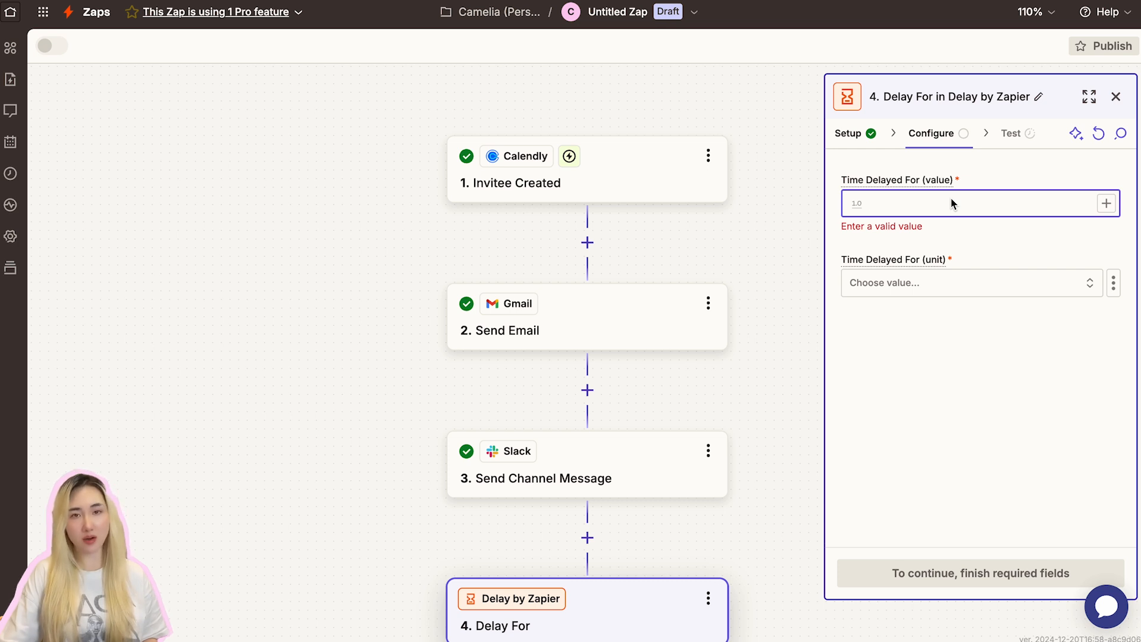
pyautogui.click(950, 203)
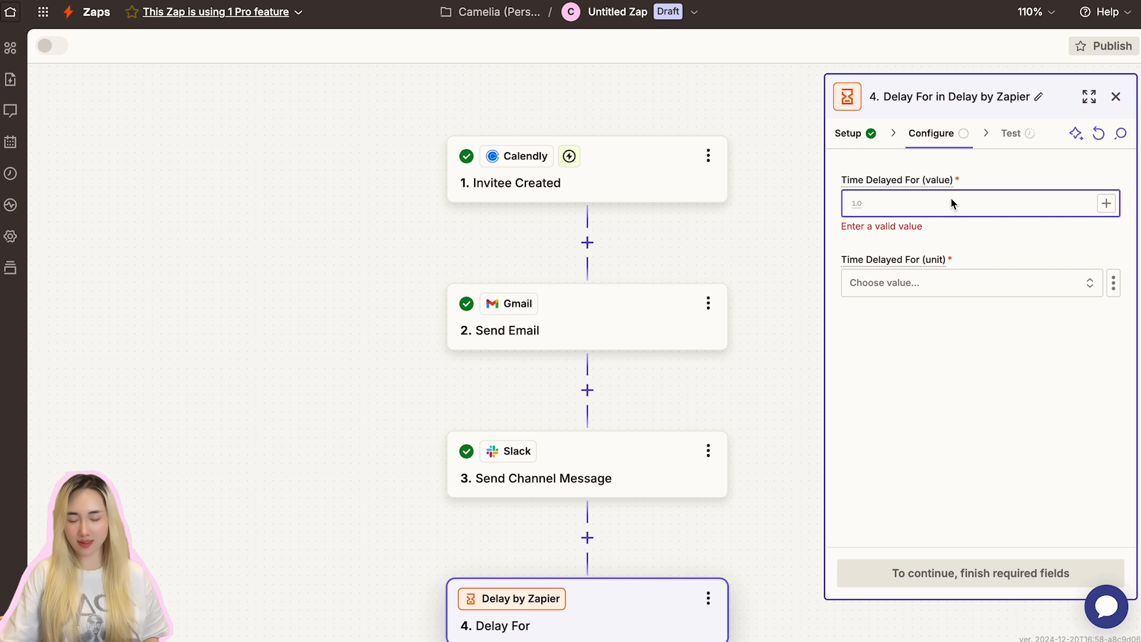
pyautogui.click(950, 204)
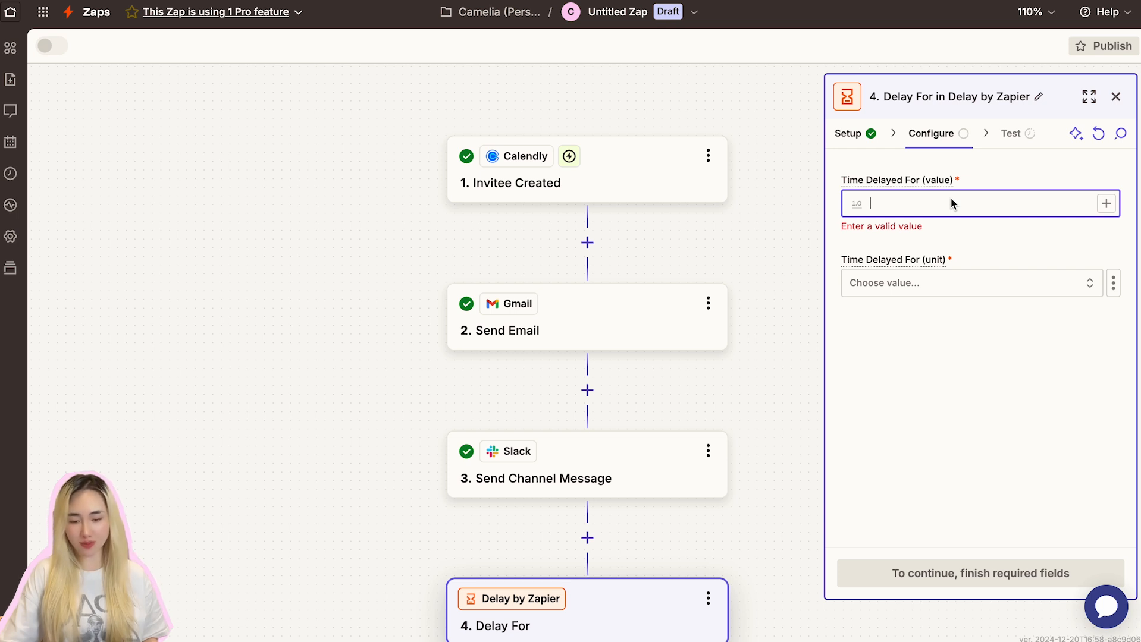
pyautogui.write('24')
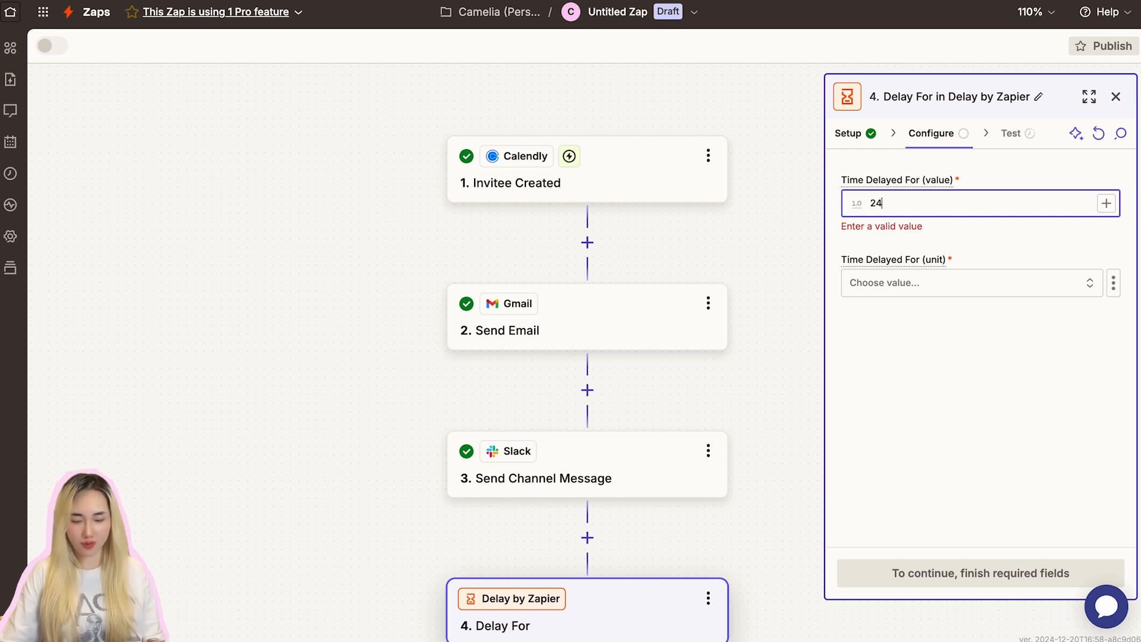
pyautogui.click(963, 283)
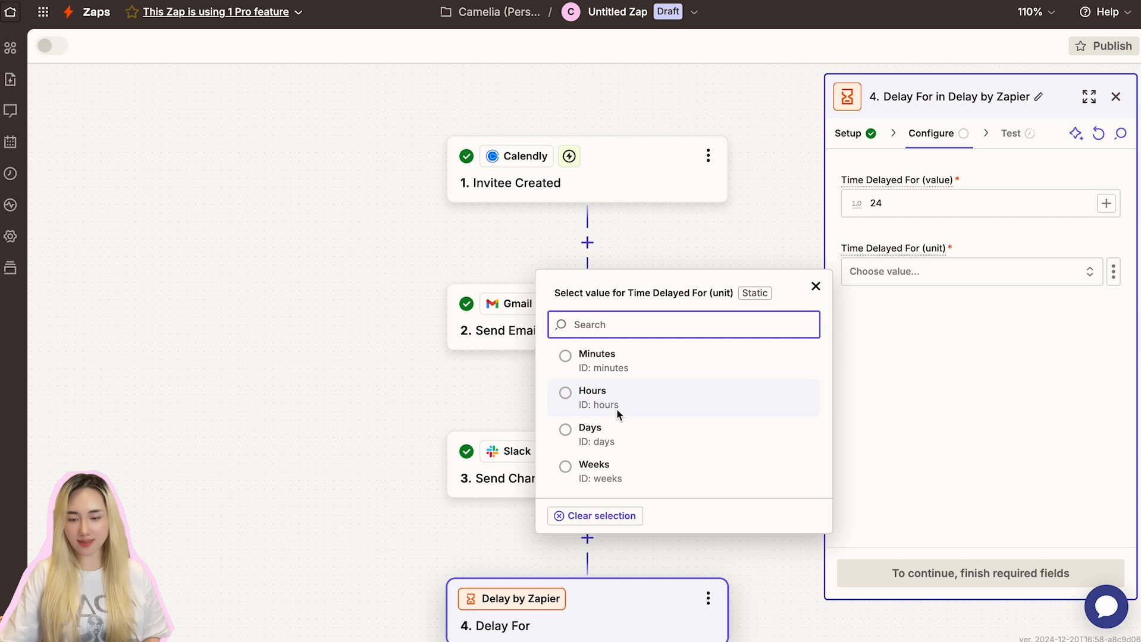
pyautogui.click(592, 397)
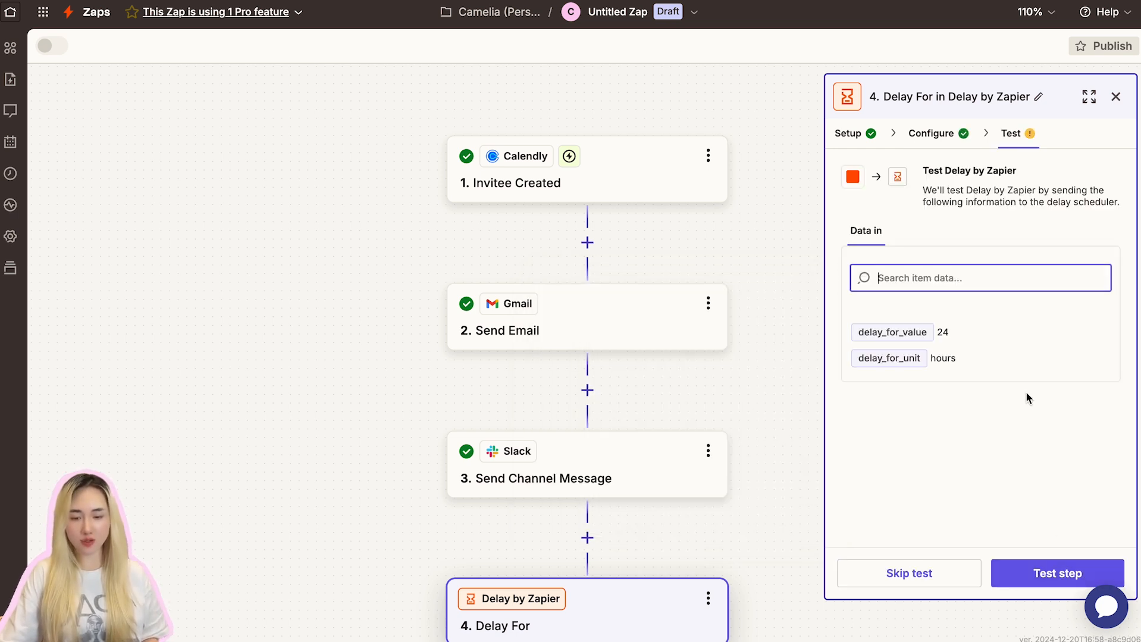
# Step: Test the 24-hour delay step and start adding a step after it
pyautogui.click(1057, 574)
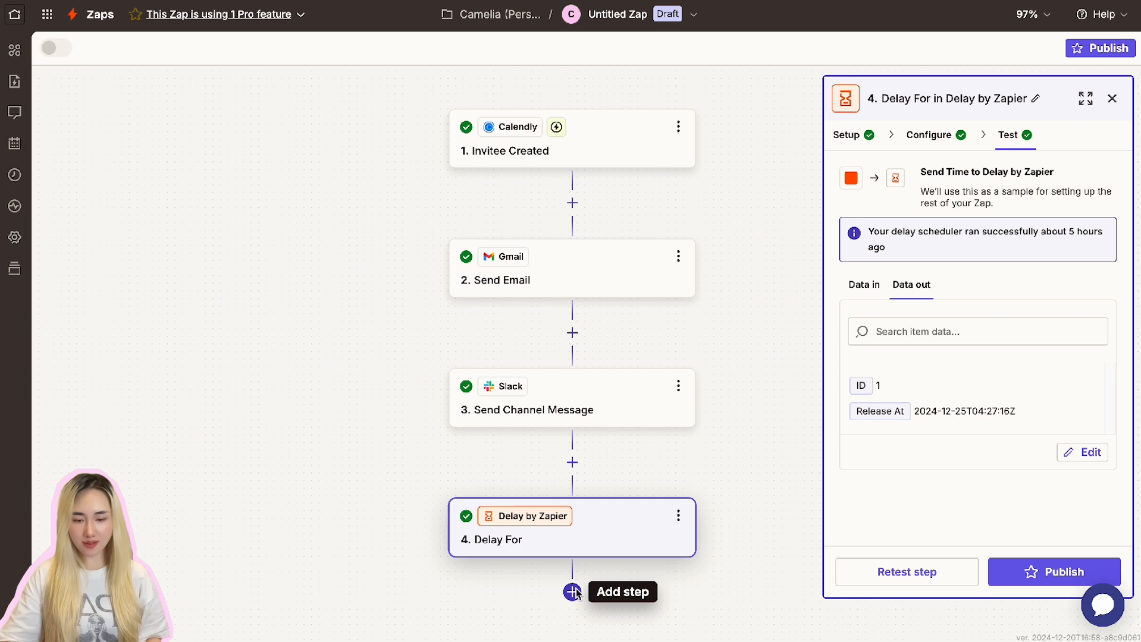
pyautogui.click(570, 593)
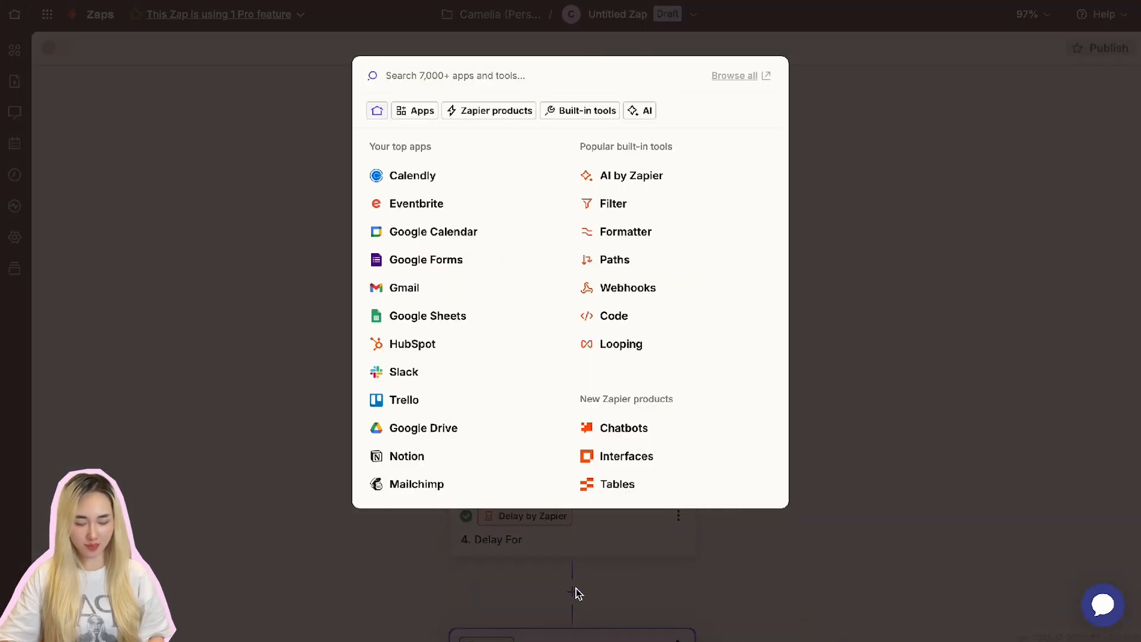
# Step: Add step 5 as Gmail Send Email and fill the reminder's To, Subject and Body
pyautogui.click(403, 288)
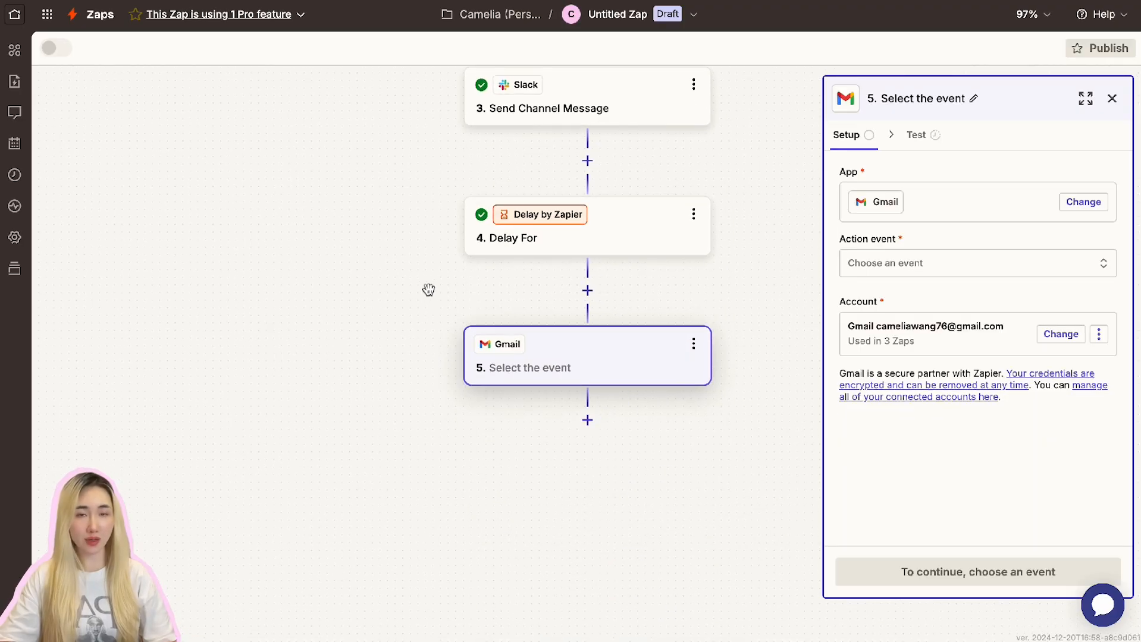
pyautogui.write('send')
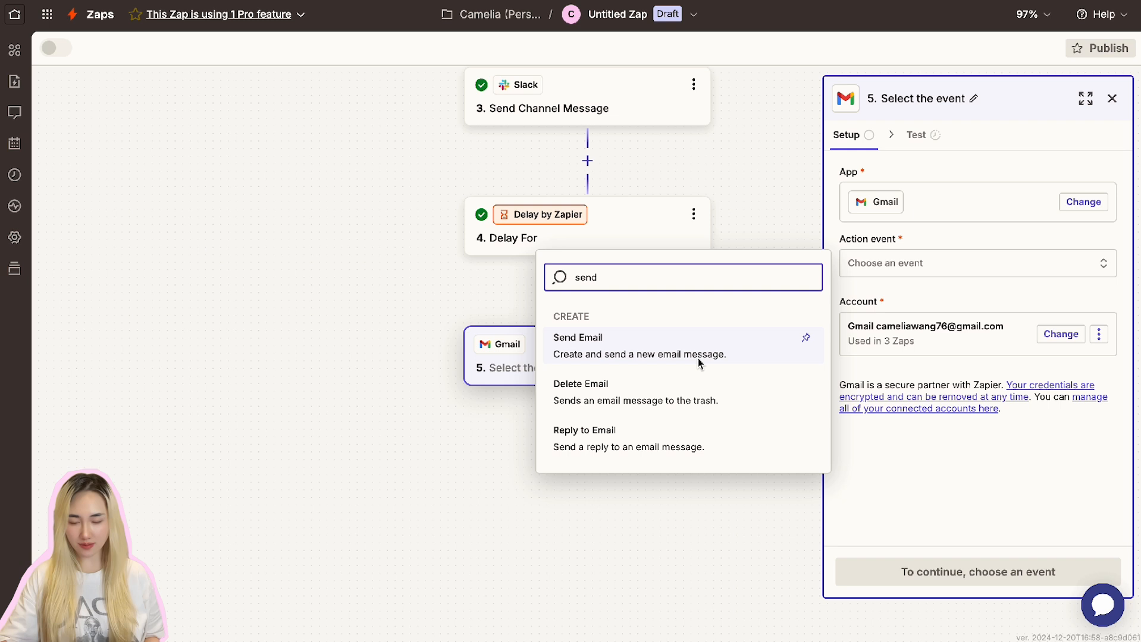
pyautogui.click(578, 338)
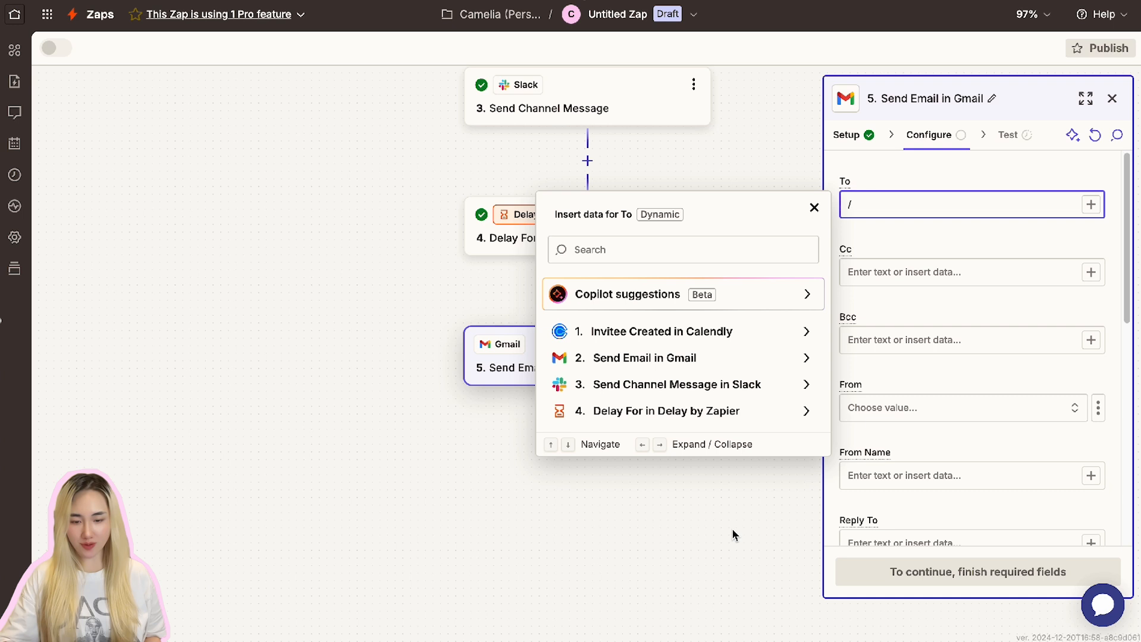
pyautogui.click(814, 207)
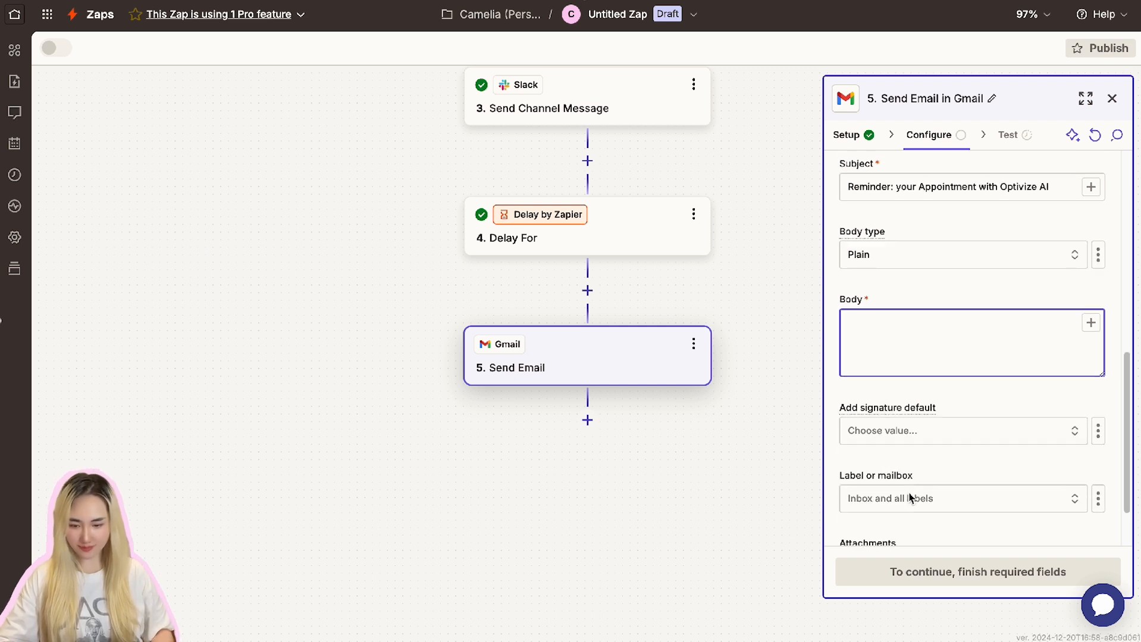
pyautogui.scroll(-3)
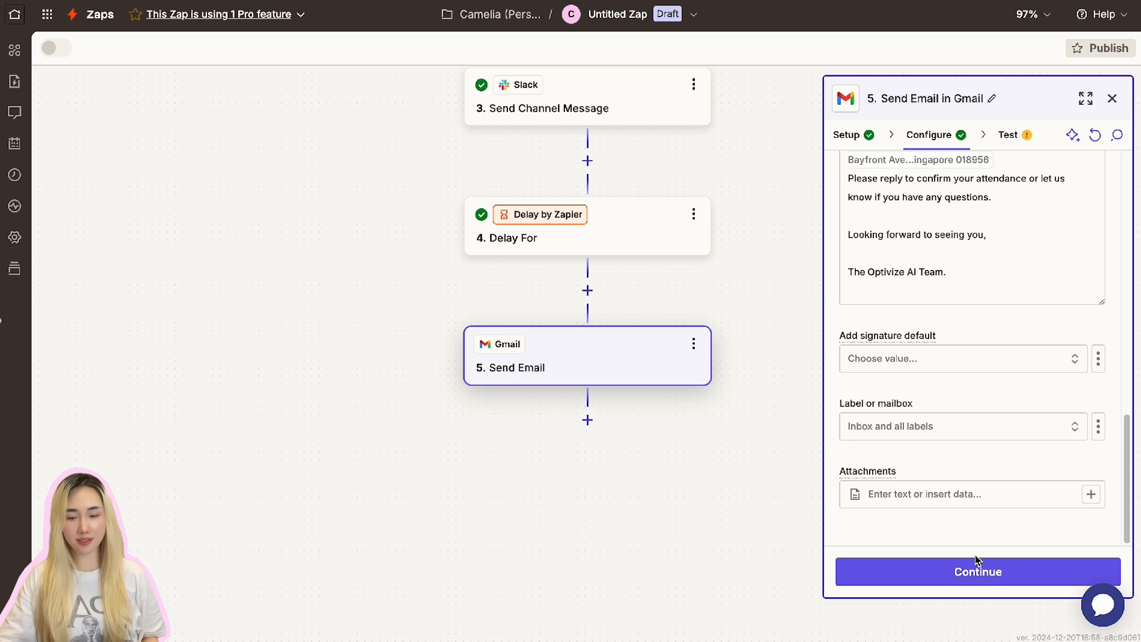
# Step: Continue and test the reminder email step successfully
pyautogui.click(978, 572)
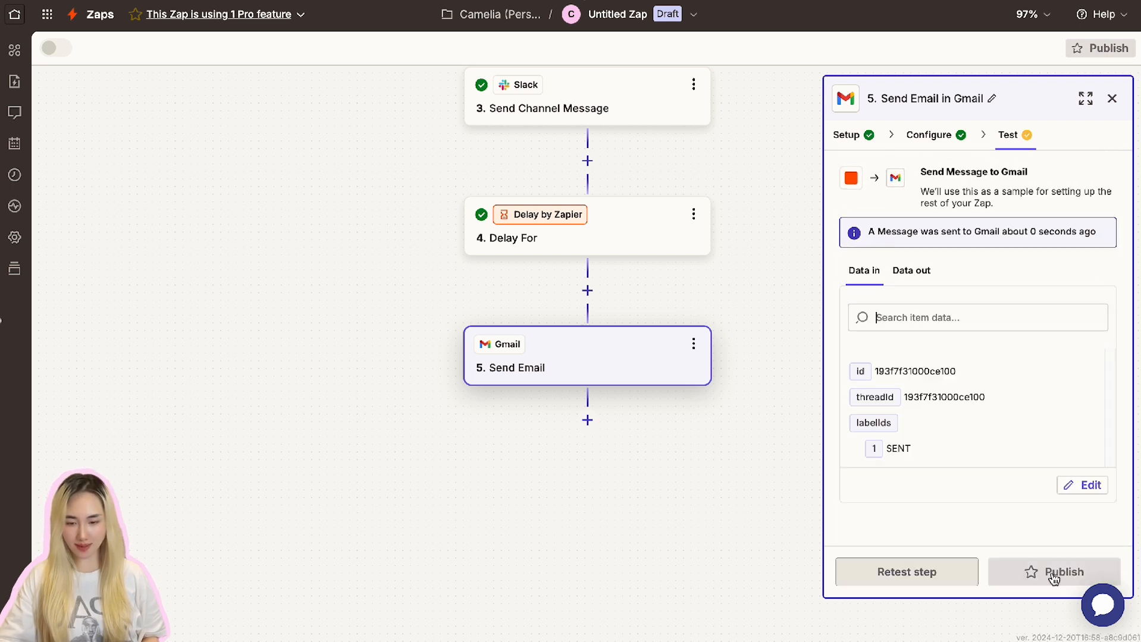
pyautogui.click(911, 270)
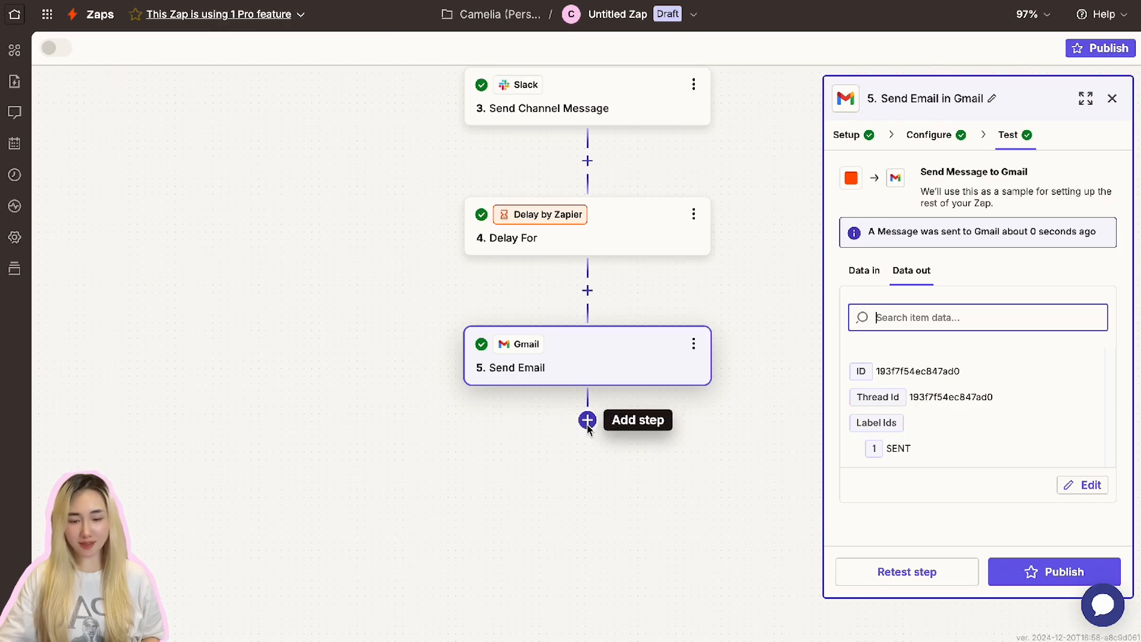
# Step: Add a Slack channel message 'Reminder: You have an upcoming appointment.' with the event type name
pyautogui.click(587, 420)
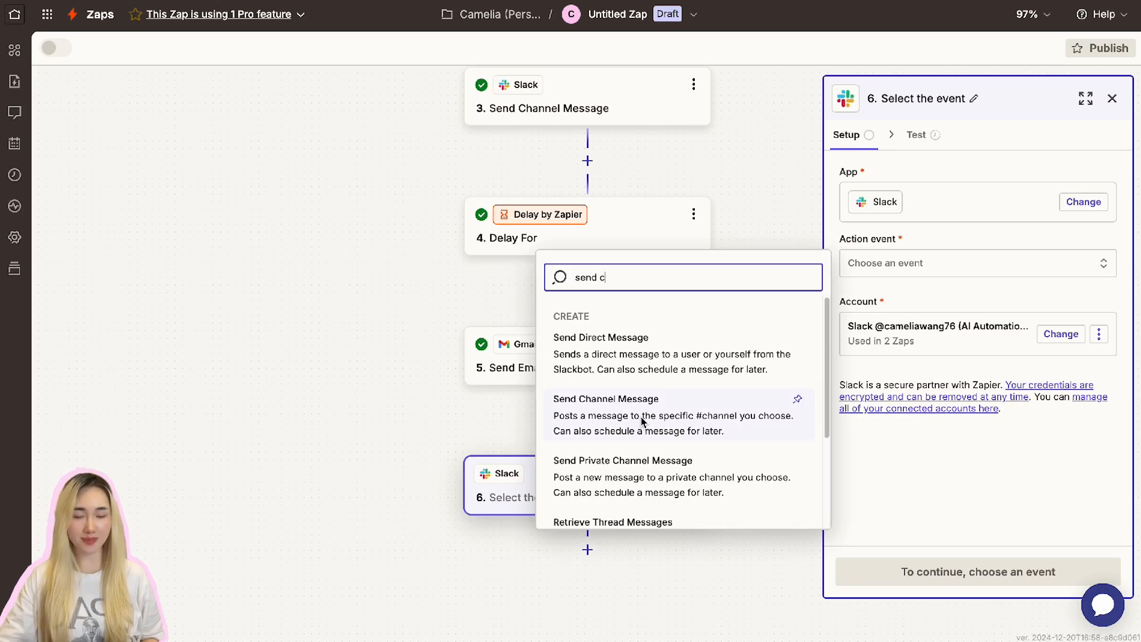
pyautogui.click(605, 398)
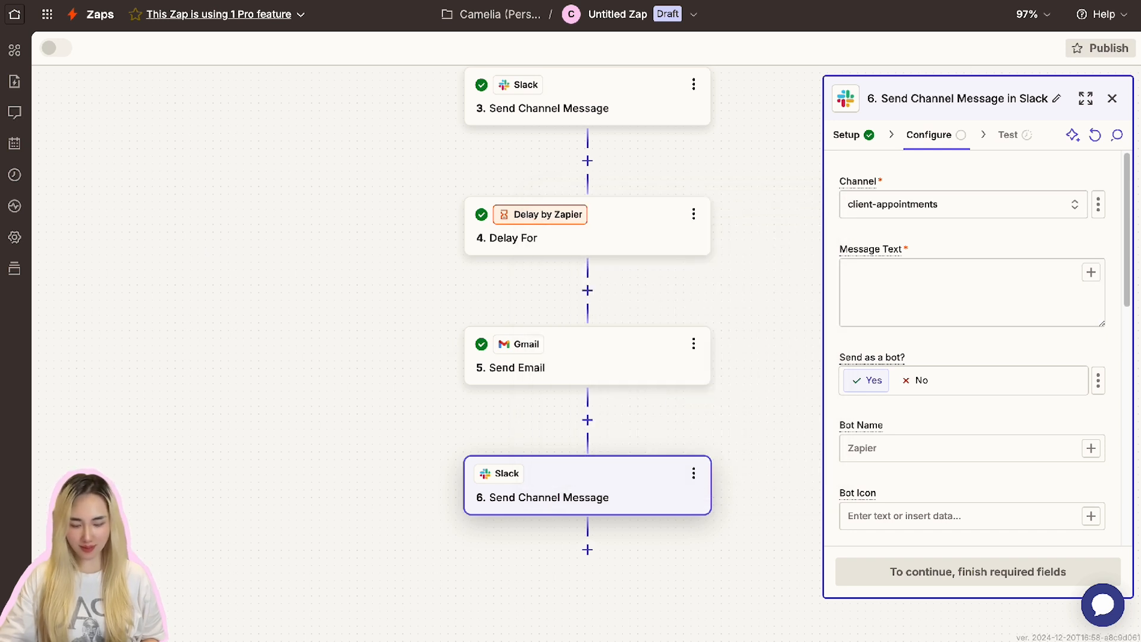
pyautogui.write('Reminder: You have an upcoming appointment.')
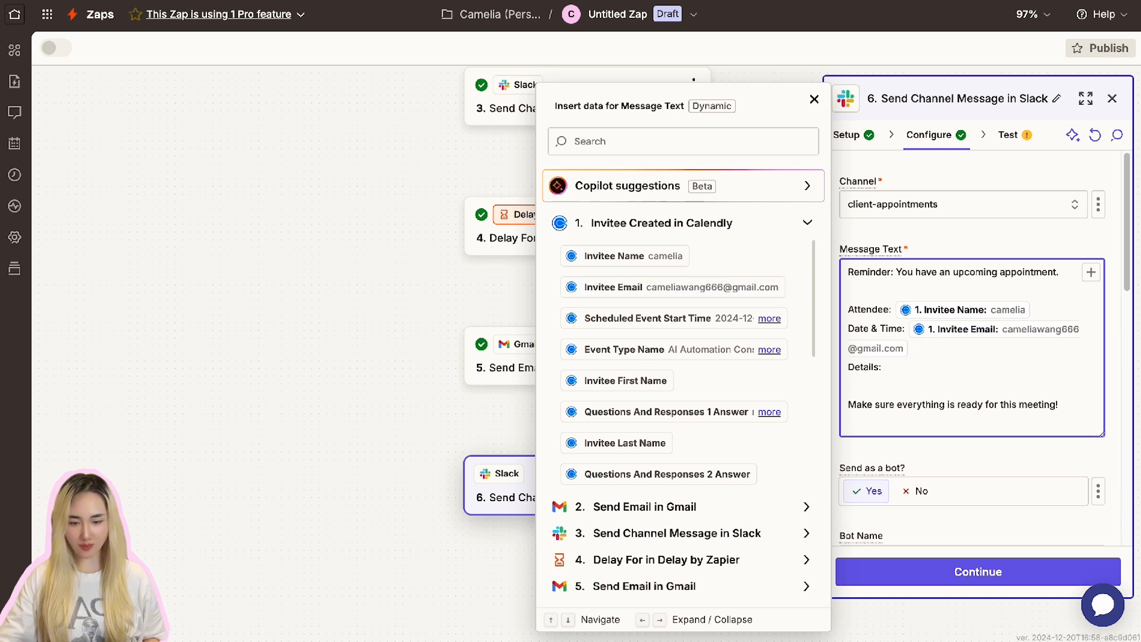
pyautogui.click(623, 350)
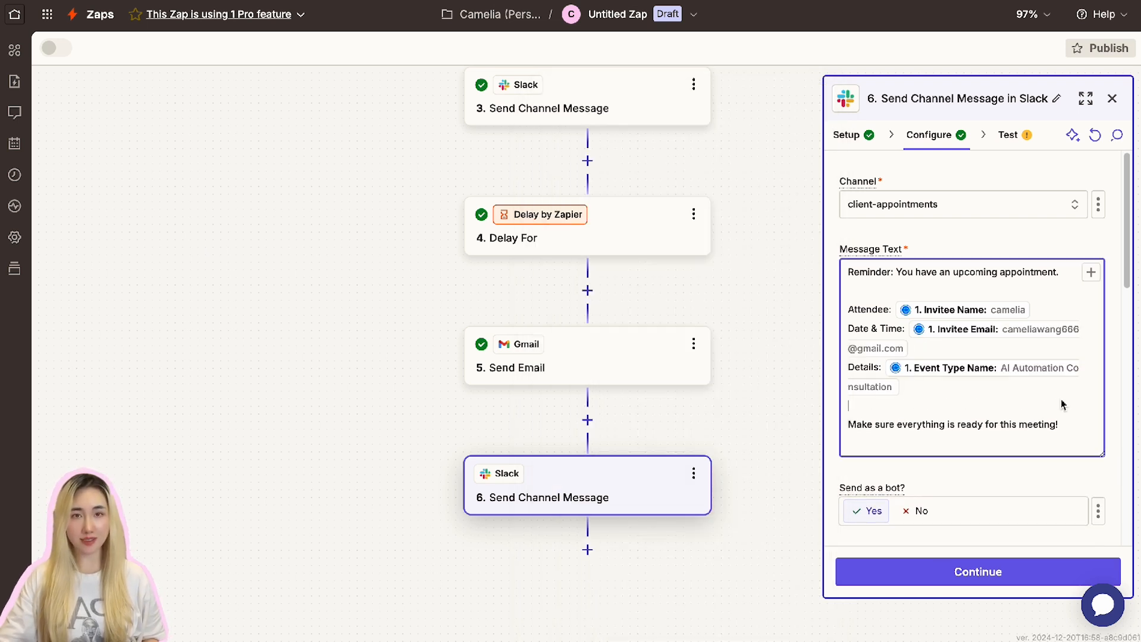
pyautogui.scroll(-3)
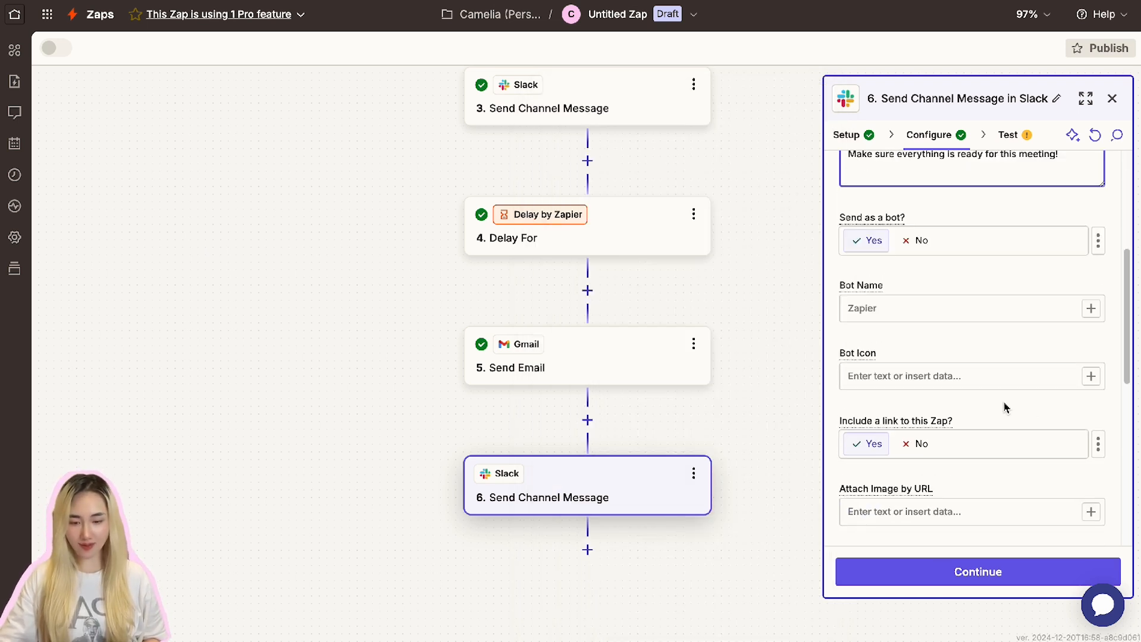
# Step: Continue and send a test of the Slack reminder to client-appointments
pyautogui.click(978, 572)
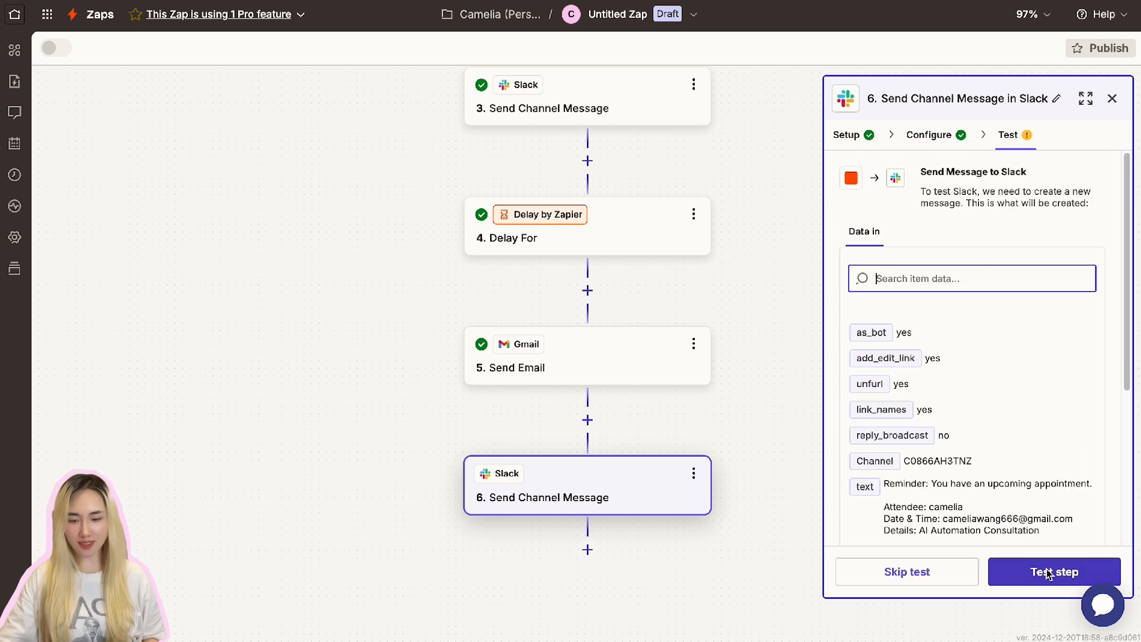
pyautogui.click(1054, 572)
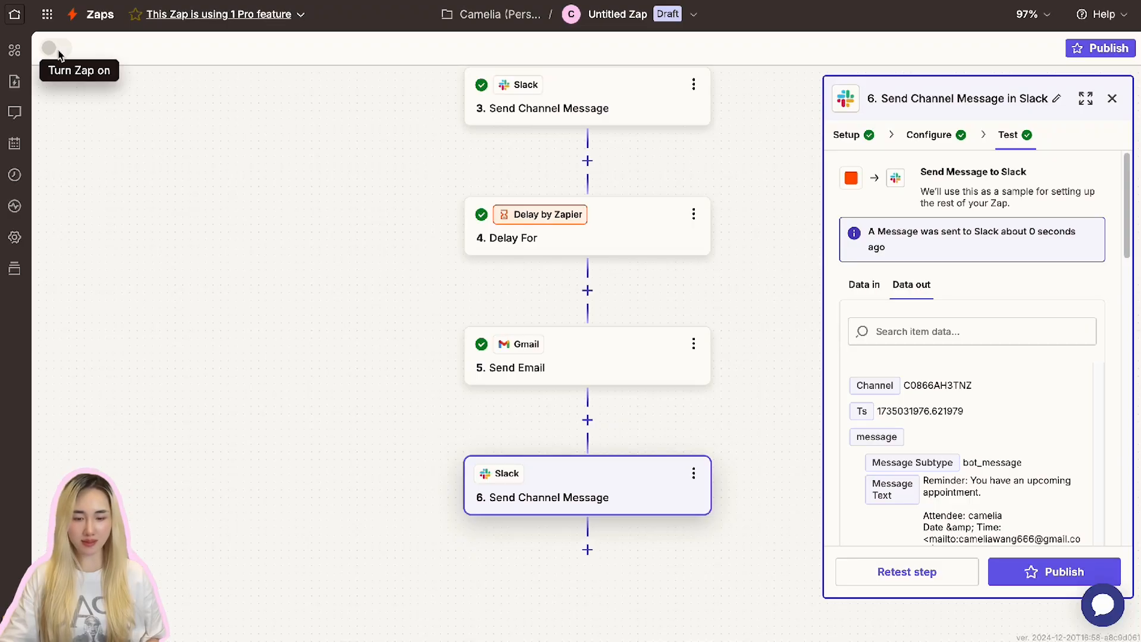
# Step: Rename the Untitled Zap to 'Appointment Scheduling'
pyautogui.write('App')
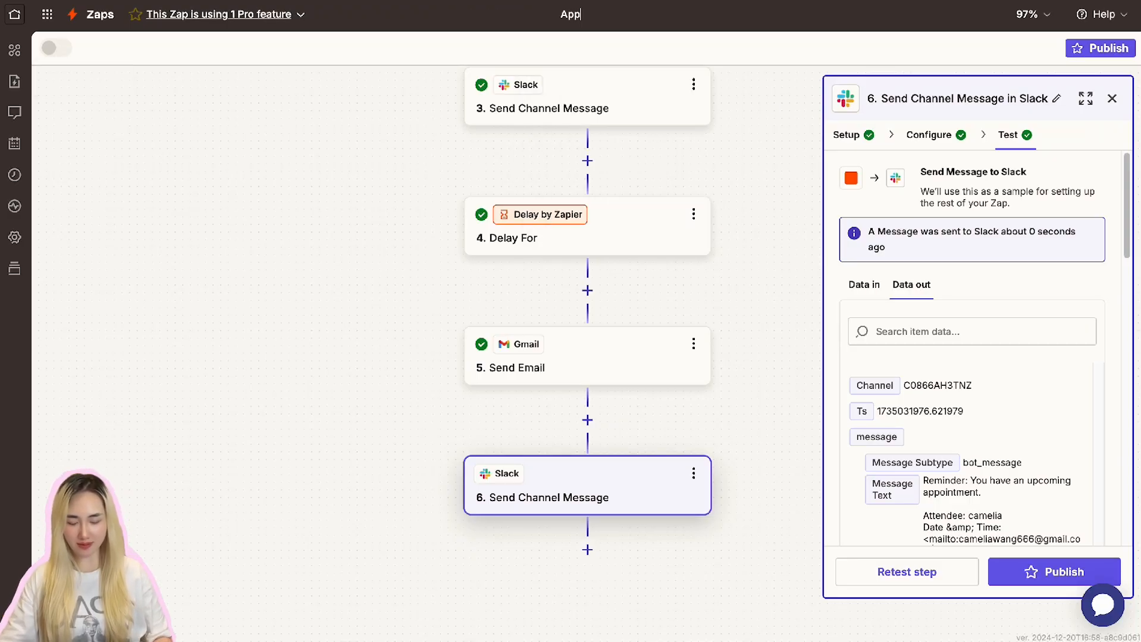
pyautogui.write('Appointment Schedul')
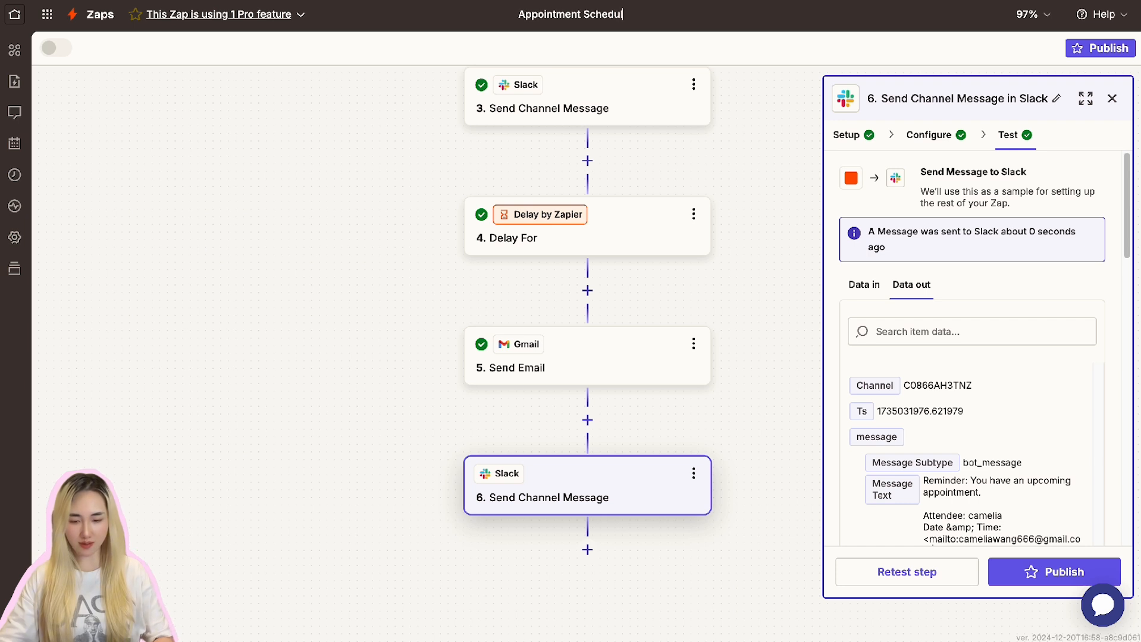